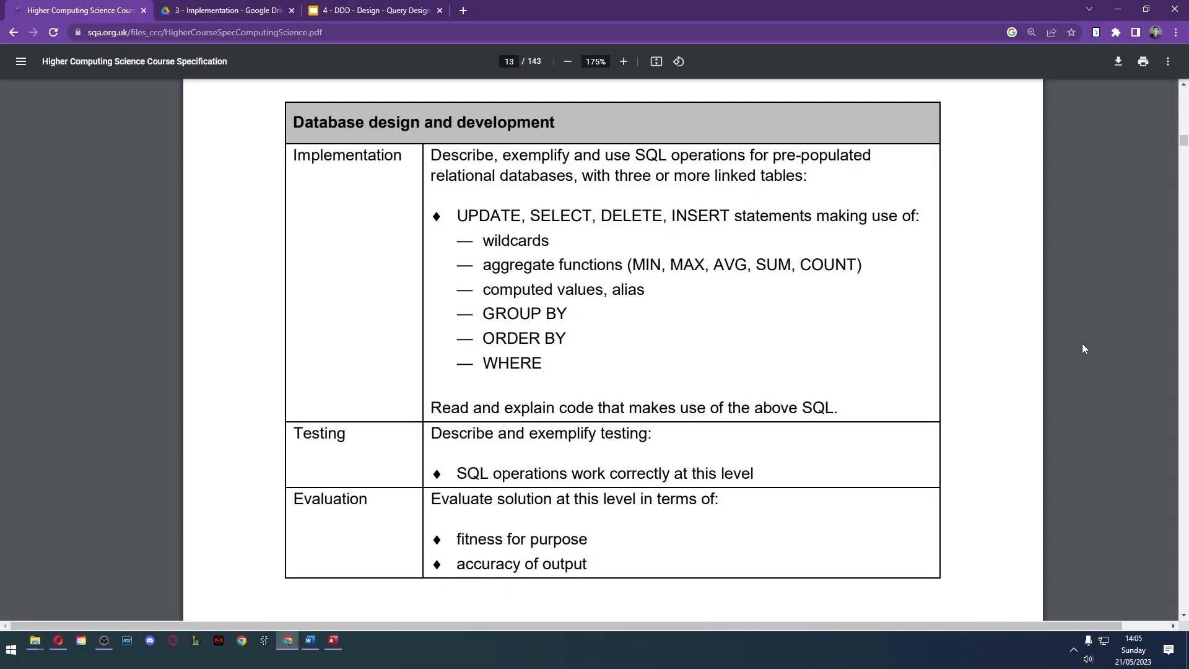
Highlight terms in the SQL requirements list, then show the Create ribbon's query tools
double_click(347, 155)
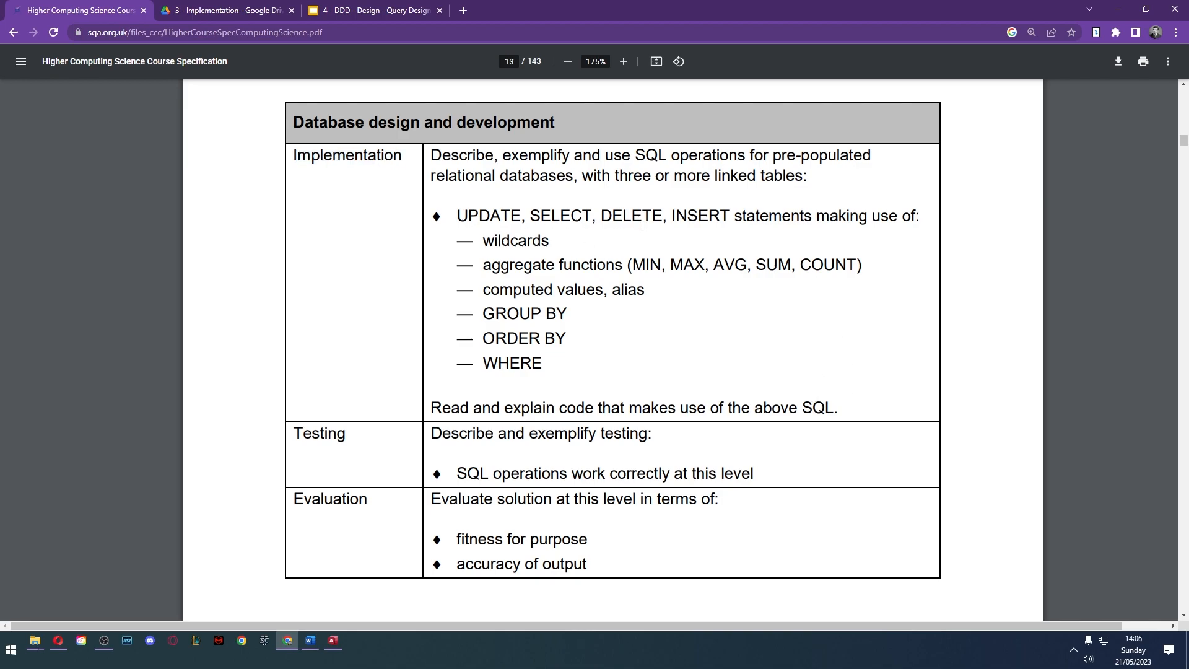
double_click(515, 240)
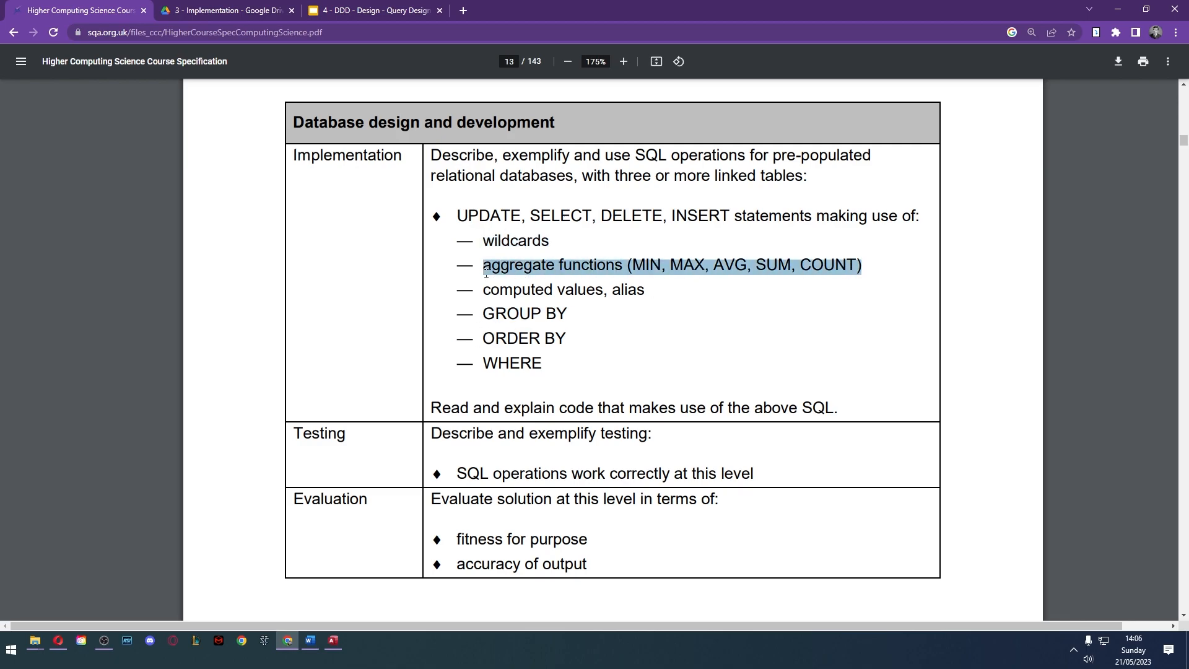
click(732, 323)
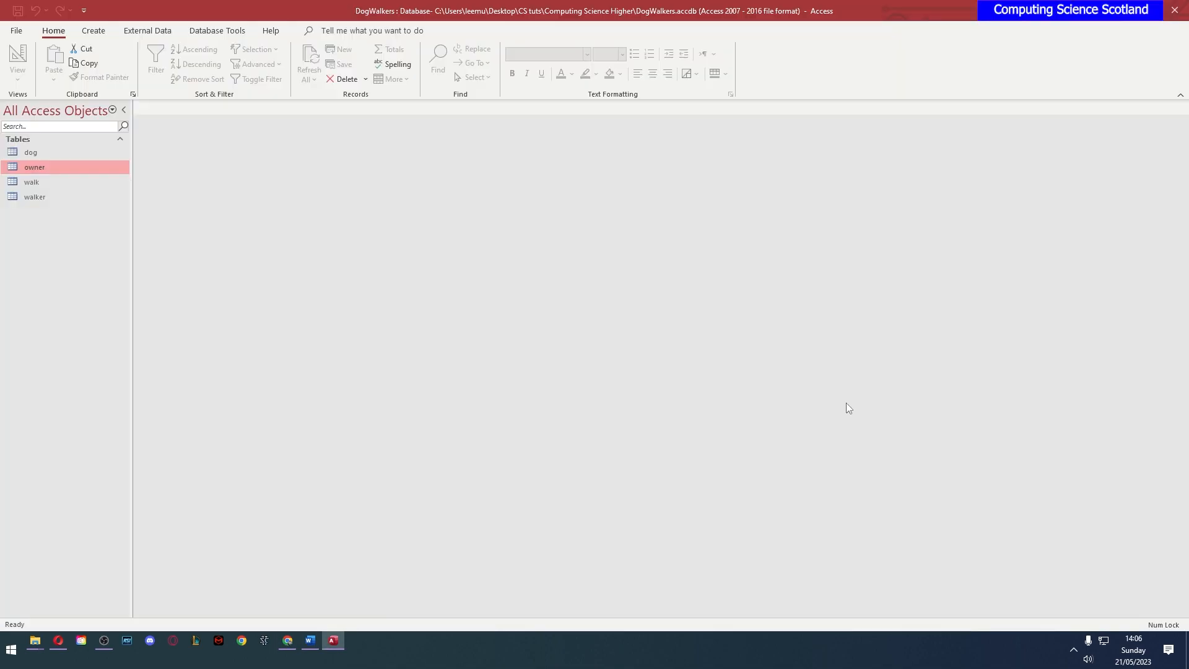
mouse_move(787, 422)
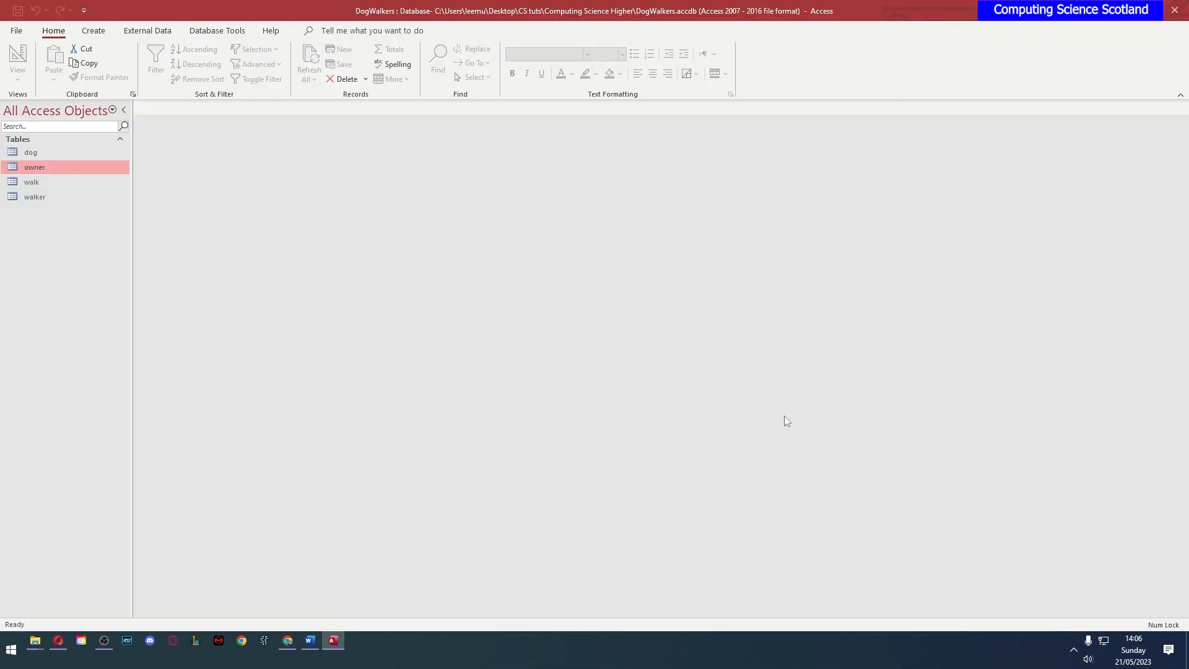
mouse_move(436, 295)
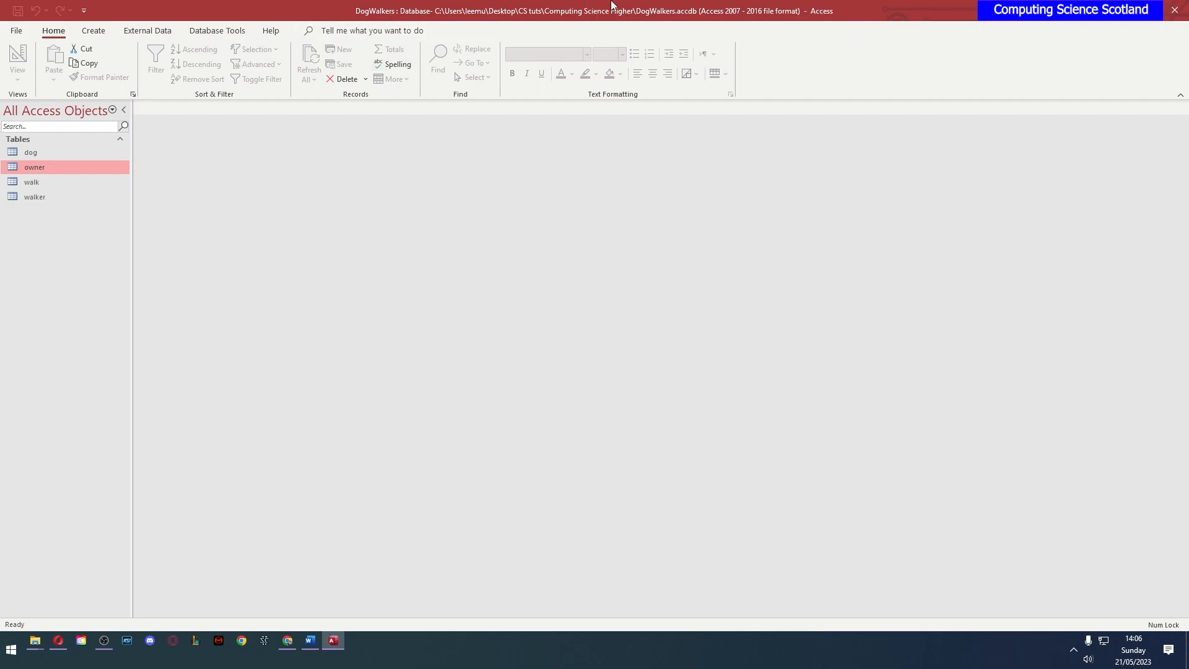
mouse_move(508, 255)
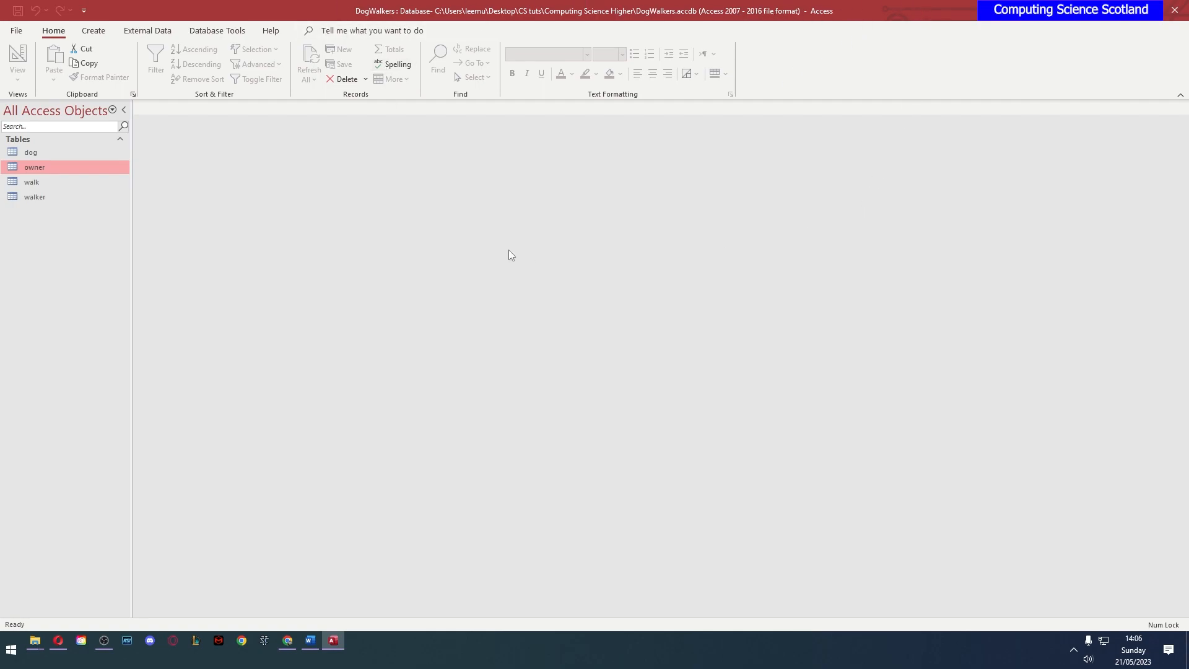
mouse_move(807, 114)
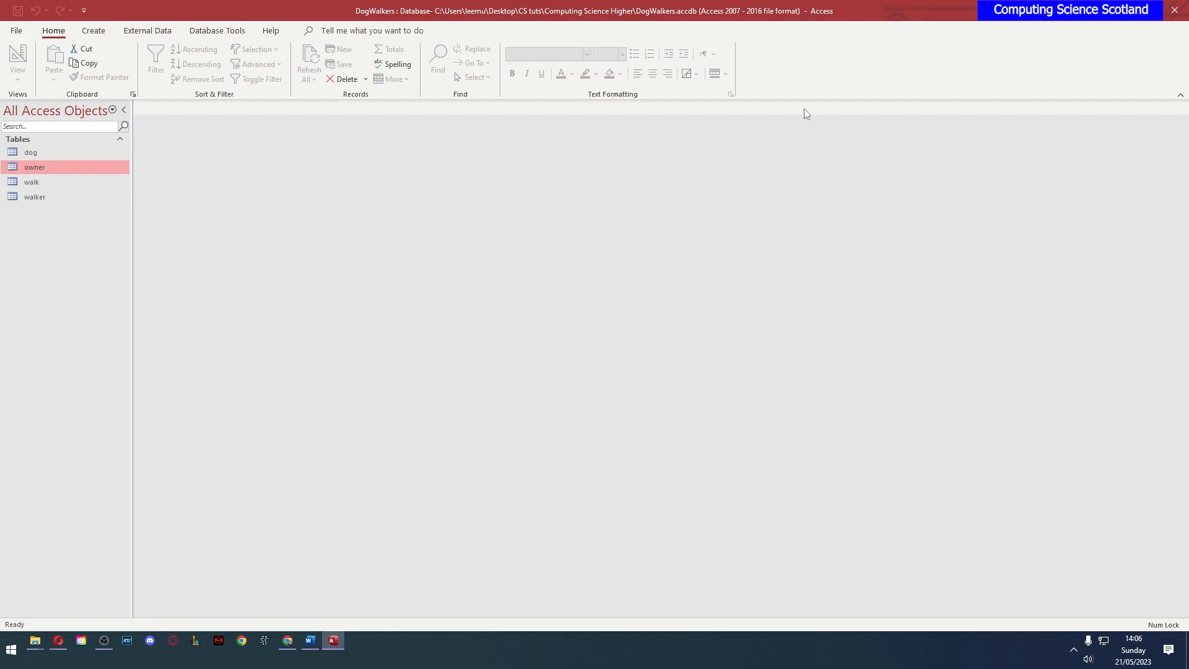
mouse_move(318, 94)
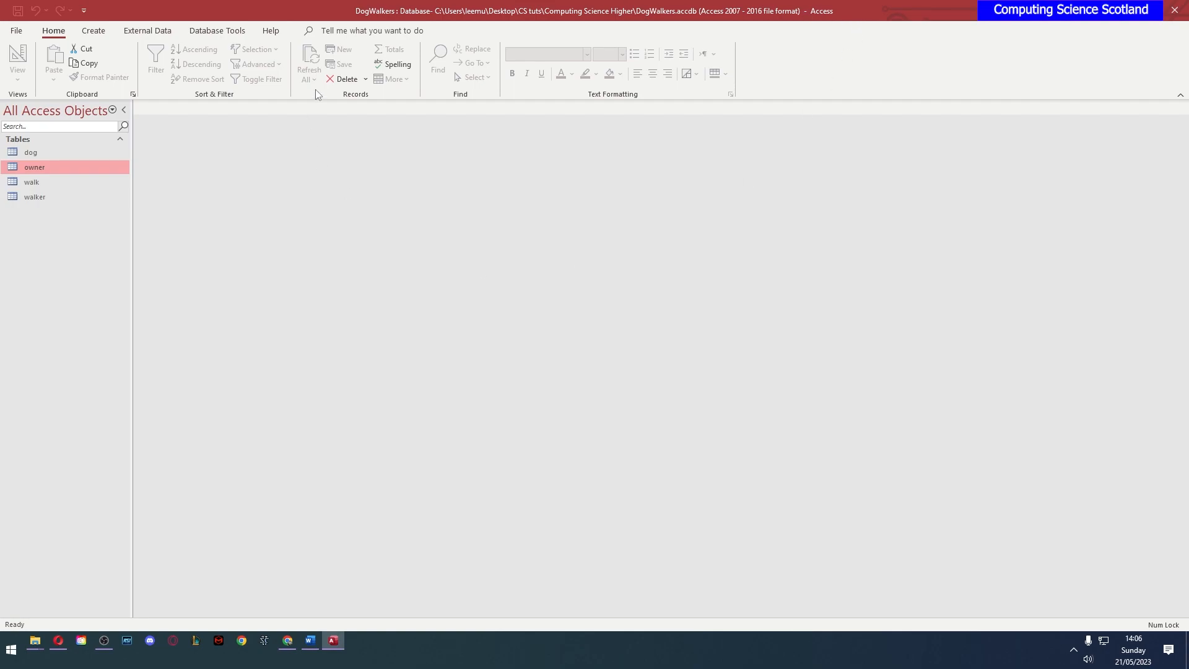
mouse_move(504, 267)
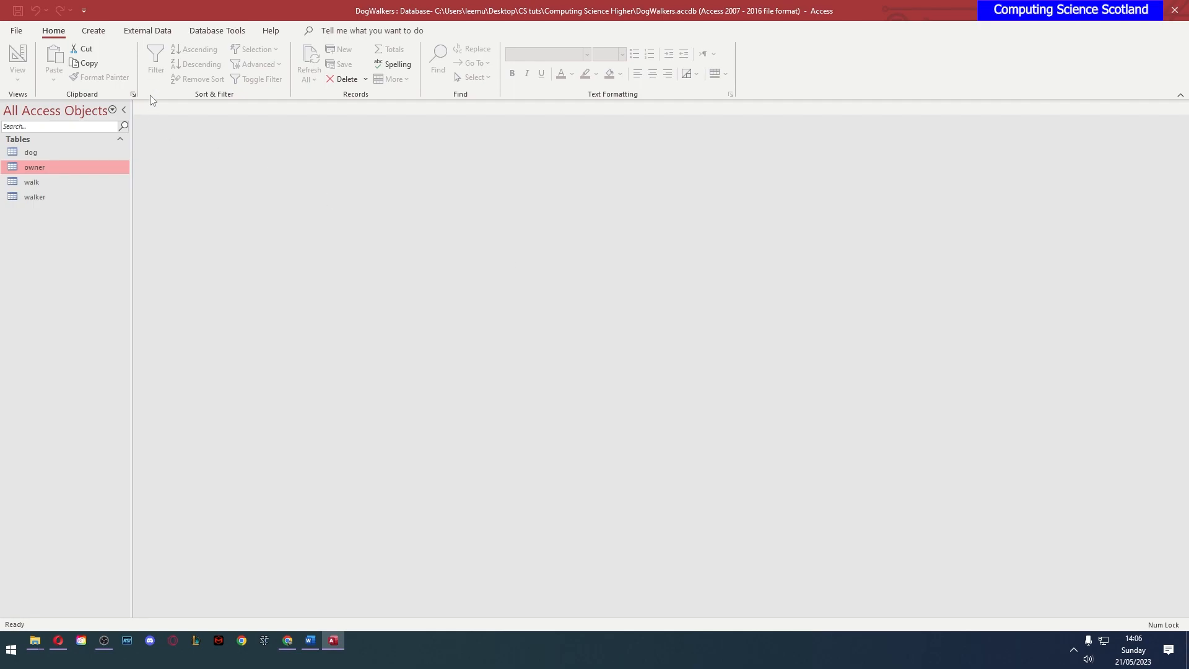
click(93, 31)
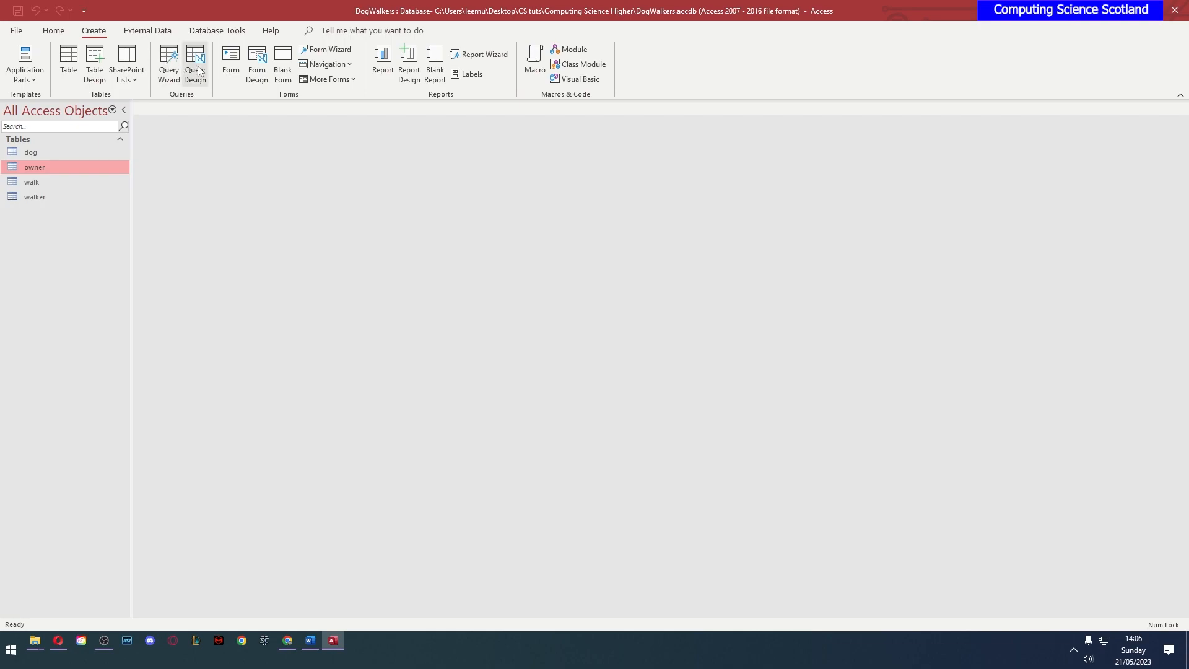
mouse_move(422, 227)
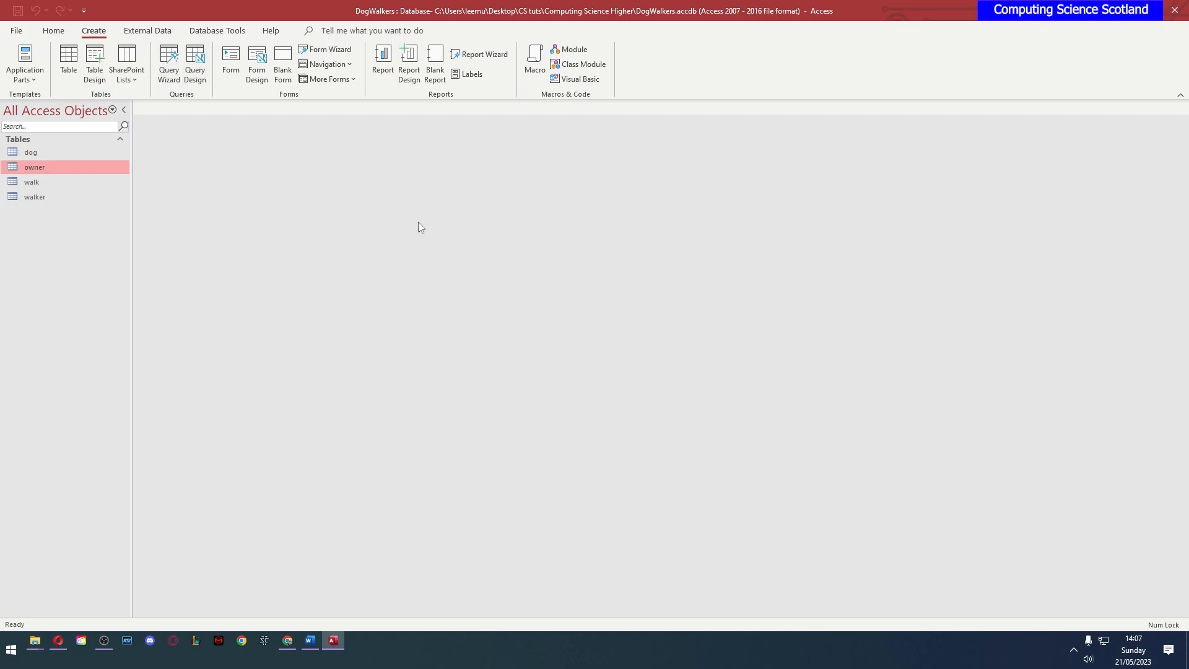
mouse_move(84, 241)
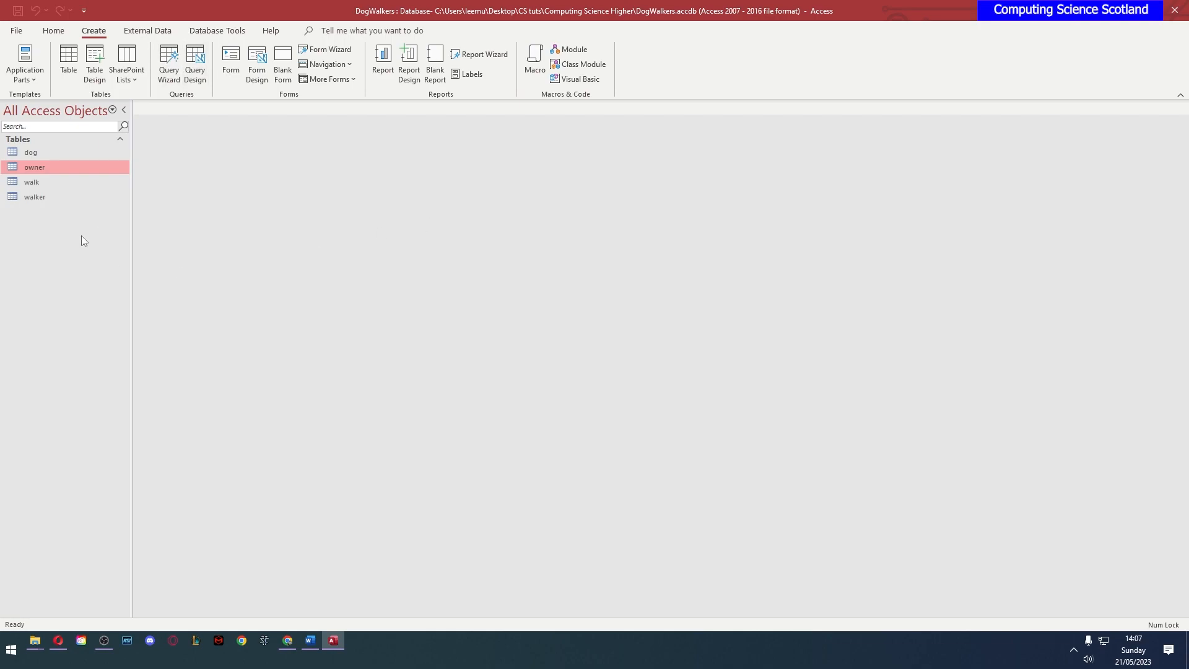
Open the Database Tools Relationships diagram, select the owner table, and open a table's records
click(217, 30)
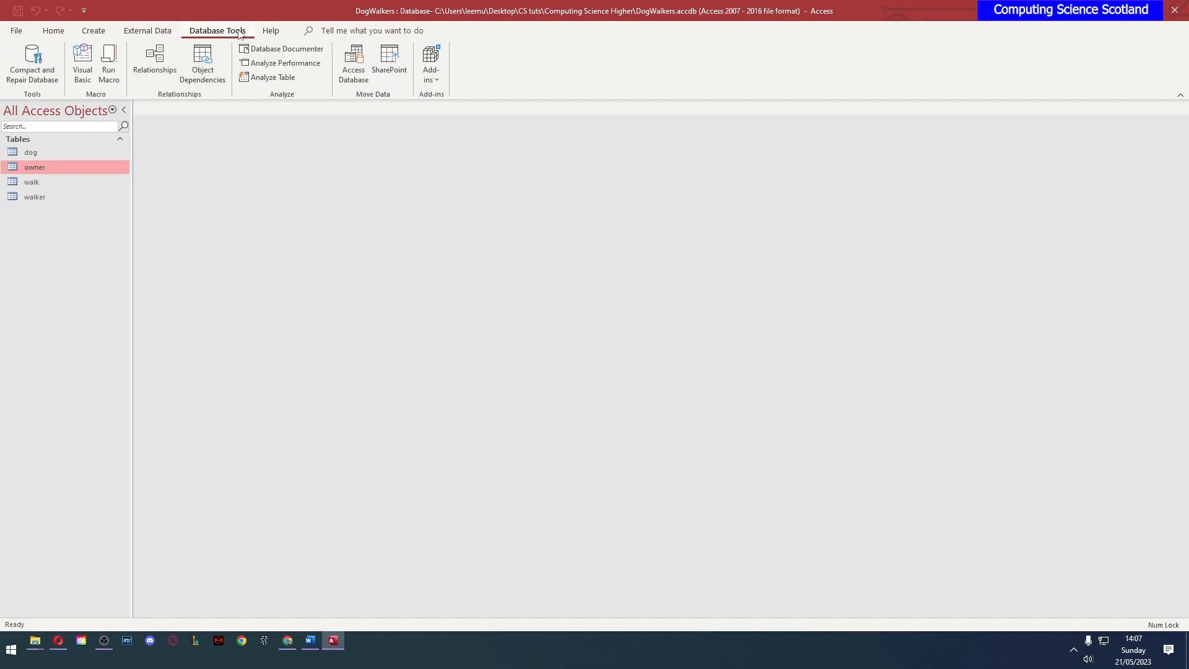
click(154, 63)
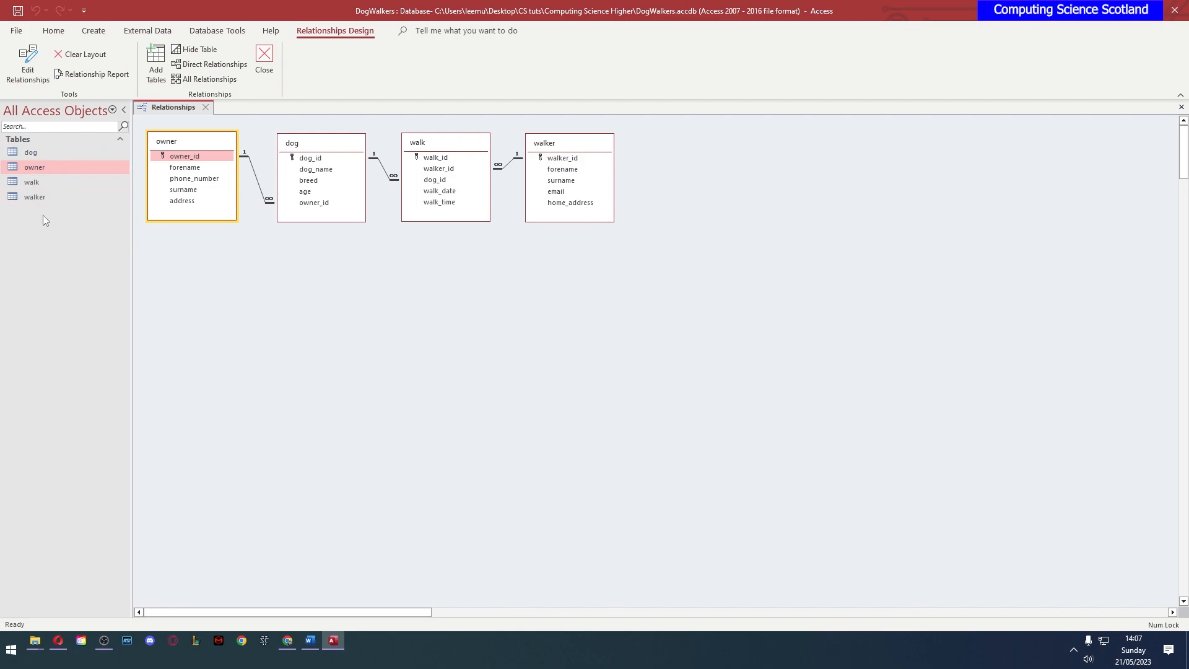
mouse_move(270, 256)
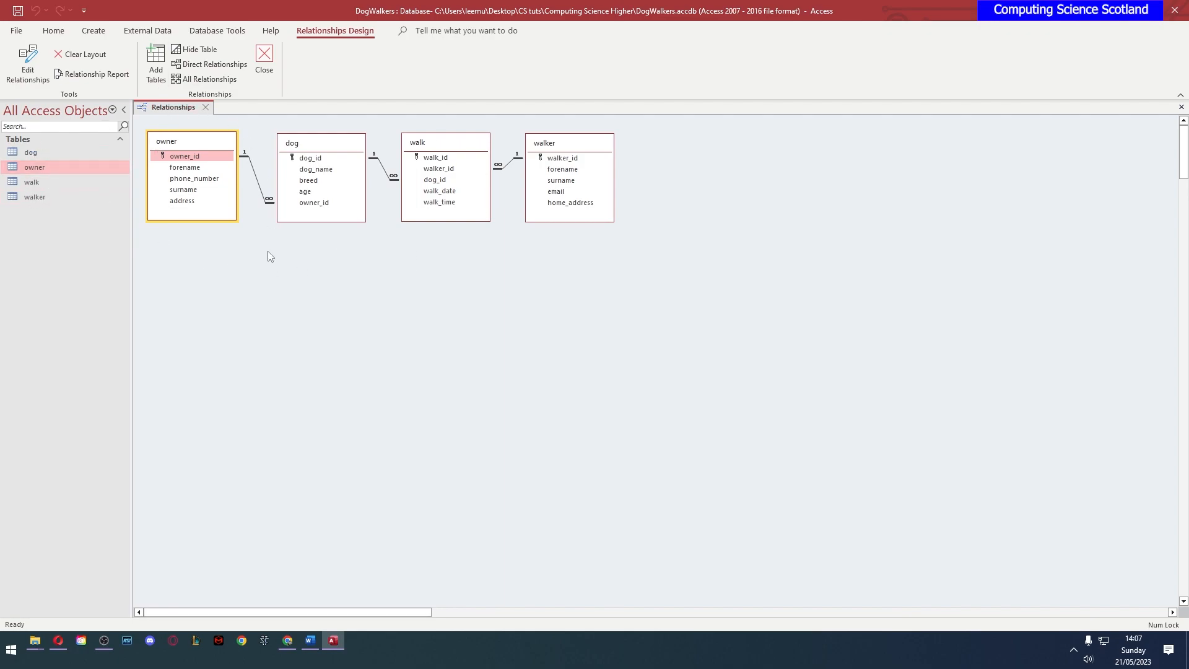
mouse_move(293, 115)
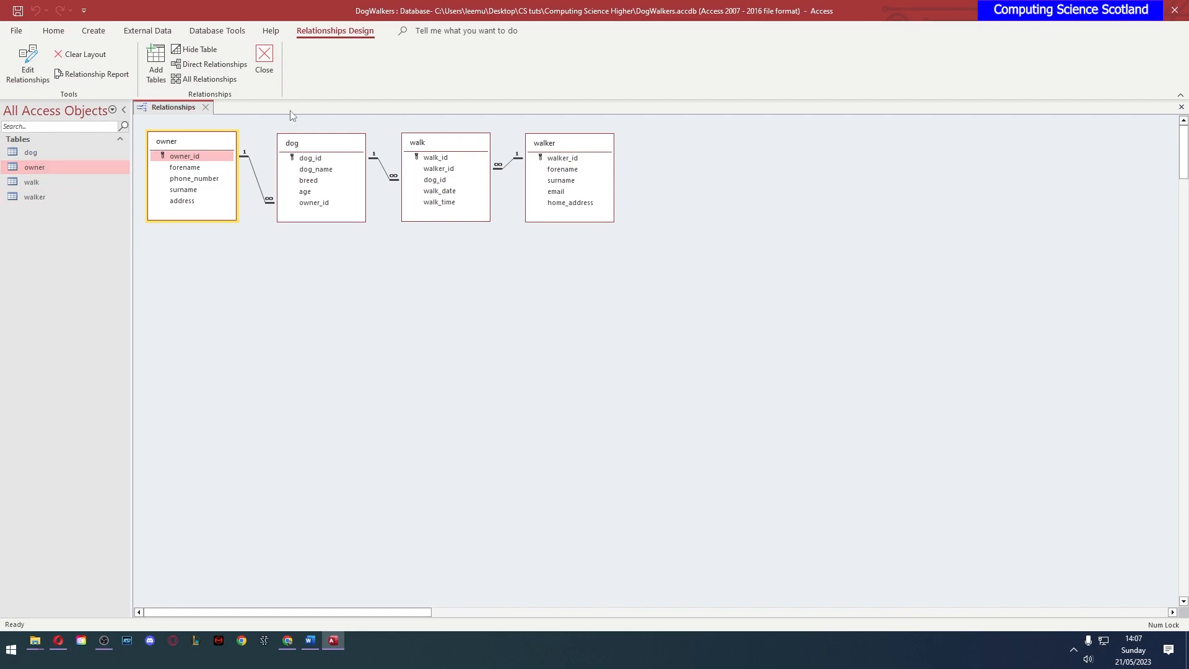
click(320, 142)
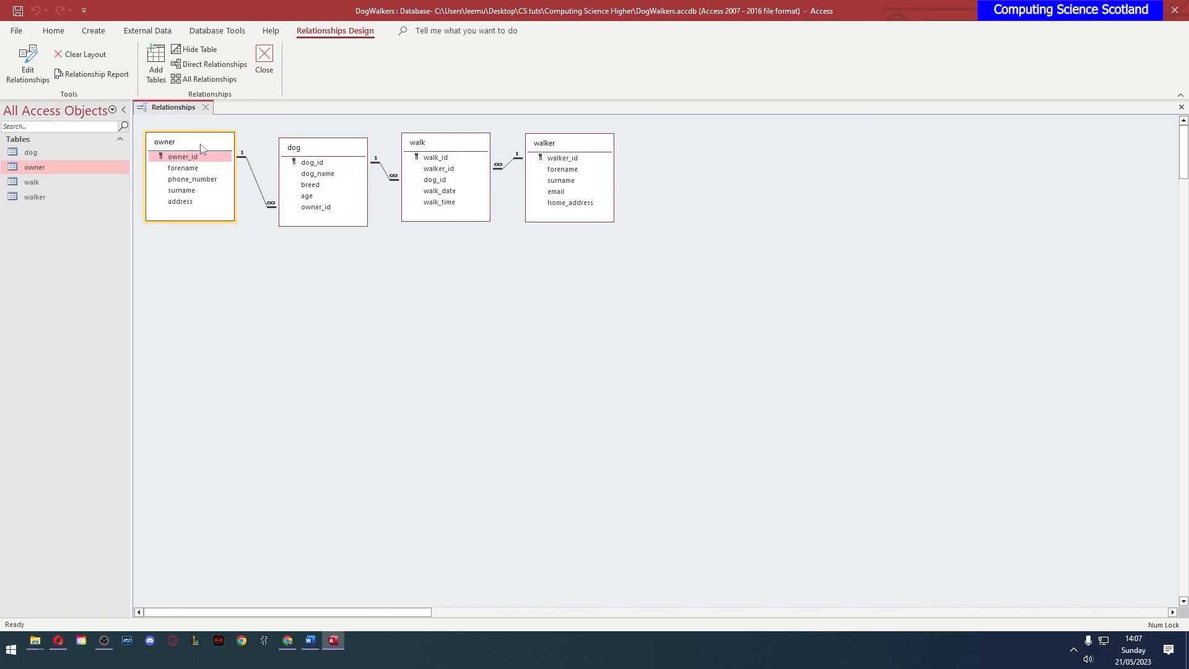
click(446, 143)
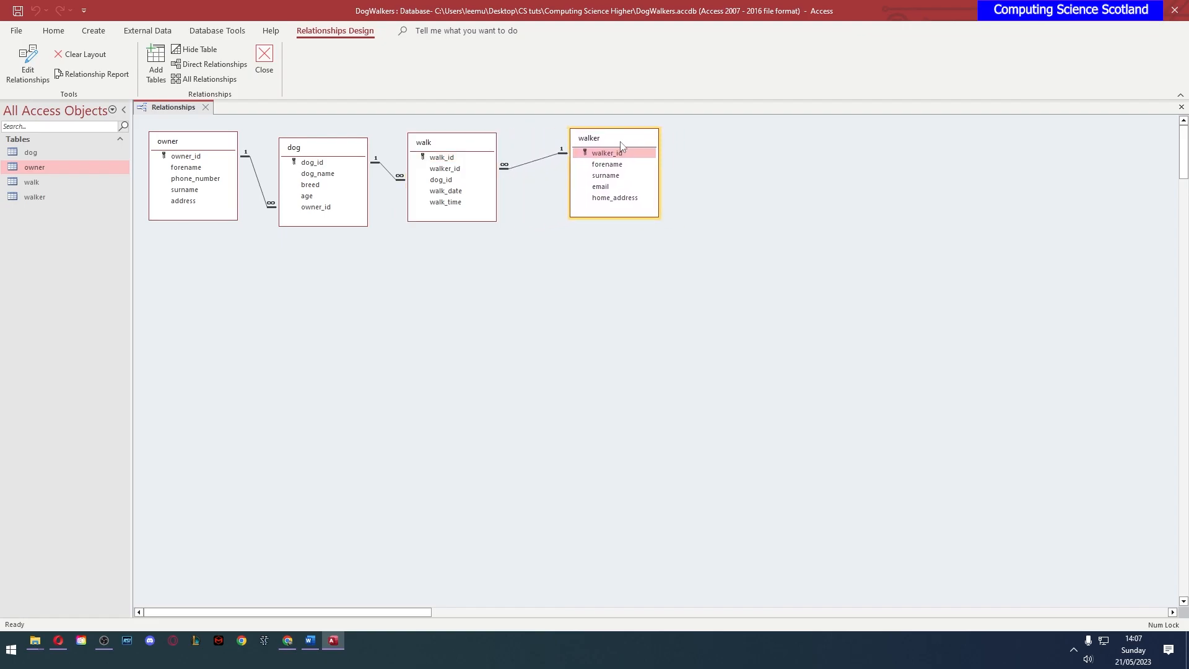
double_click(30, 152)
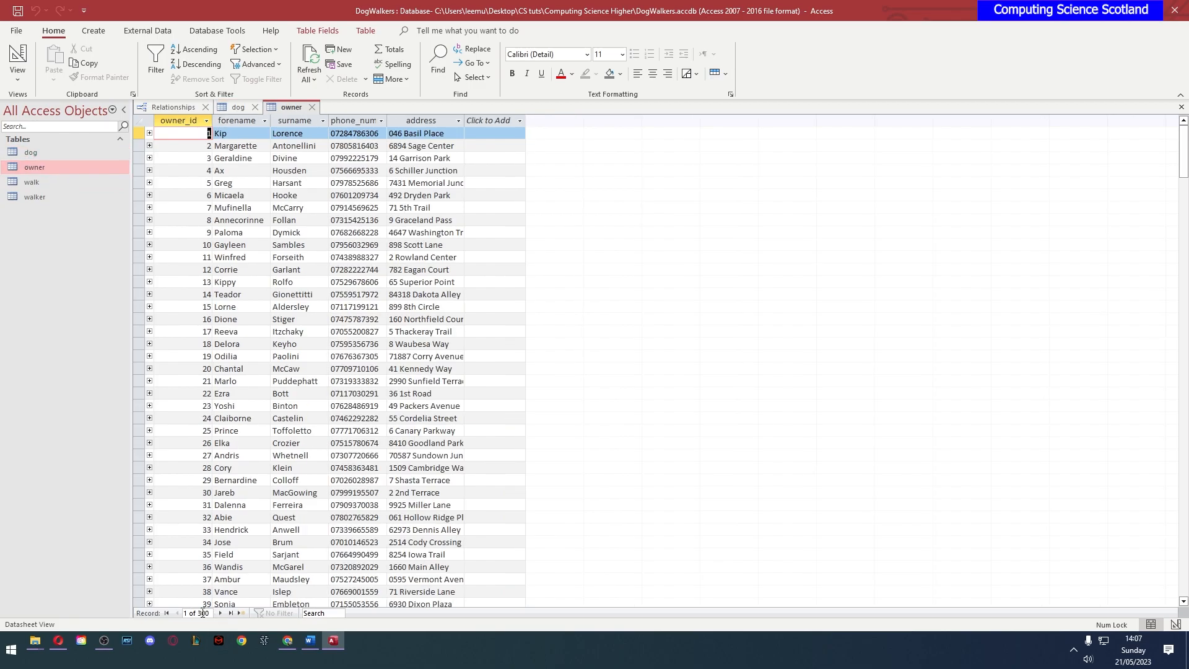
Open another linked table, browse the dog and owner records, and return to Relationships
double_click(35, 196)
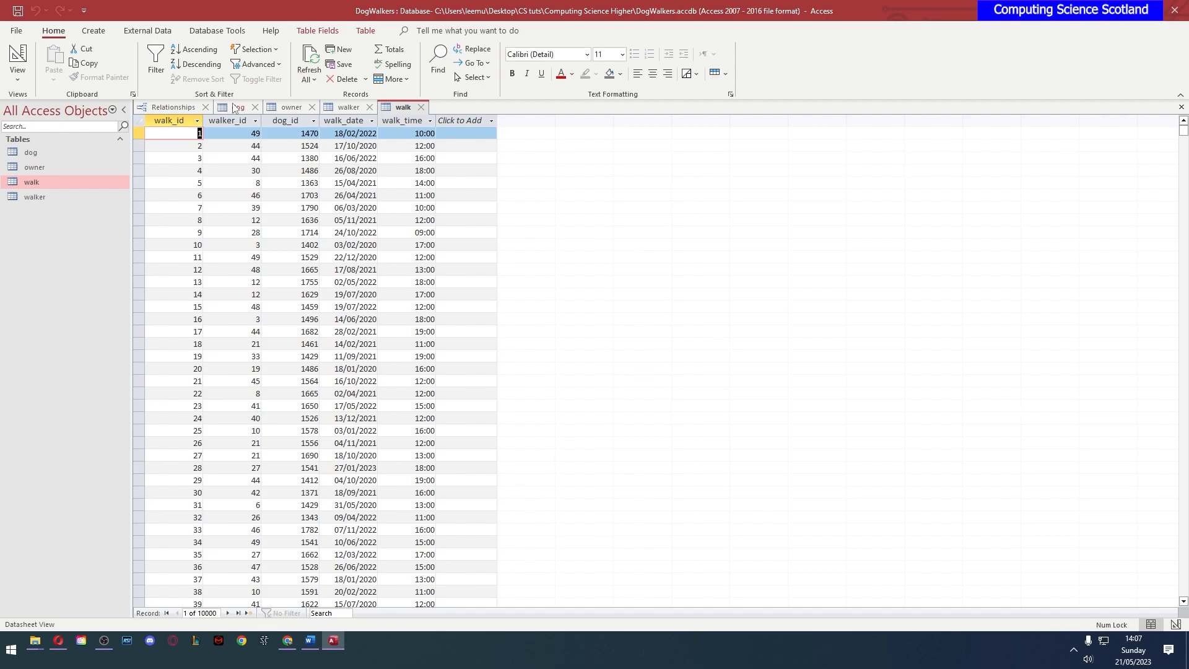
click(238, 107)
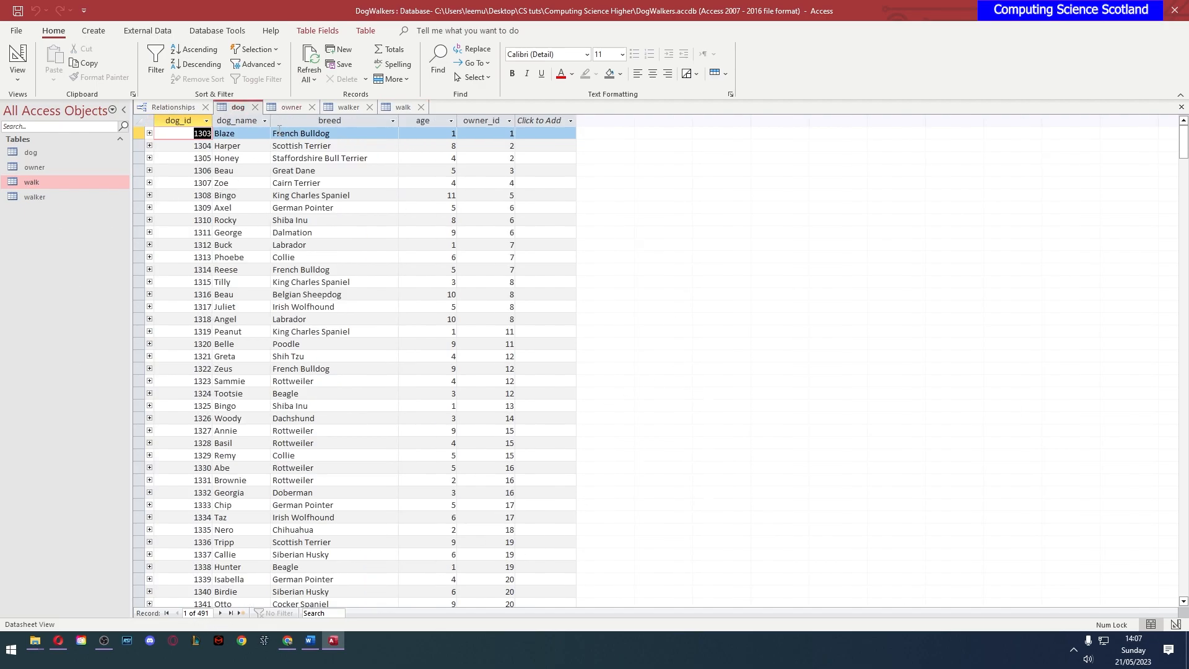
click(291, 108)
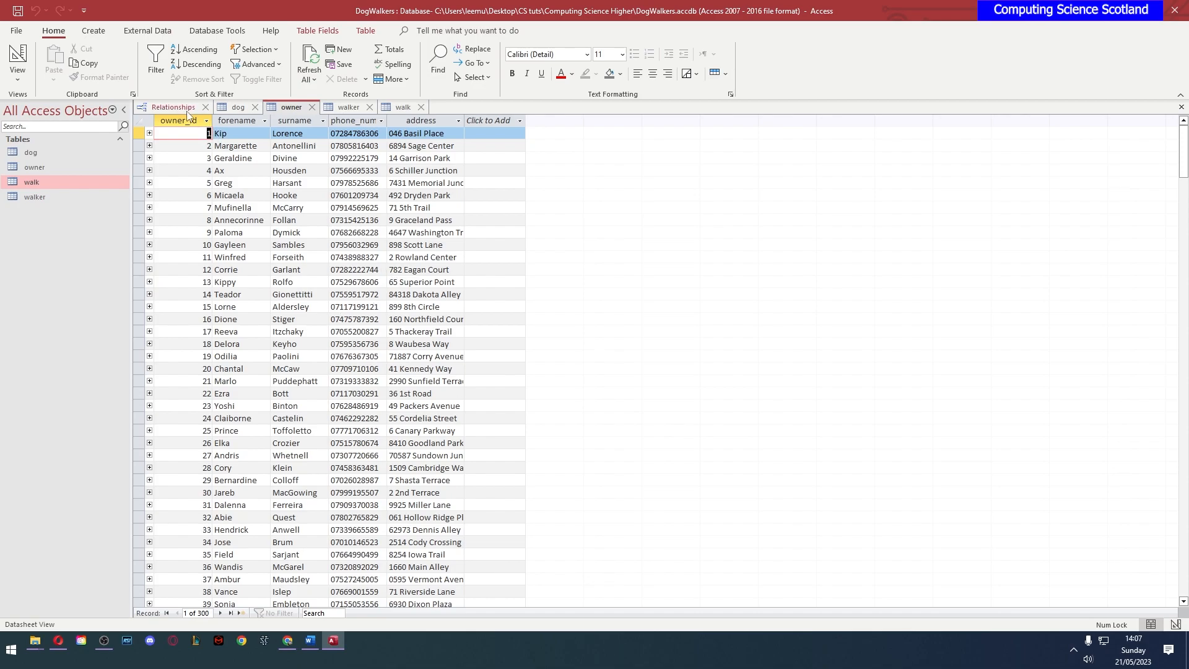
click(173, 106)
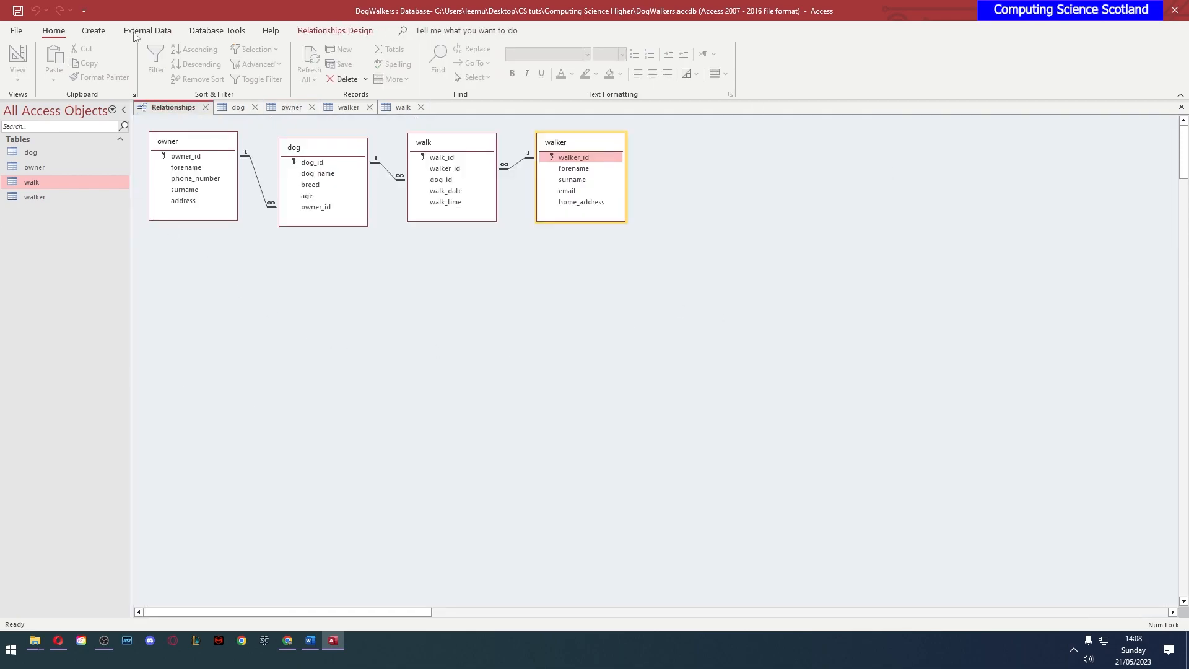
mouse_move(891, 433)
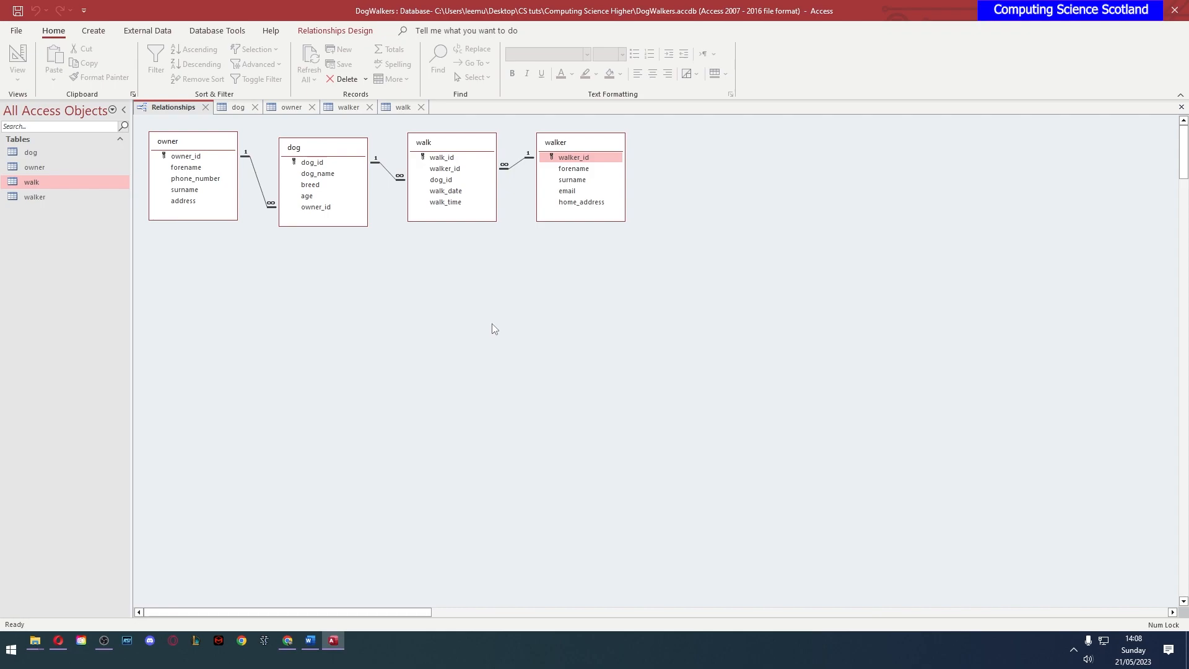
Read the Word task on walkers of Ronda Dearlove's dogs, then sort owners by surname
click(308, 641)
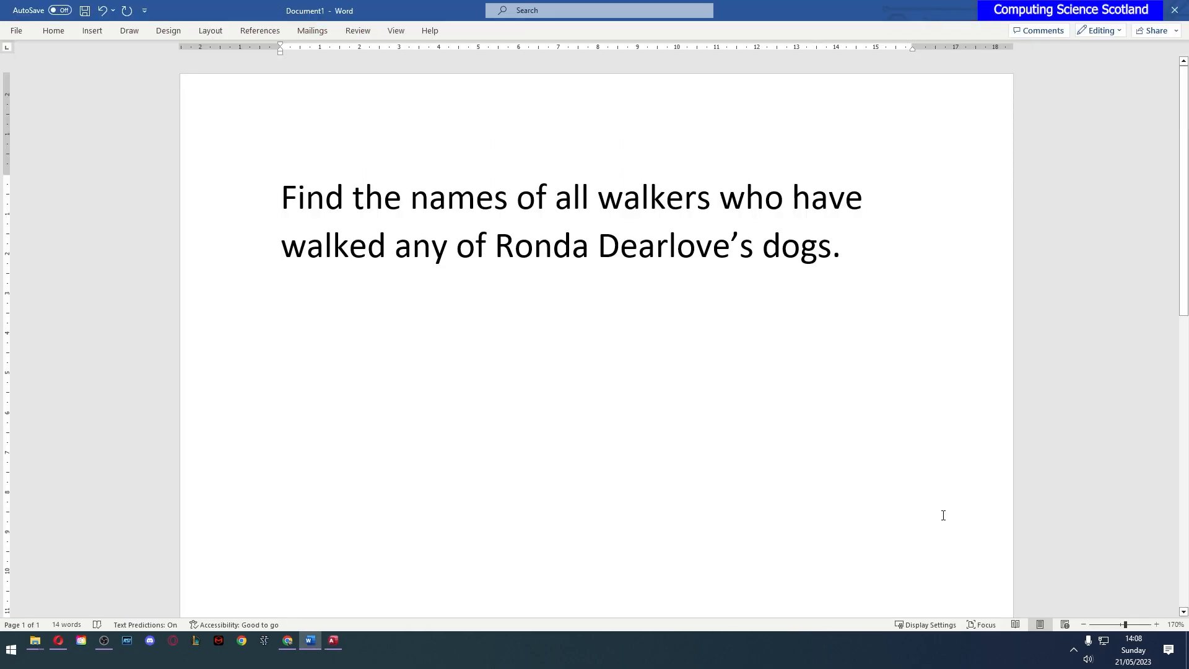
click(332, 646)
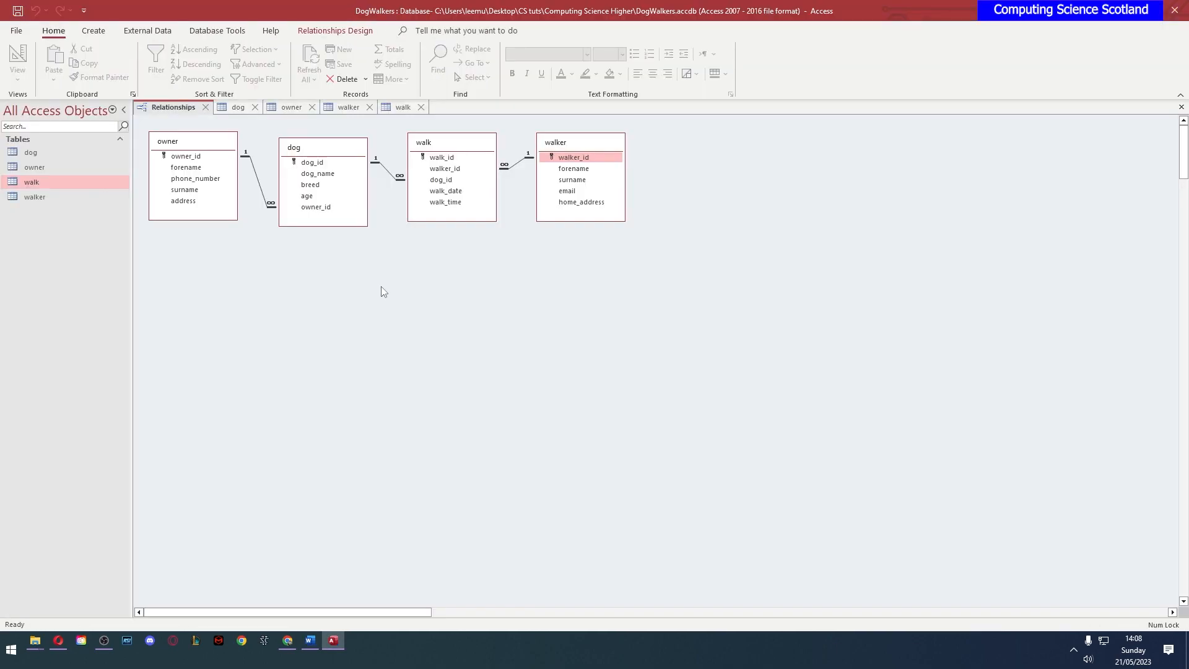
click(183, 189)
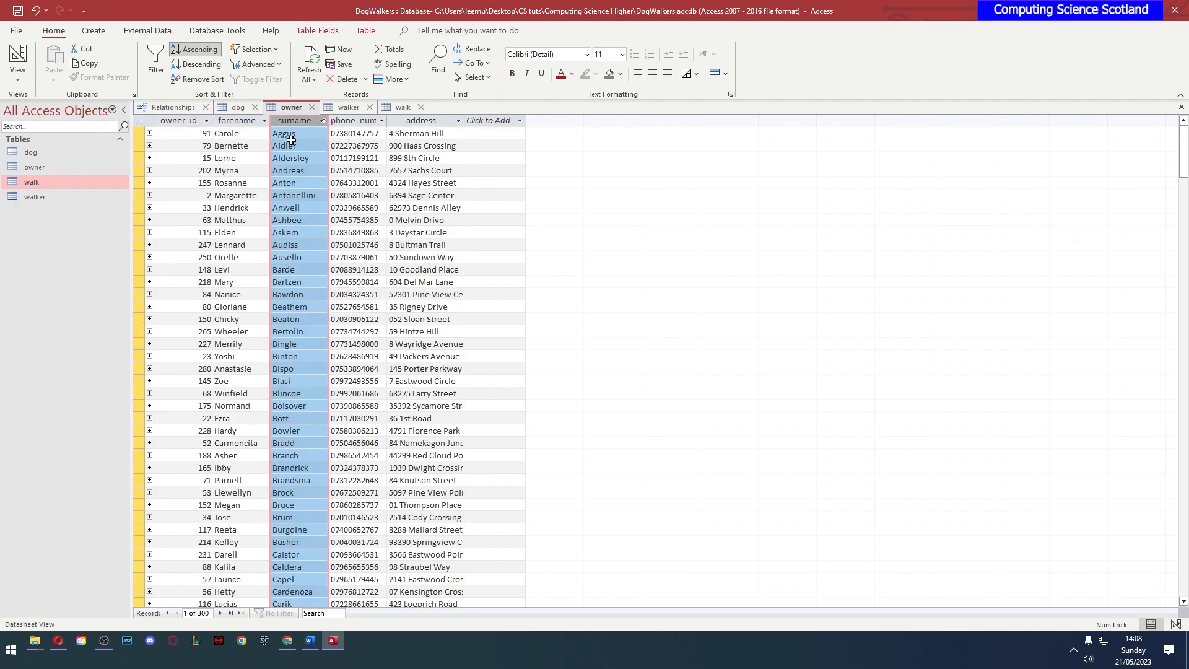
scroll(down, 3)
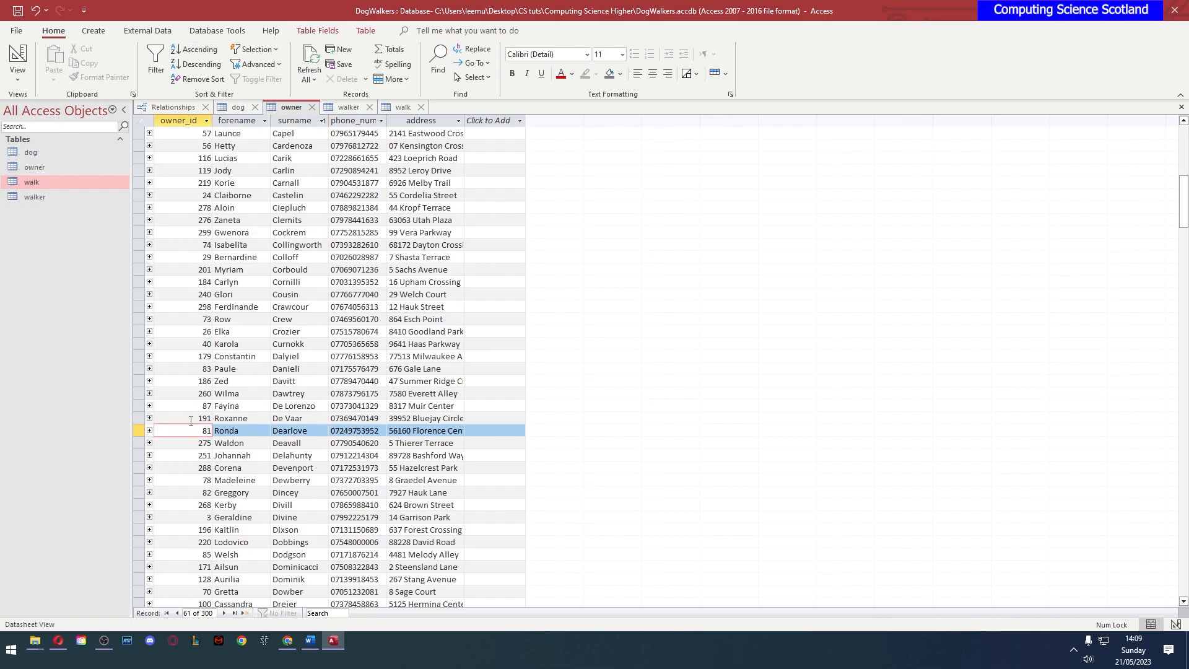
click(205, 430)
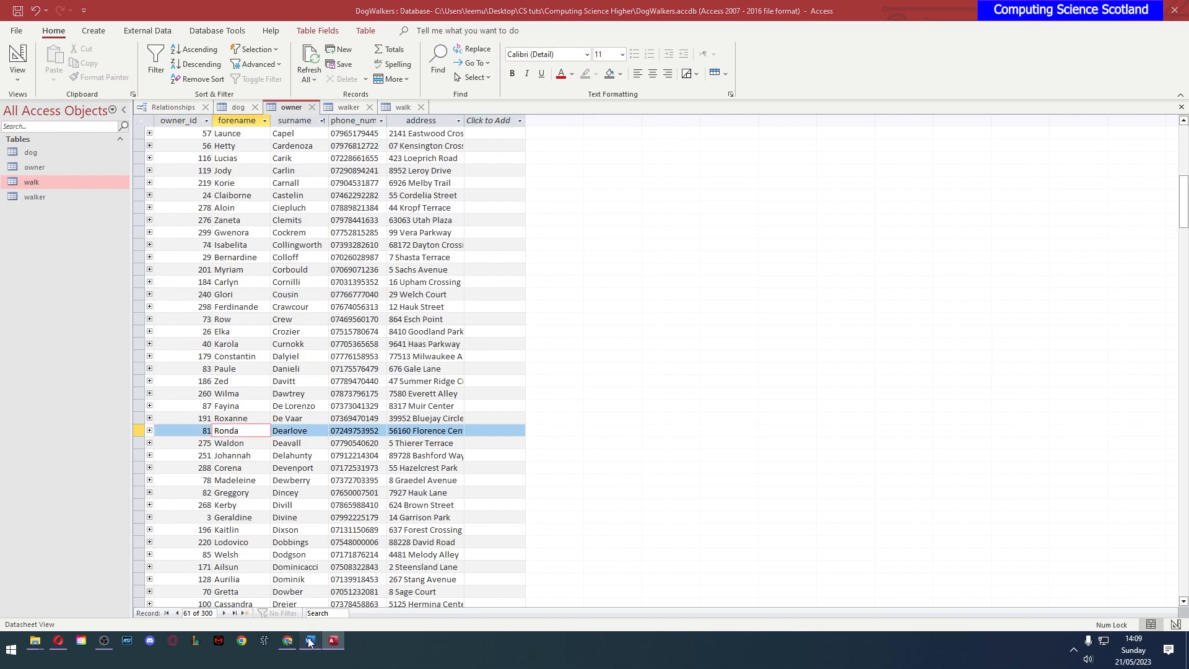
click(308, 646)
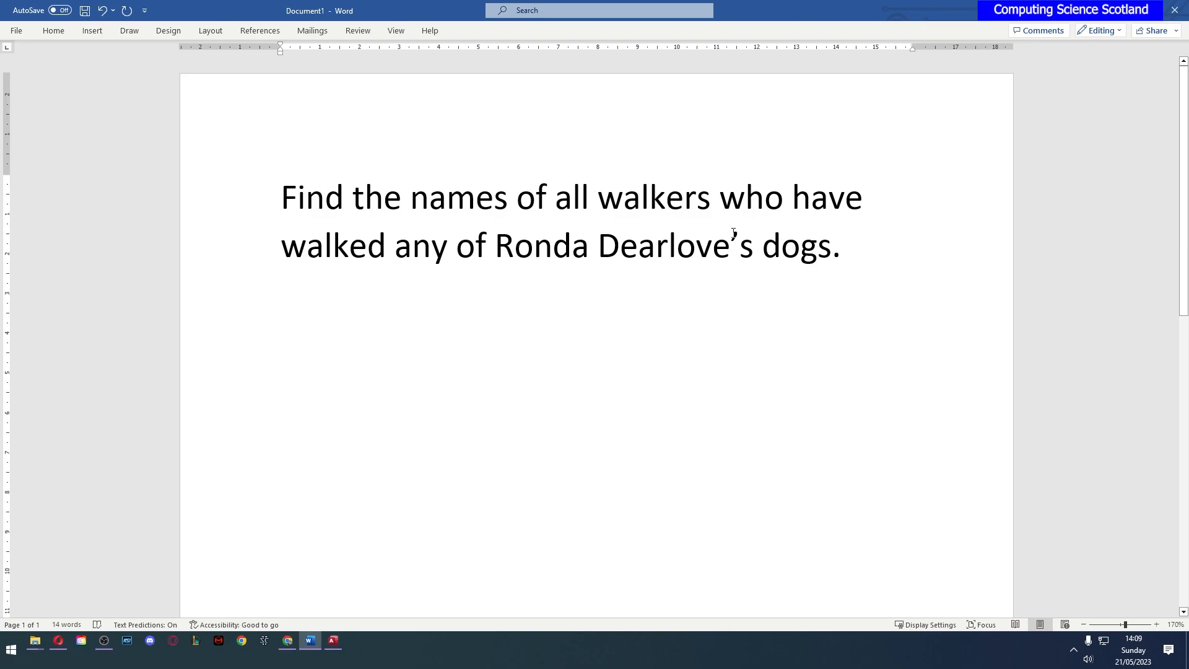
click(331, 641)
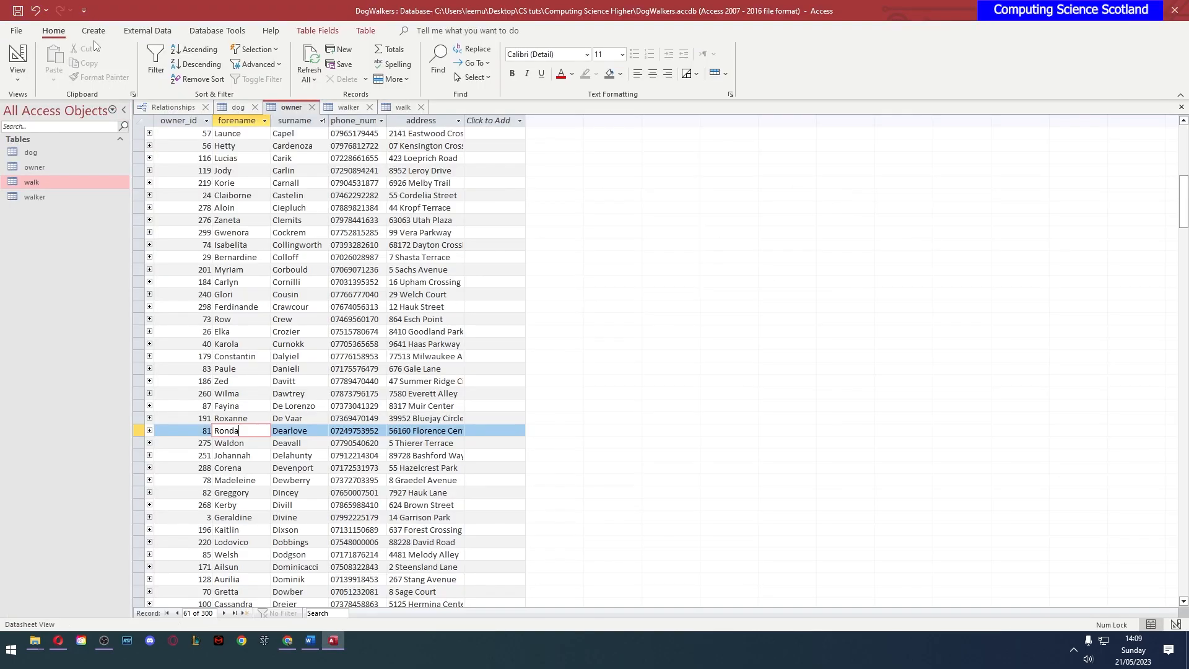
Start a new Query Design in SQL View, rereading the task question in Word
click(92, 30)
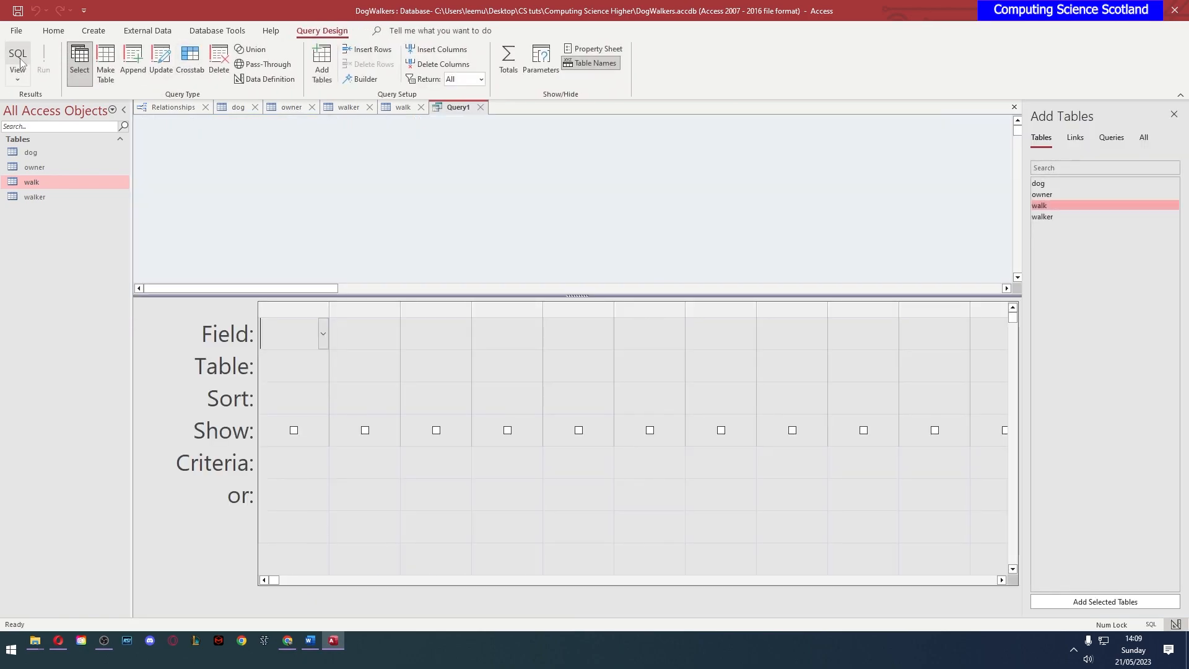
click(17, 60)
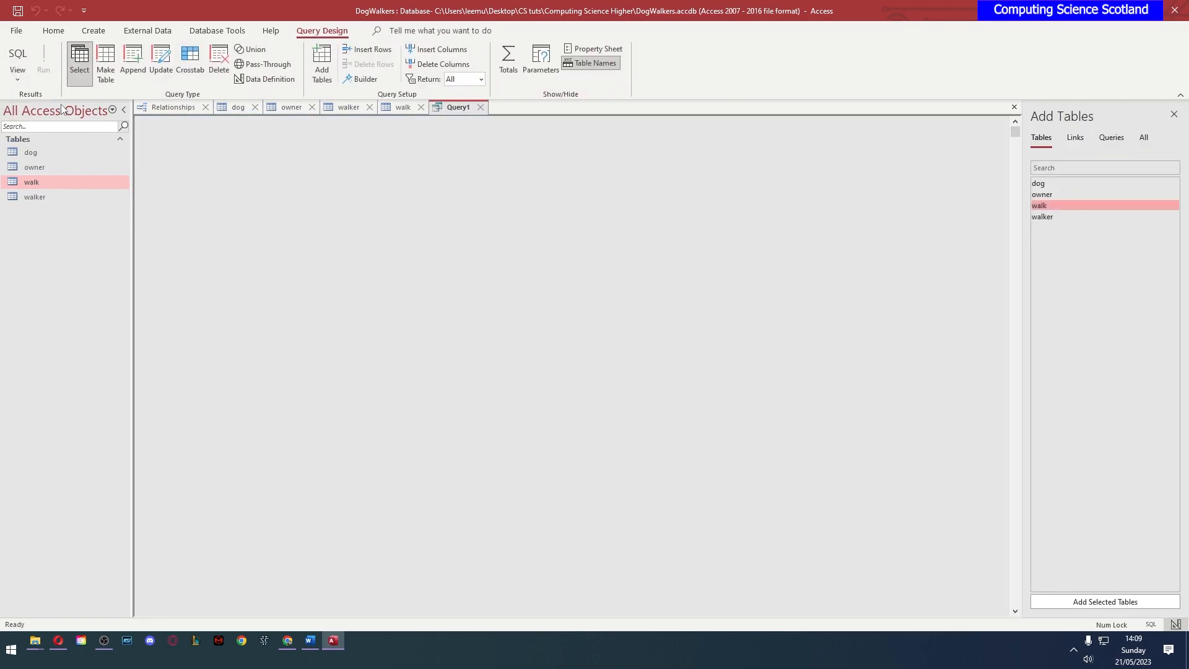
click(308, 641)
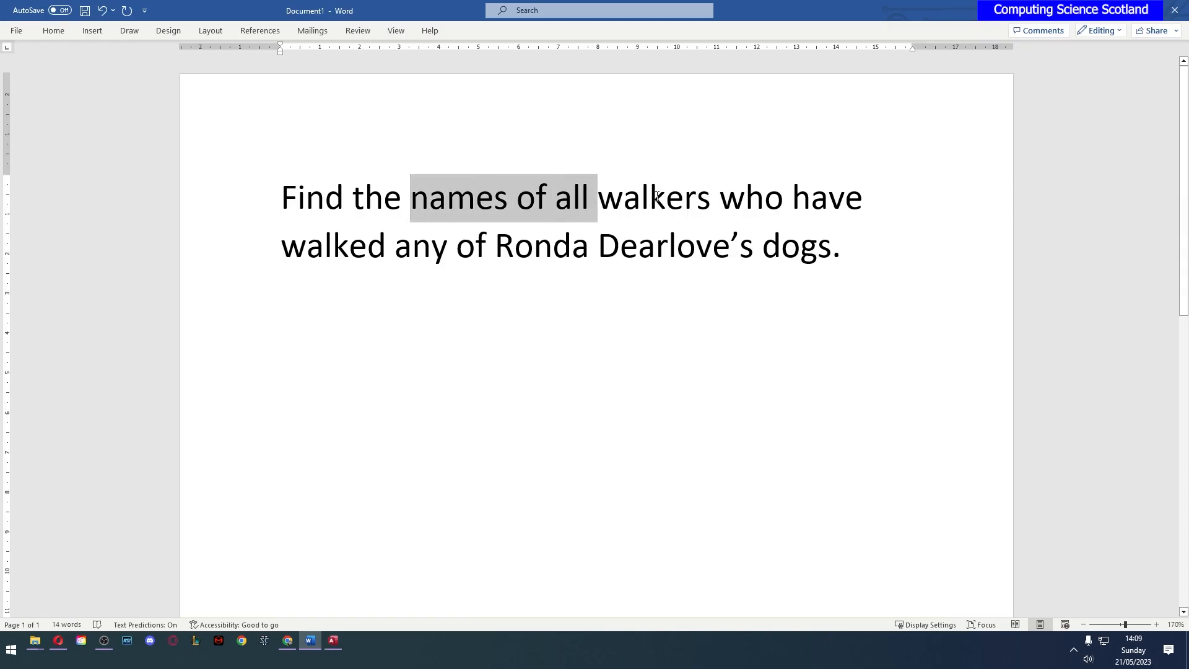
click(332, 646)
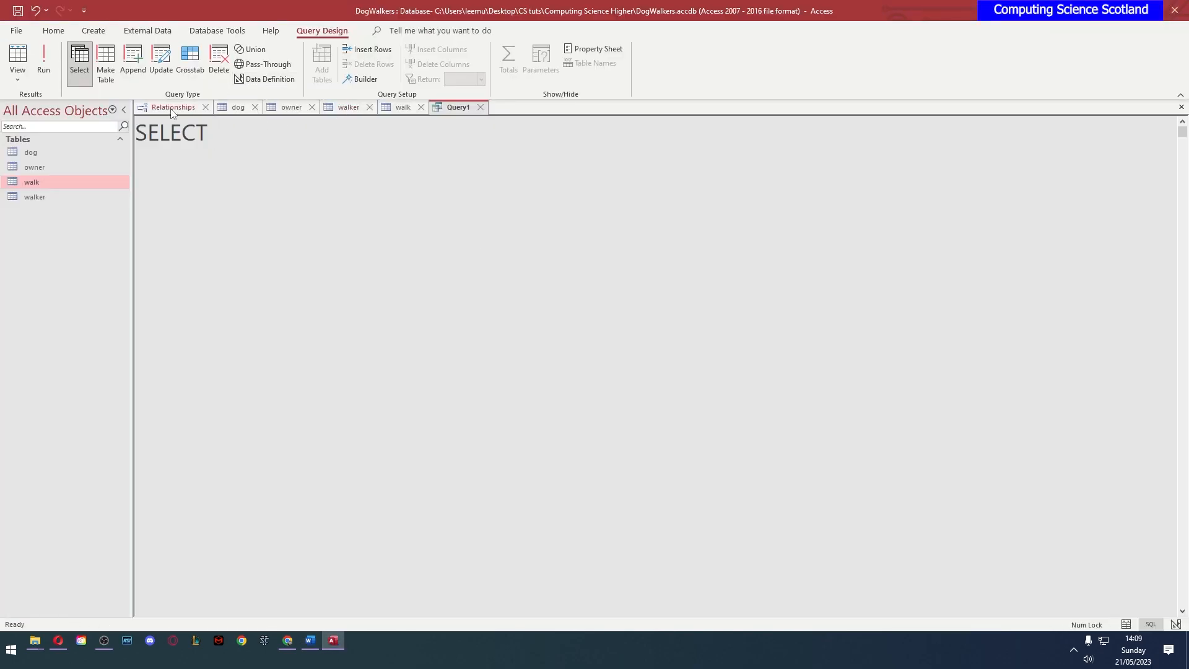
Locate the walker table's forename and surname fields in the relationships diagram
click(173, 107)
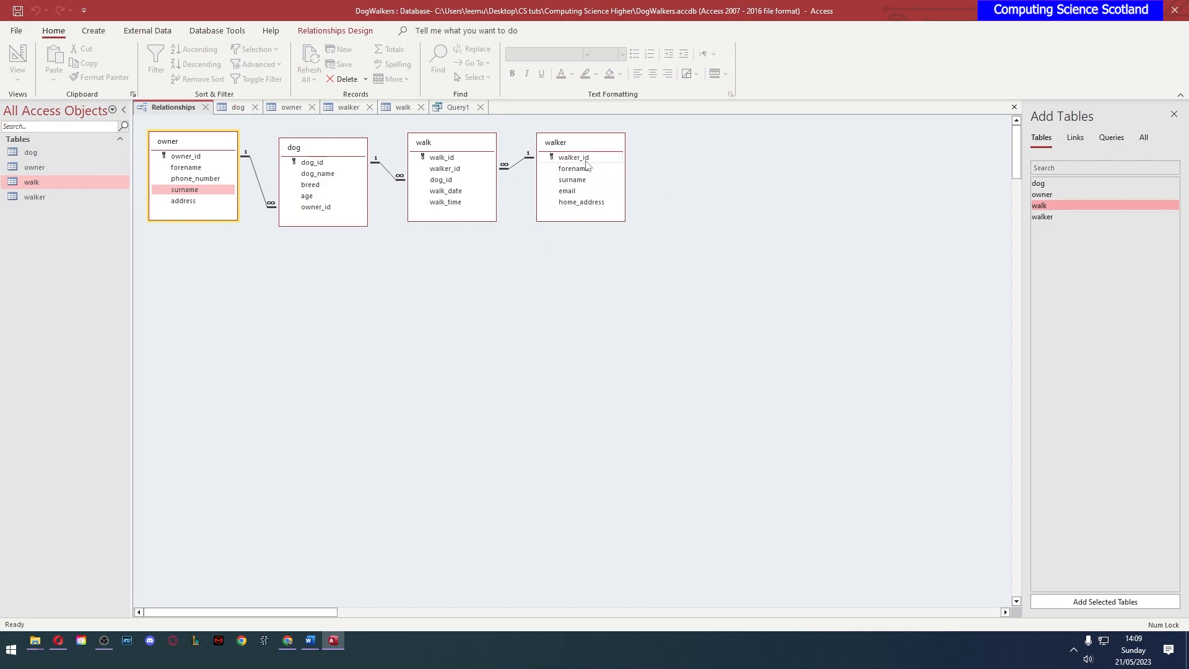
click(573, 180)
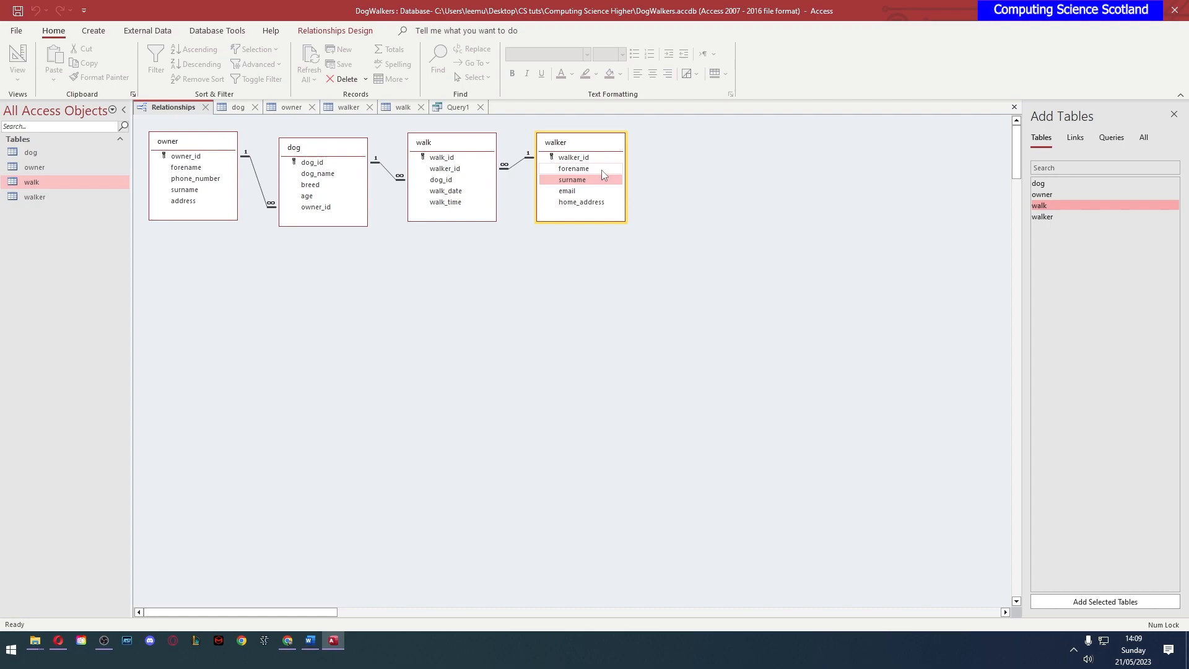
click(573, 168)
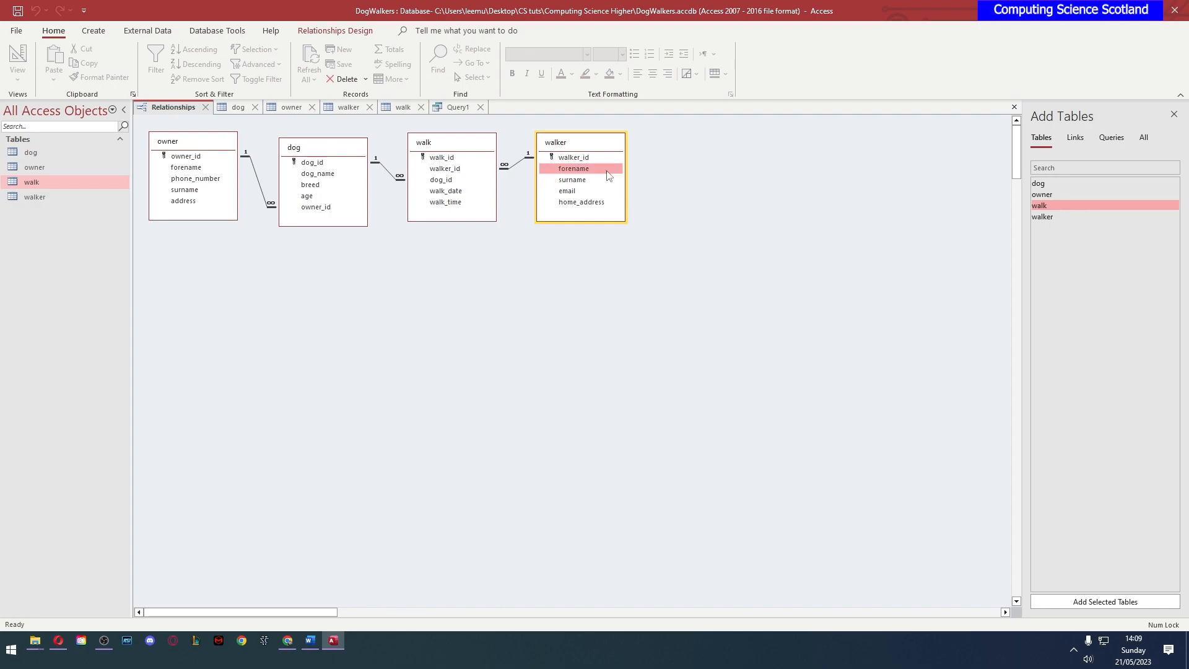
click(574, 179)
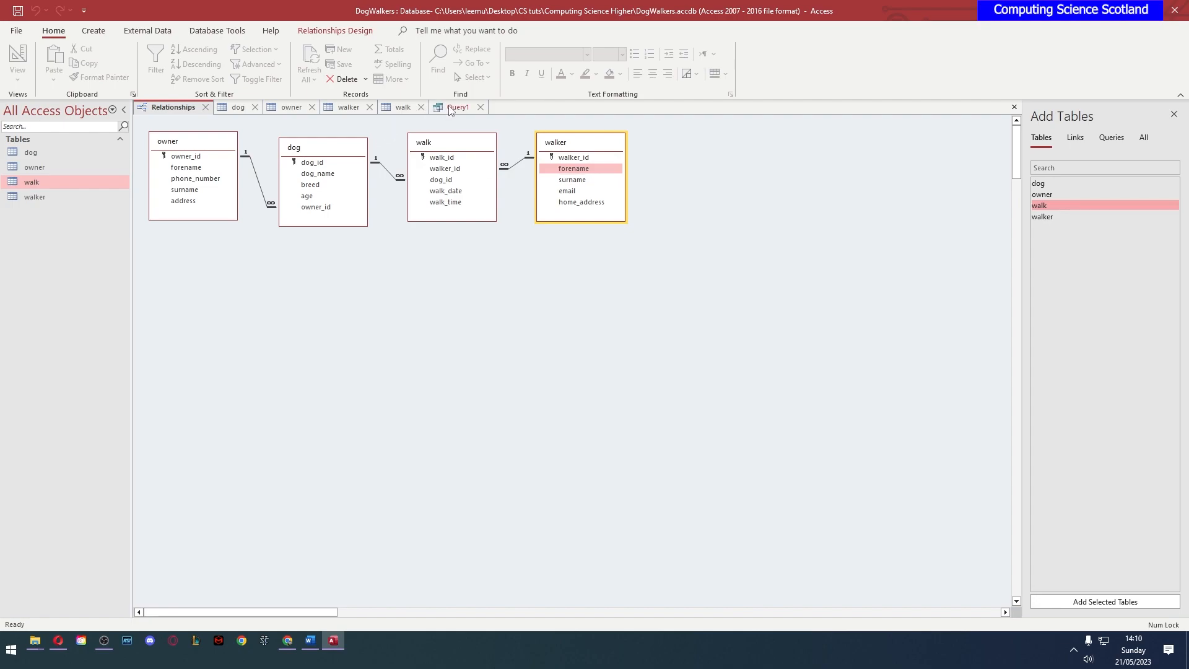
Add FROM after SELECT forename, surname and reposition the owner table in the diagram
click(458, 107)
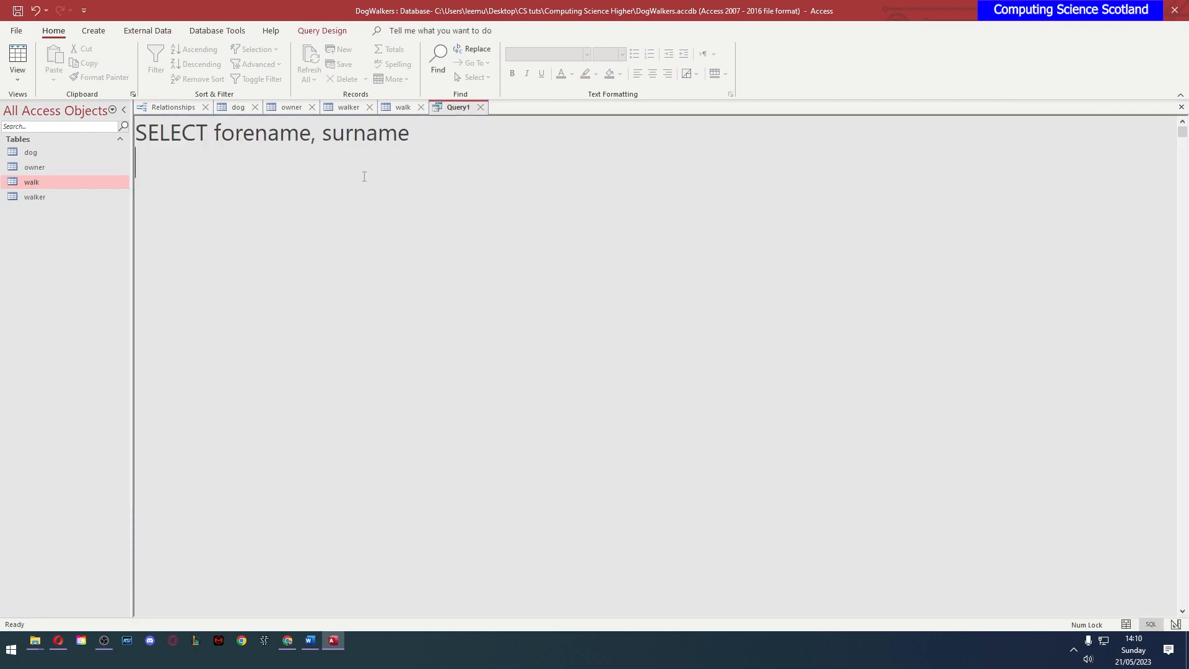
text(FROM)
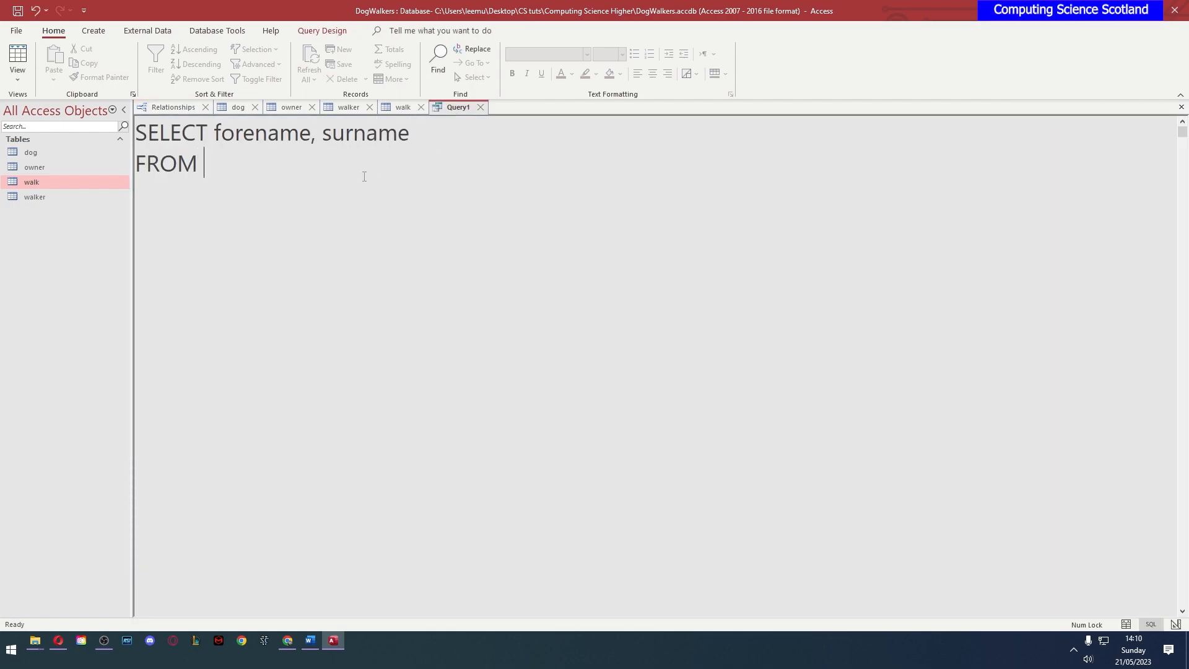
click(173, 106)
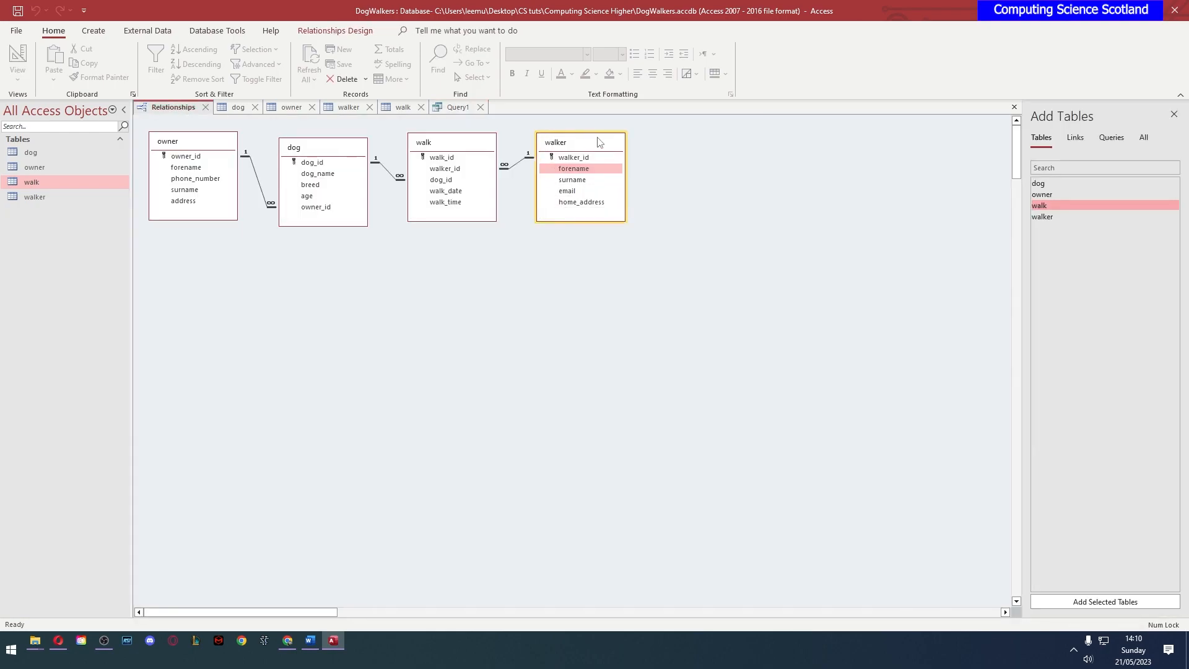
click(457, 106)
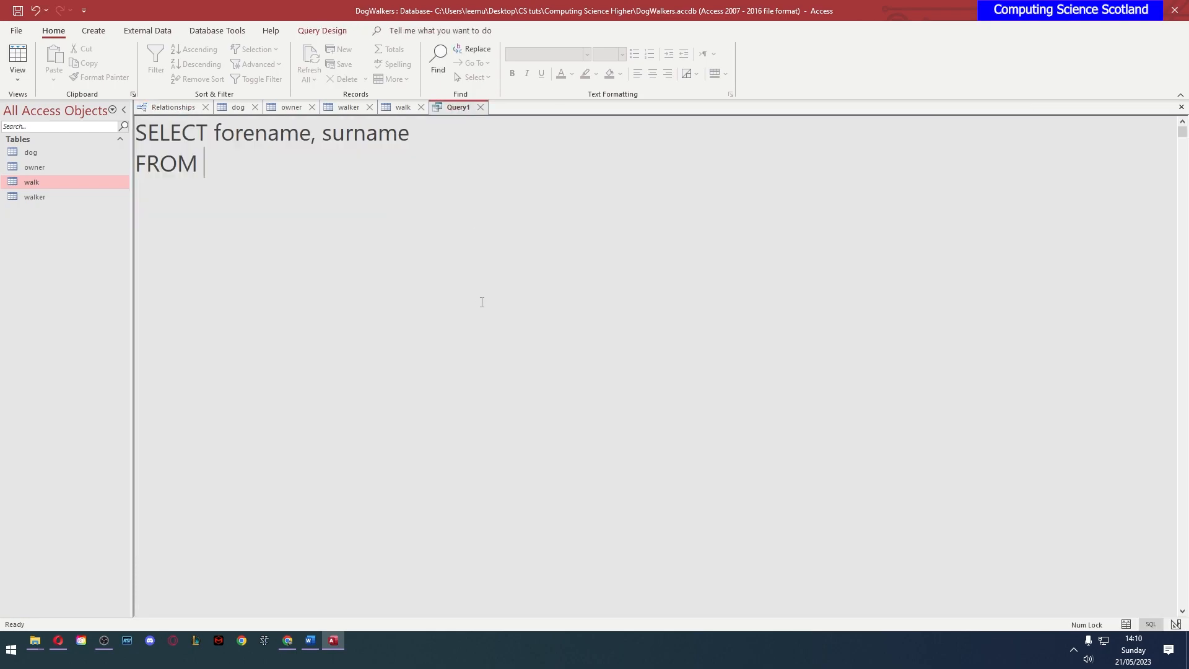
click(172, 107)
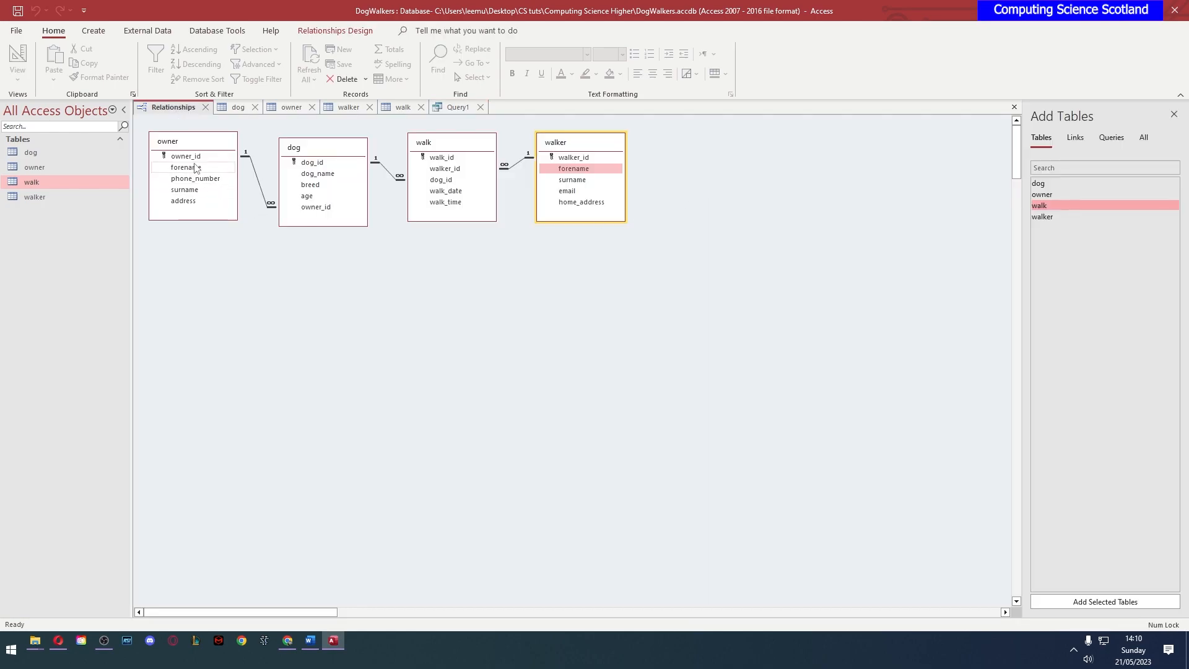
click(185, 167)
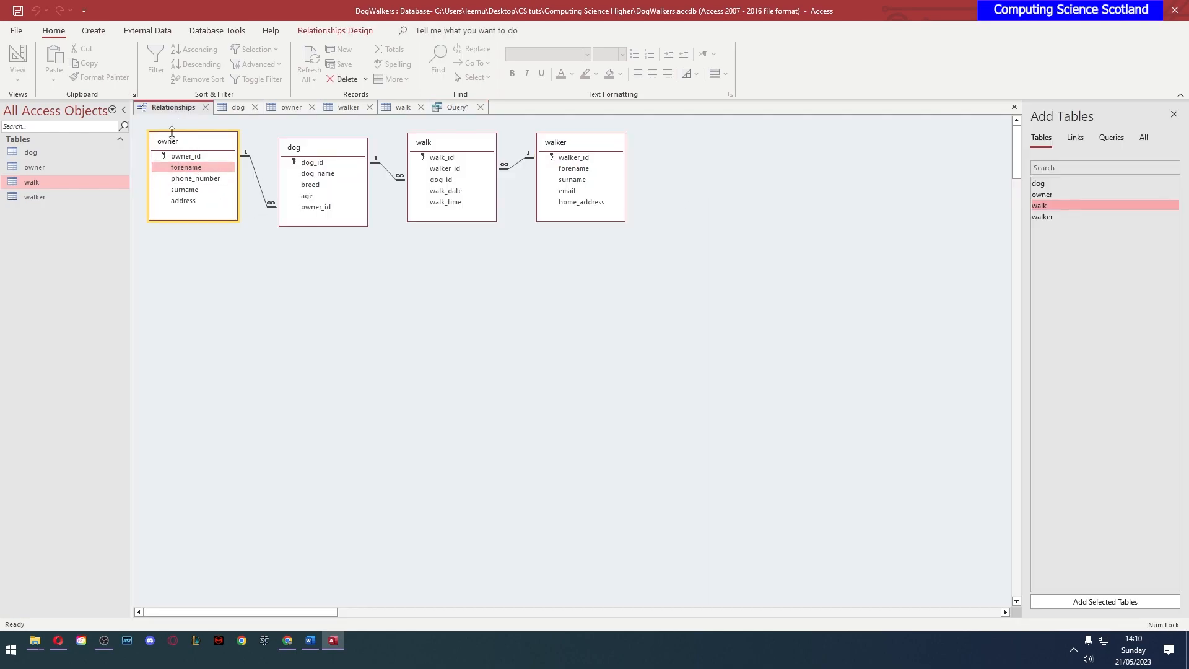
mouse_move(202, 149)
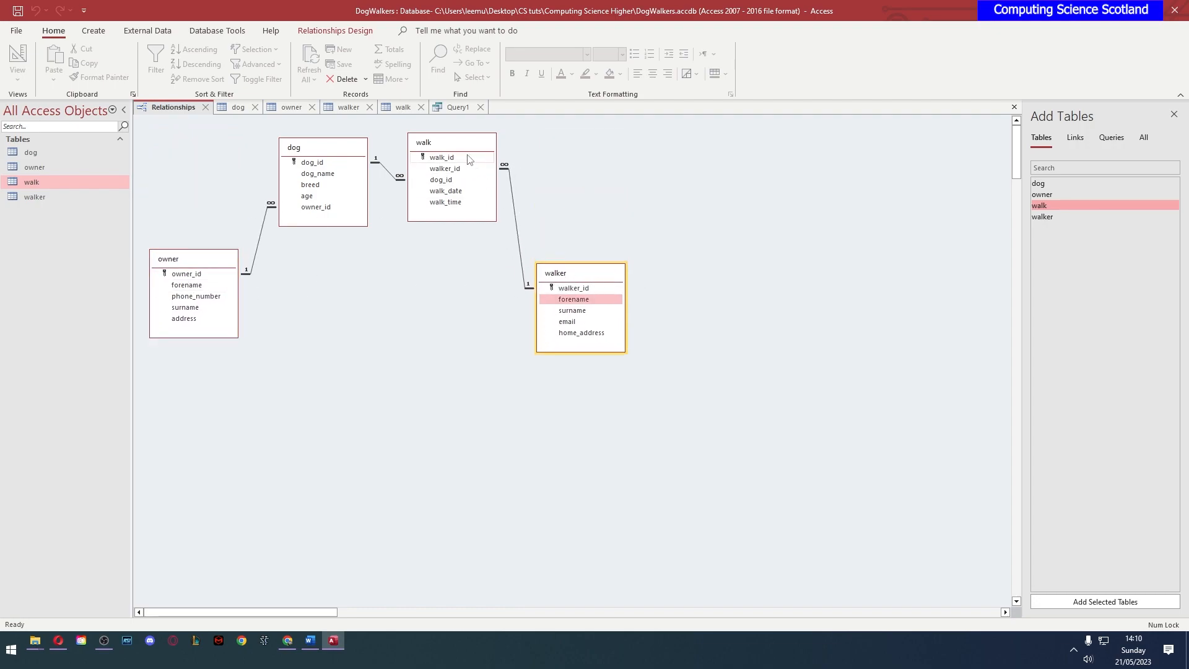
mouse_move(265, 319)
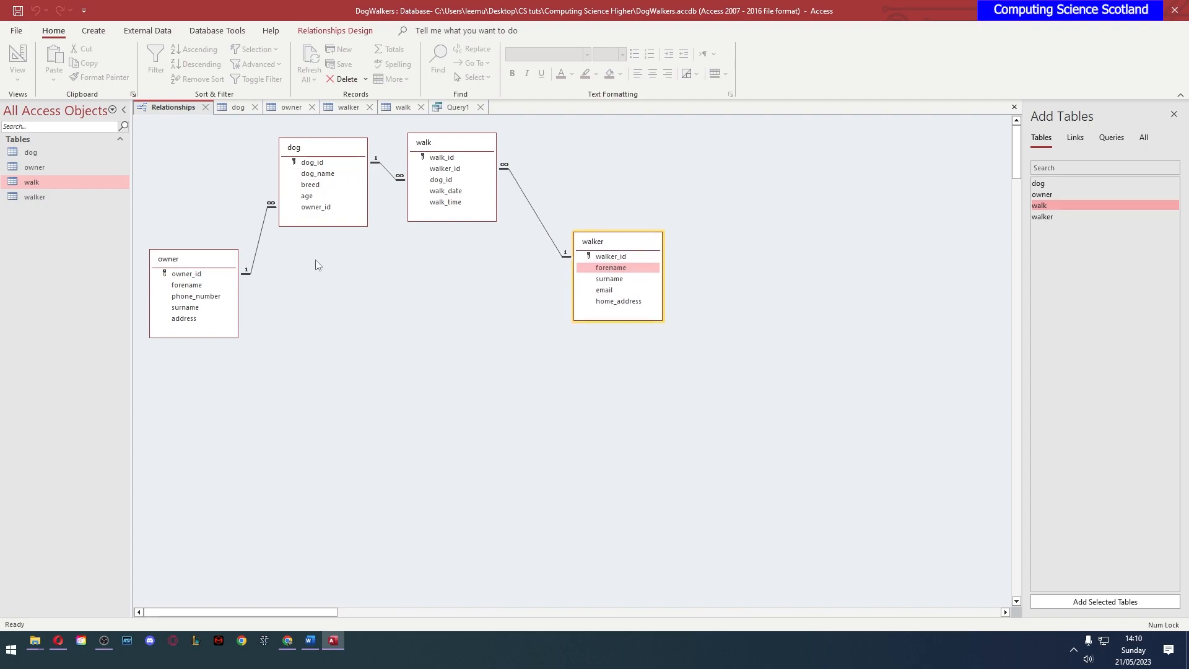
mouse_move(172, 326)
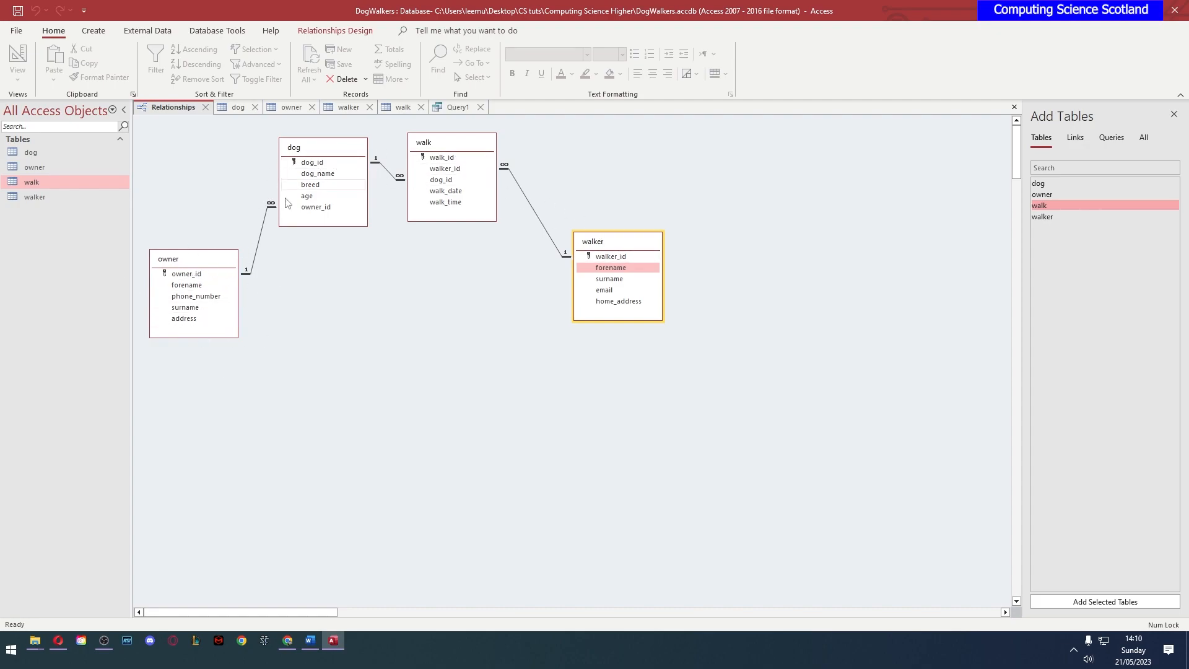
Extend the FROM clause to walker, walk, dog, owner, then view the owner table
click(455, 106)
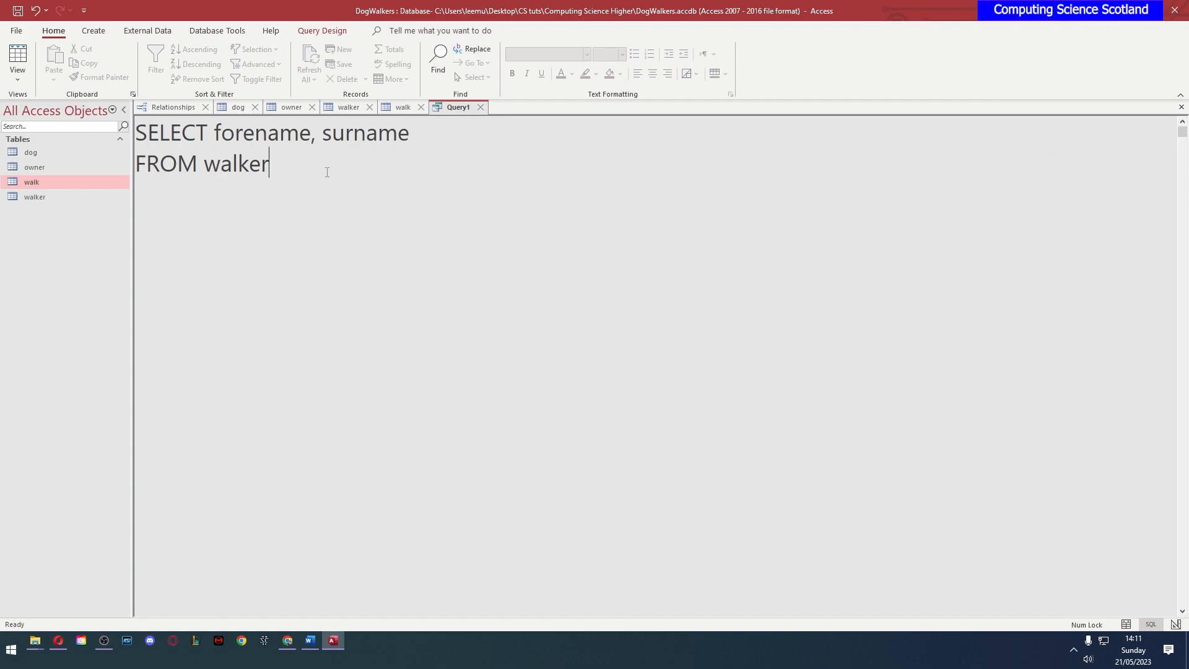
text(,)
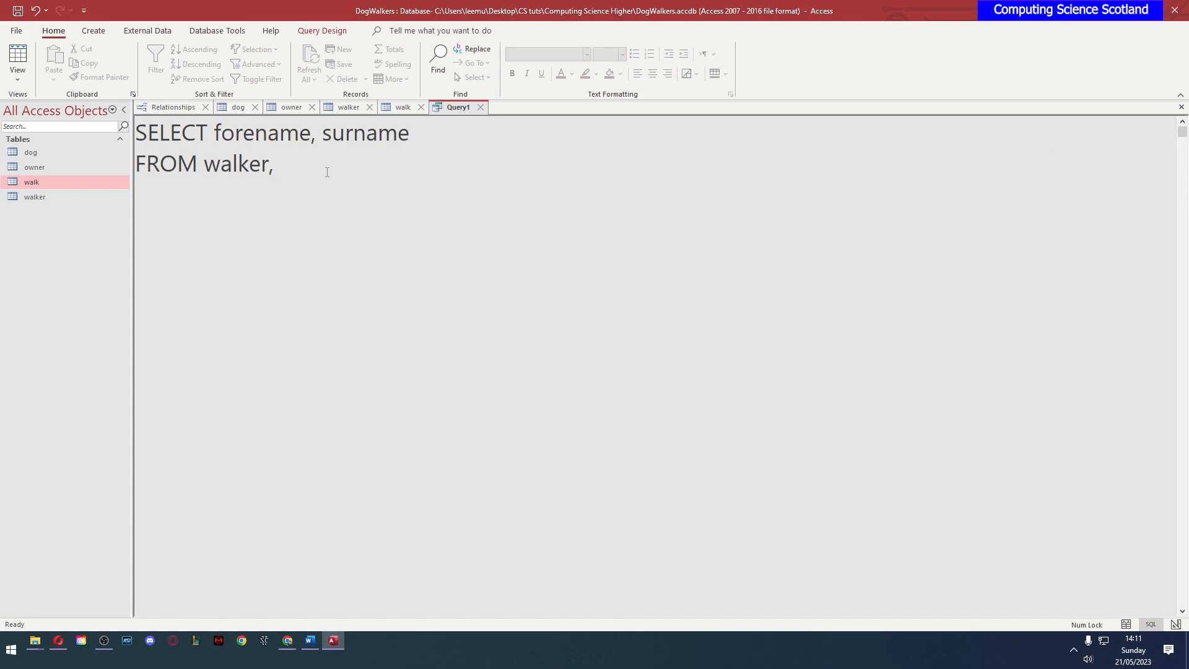
text(walk)
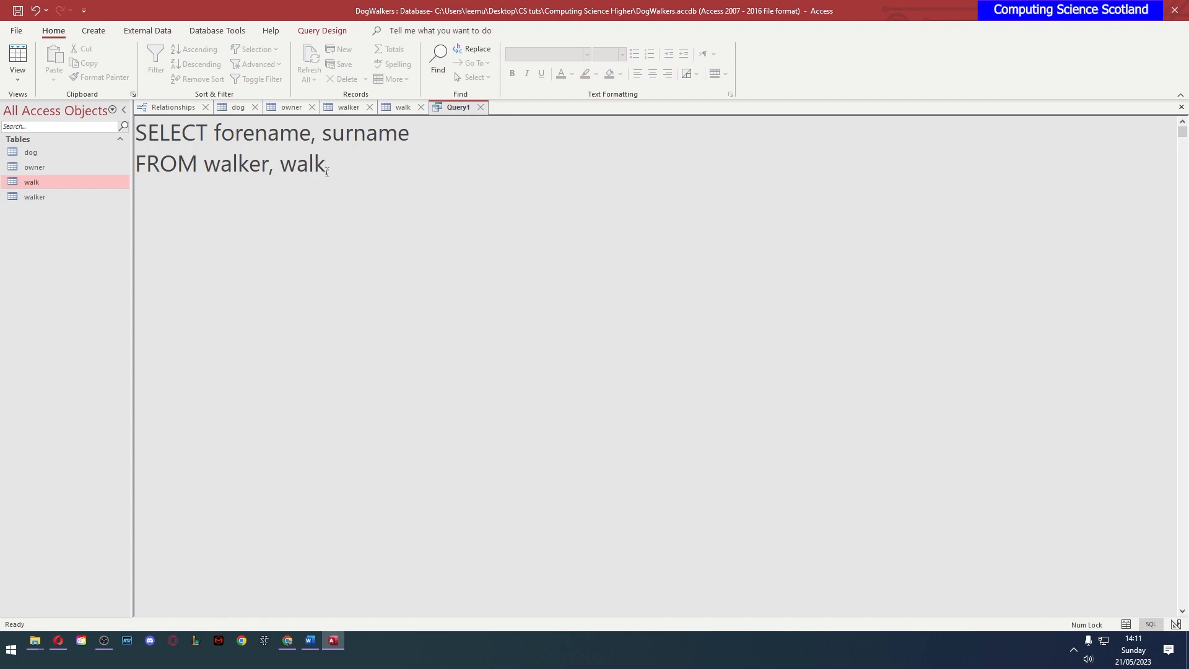
text(, dog, owner)
text(WHERE)
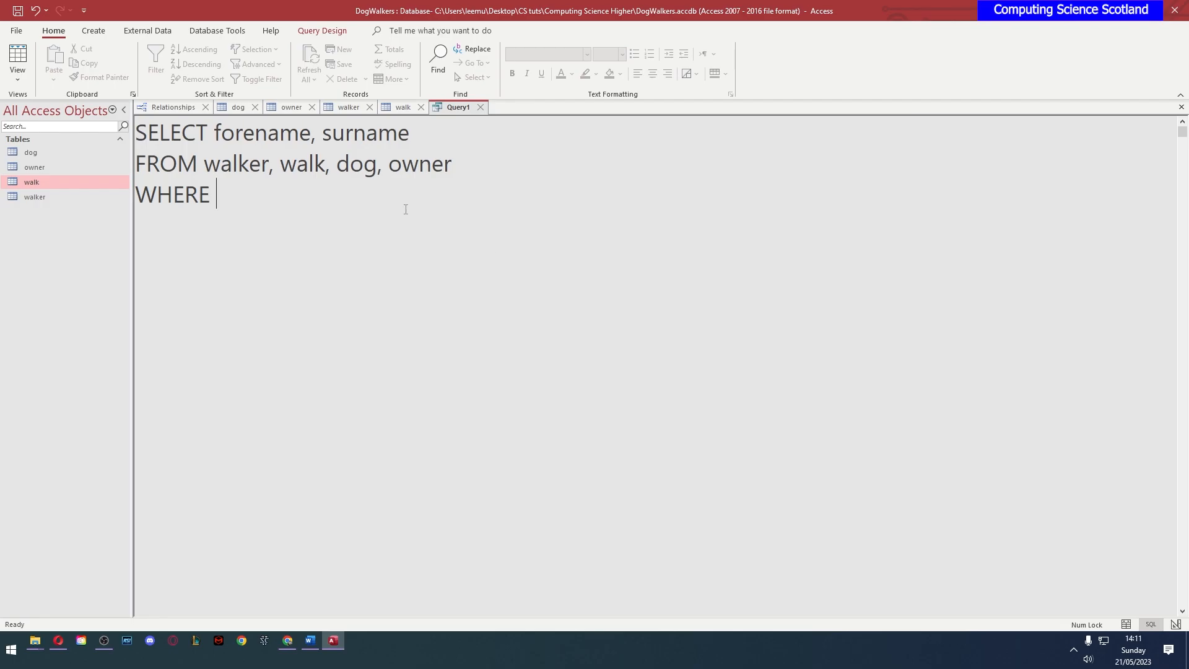
click(291, 107)
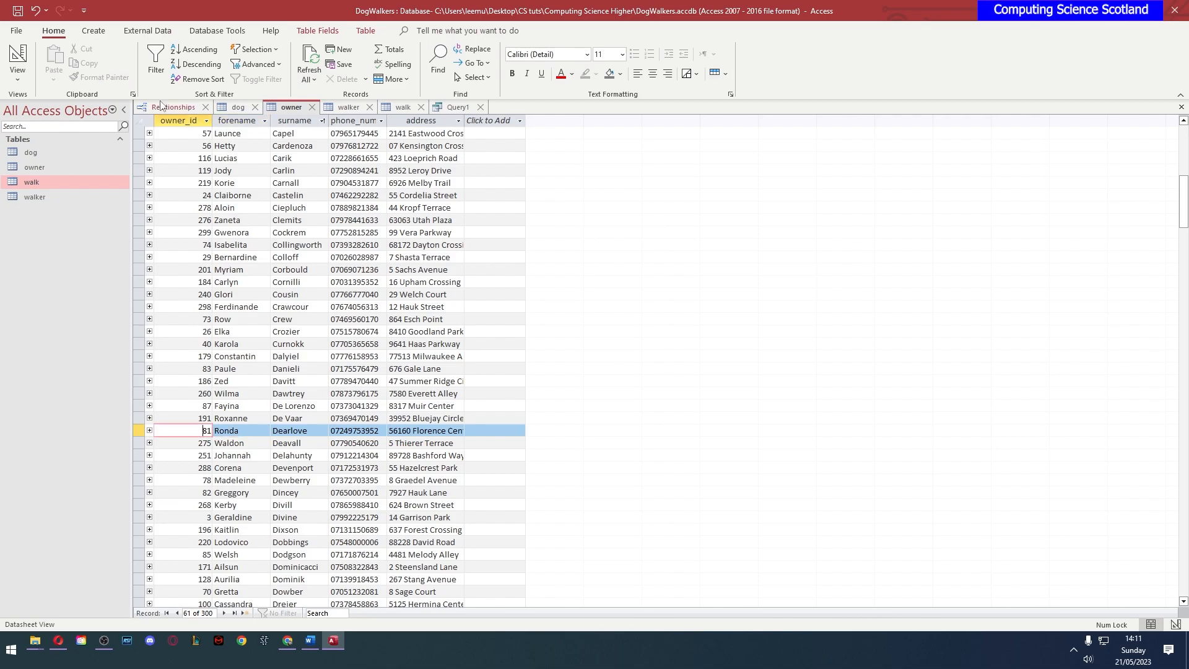
click(309, 645)
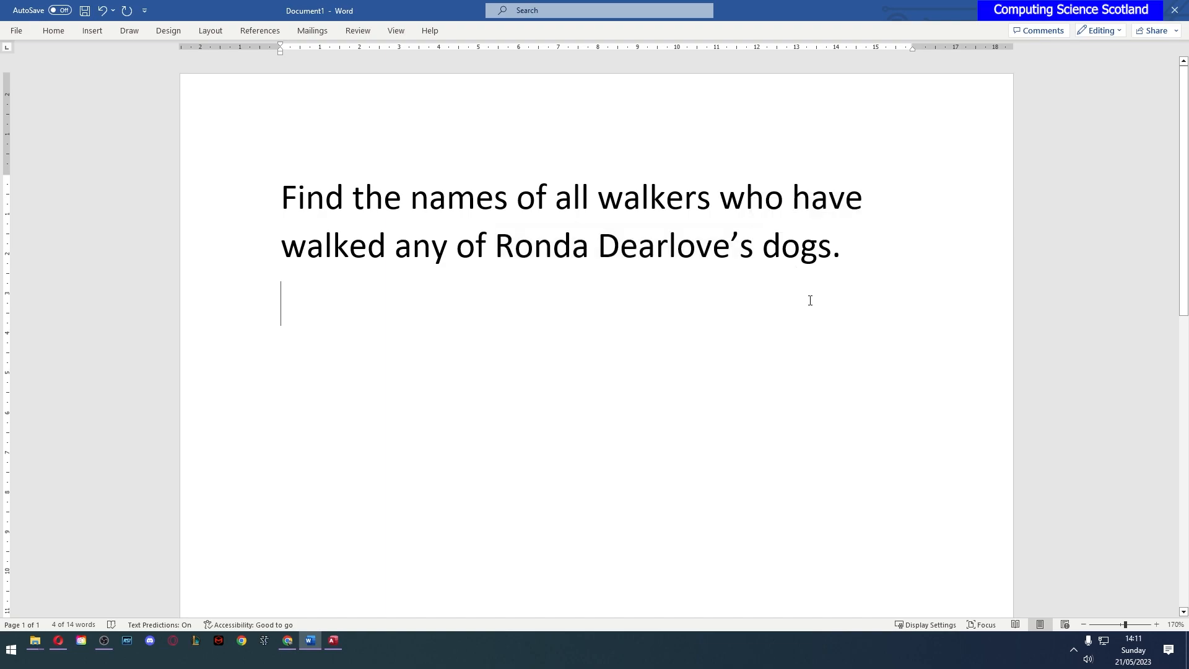
click(332, 641)
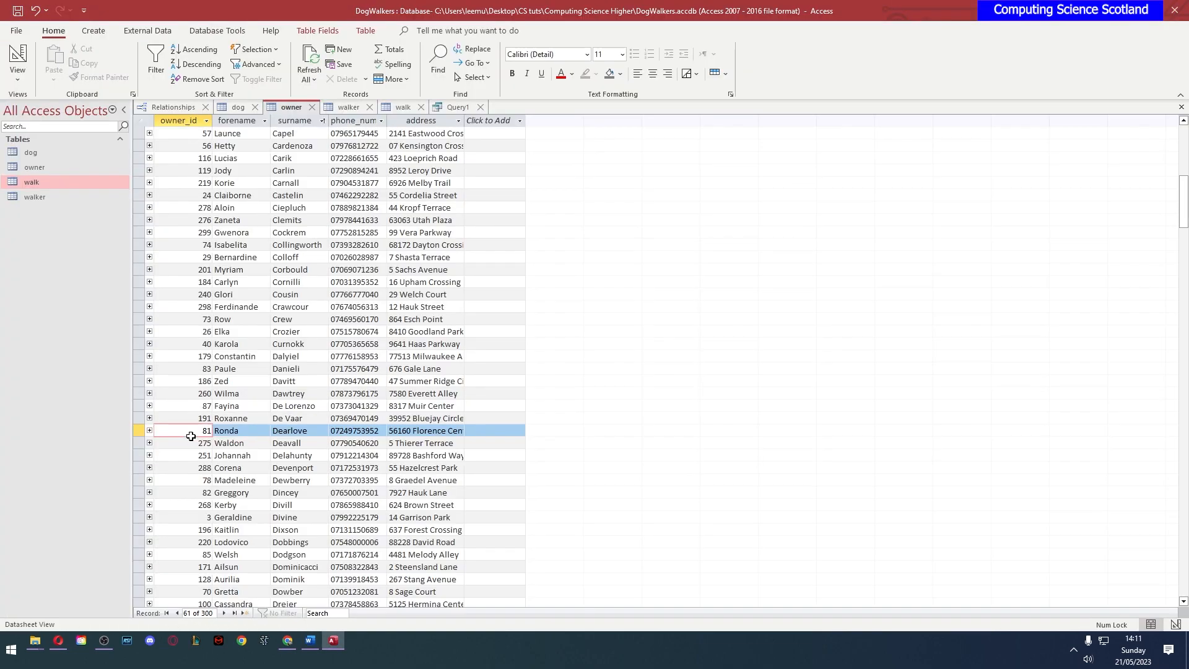
click(456, 105)
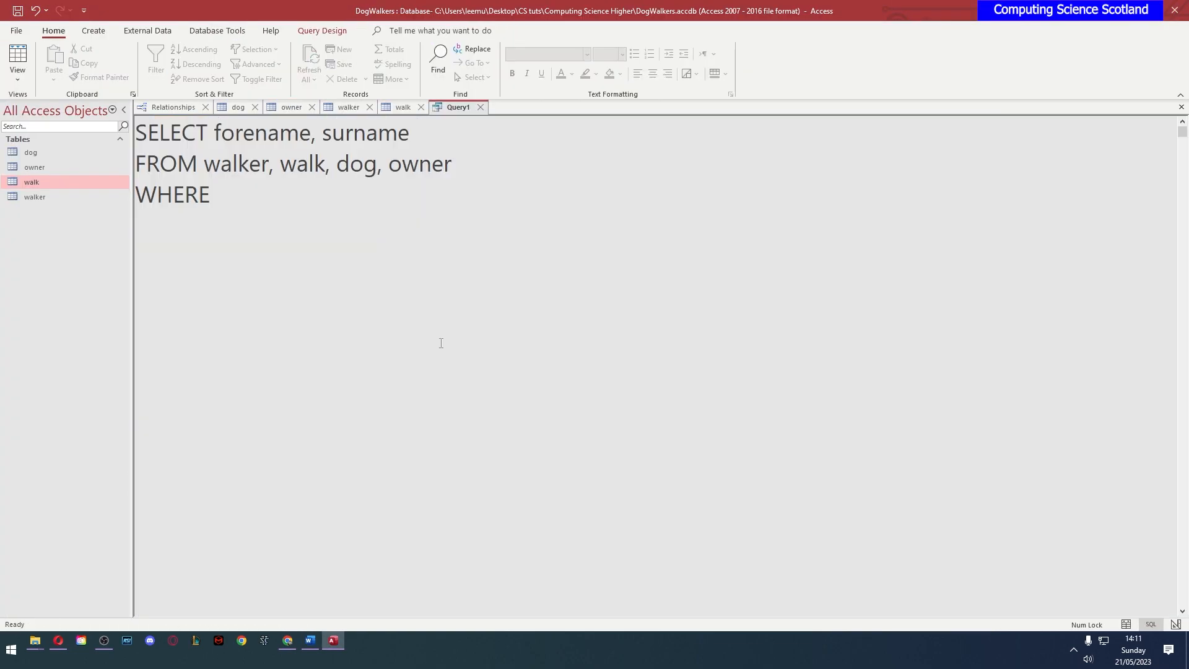
Set the condition to owner_id = 81, run it, and dismiss the ambiguous forename error
text(owner_id = 90)
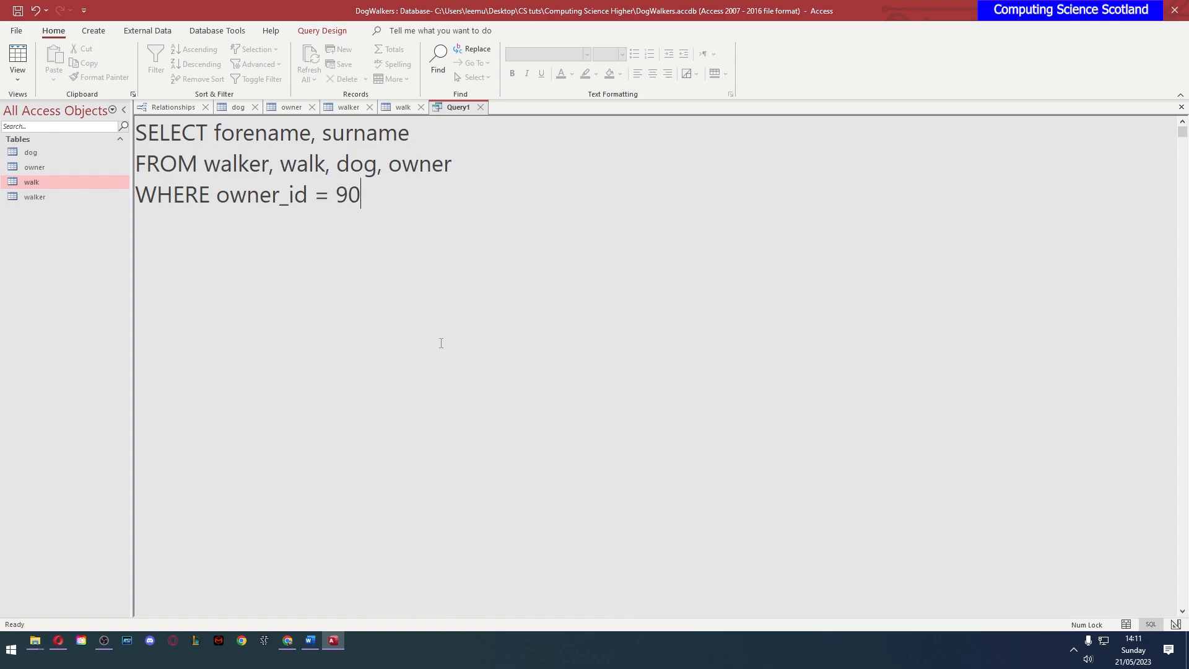
text(81)
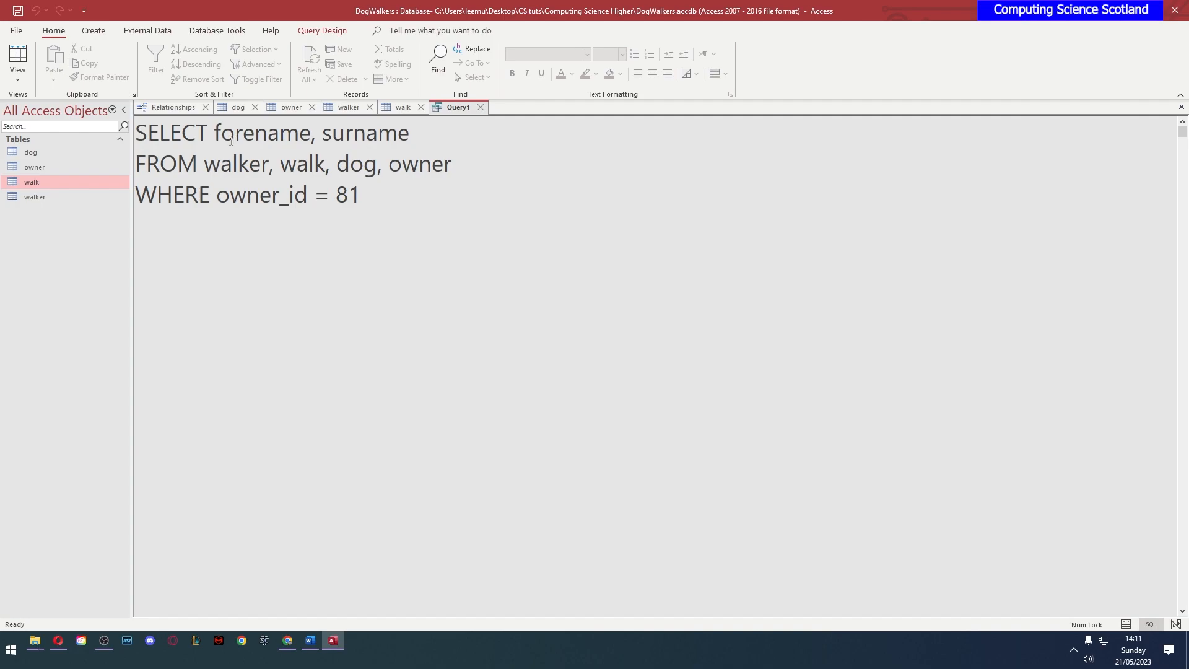
mouse_move(420, 210)
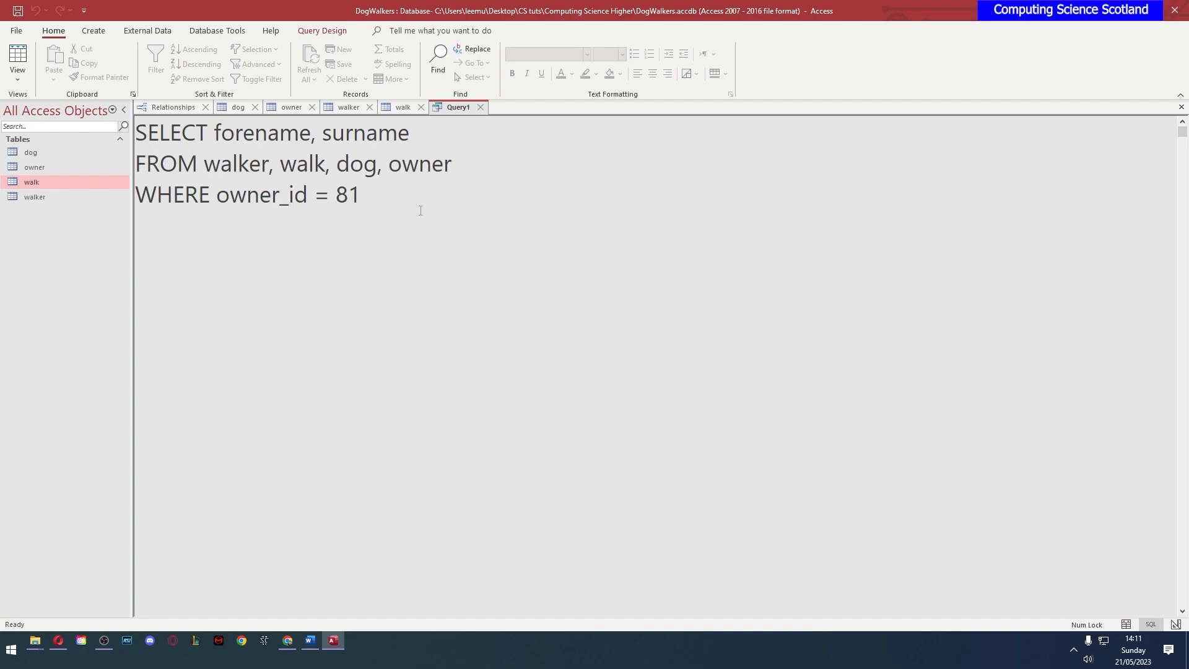
click(17, 61)
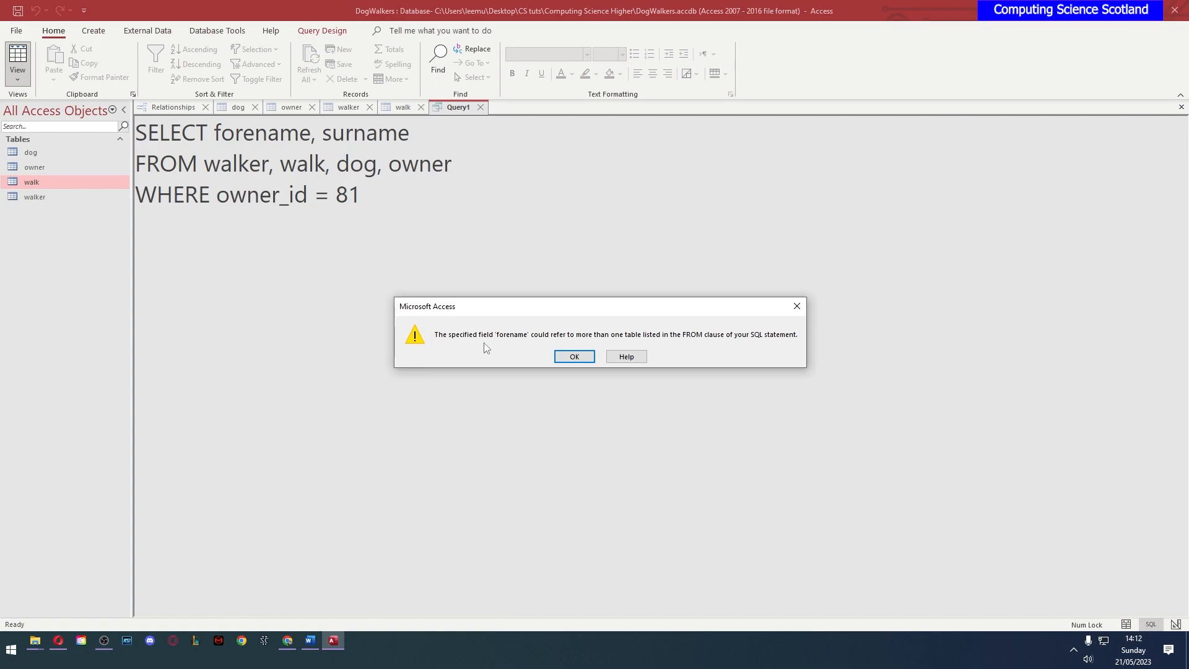
mouse_move(639, 342)
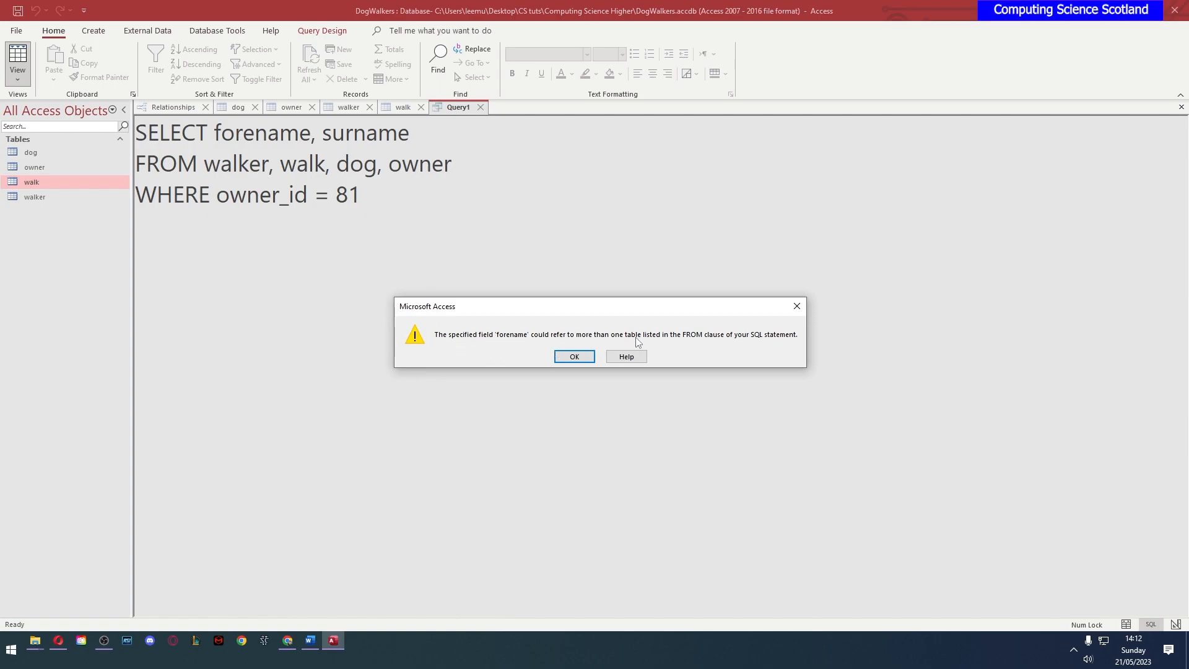
click(574, 356)
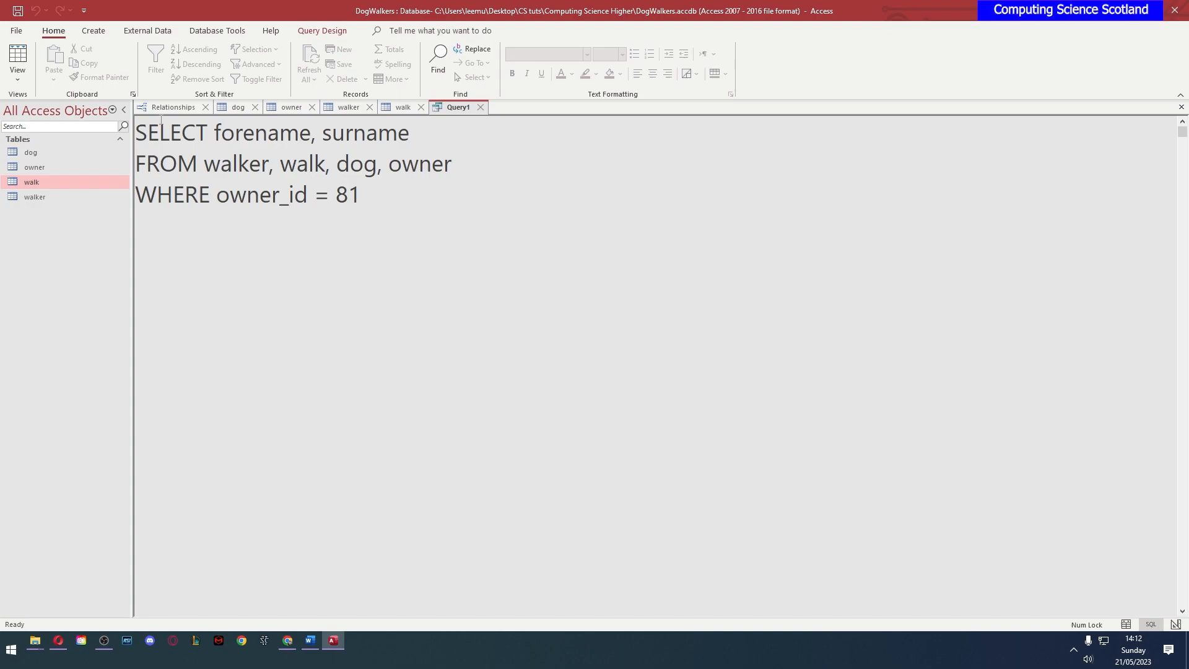
click(172, 105)
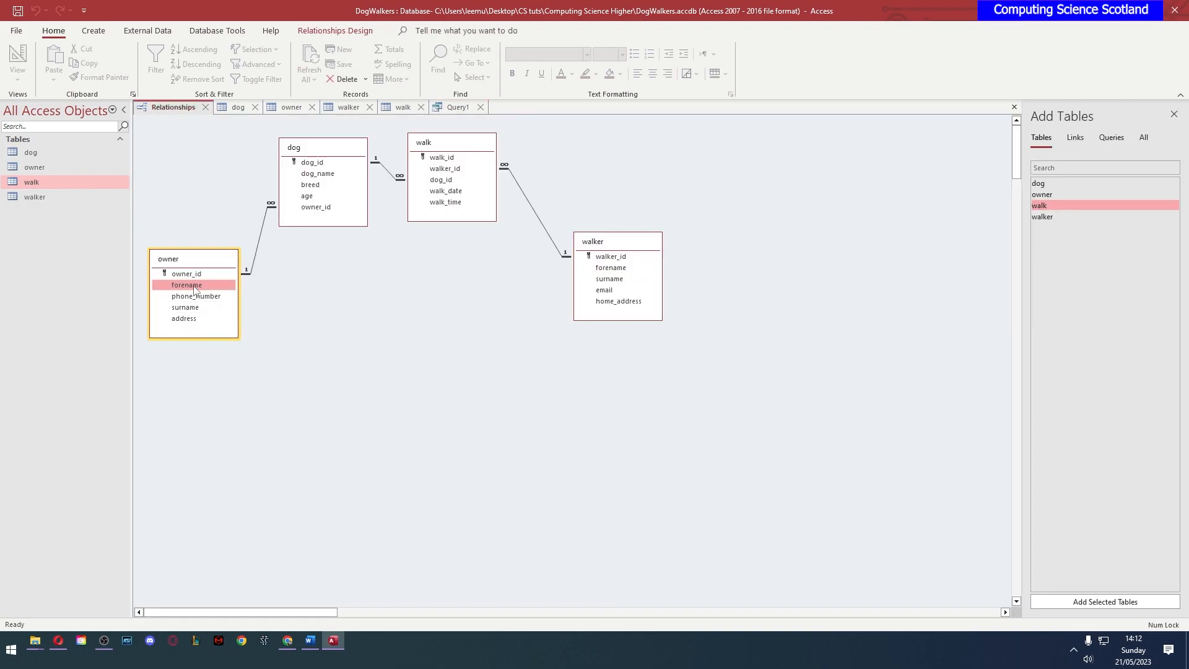
Line up the owner and walker tables in a row, then return to the Query1 text
click(611, 267)
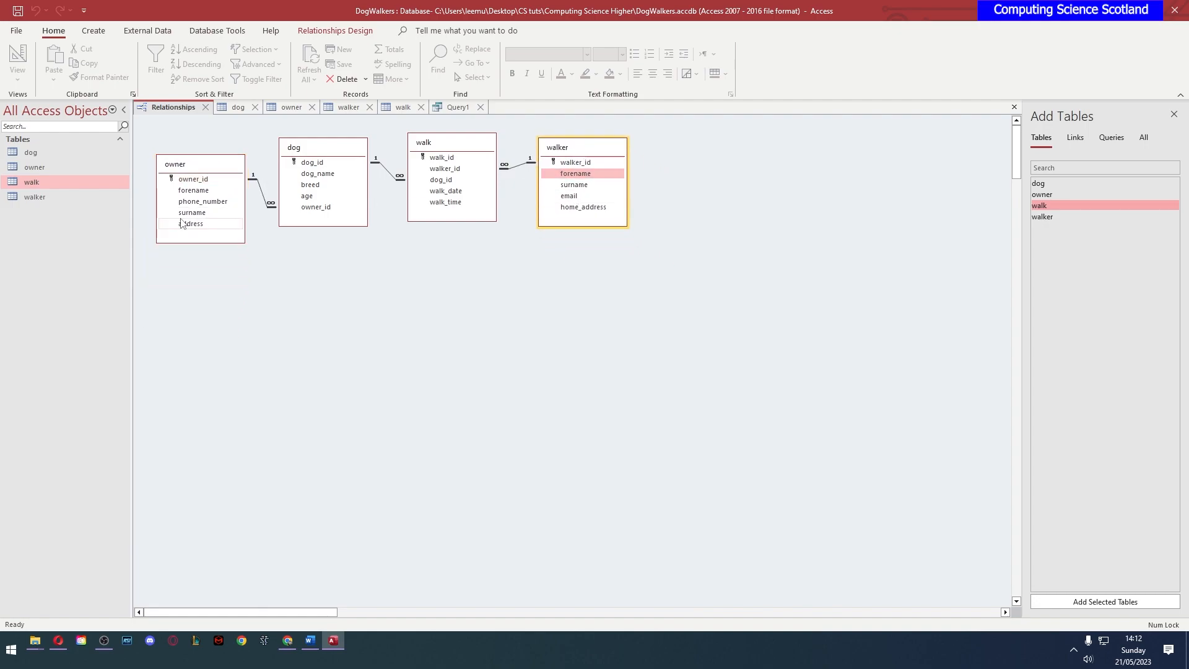
click(175, 163)
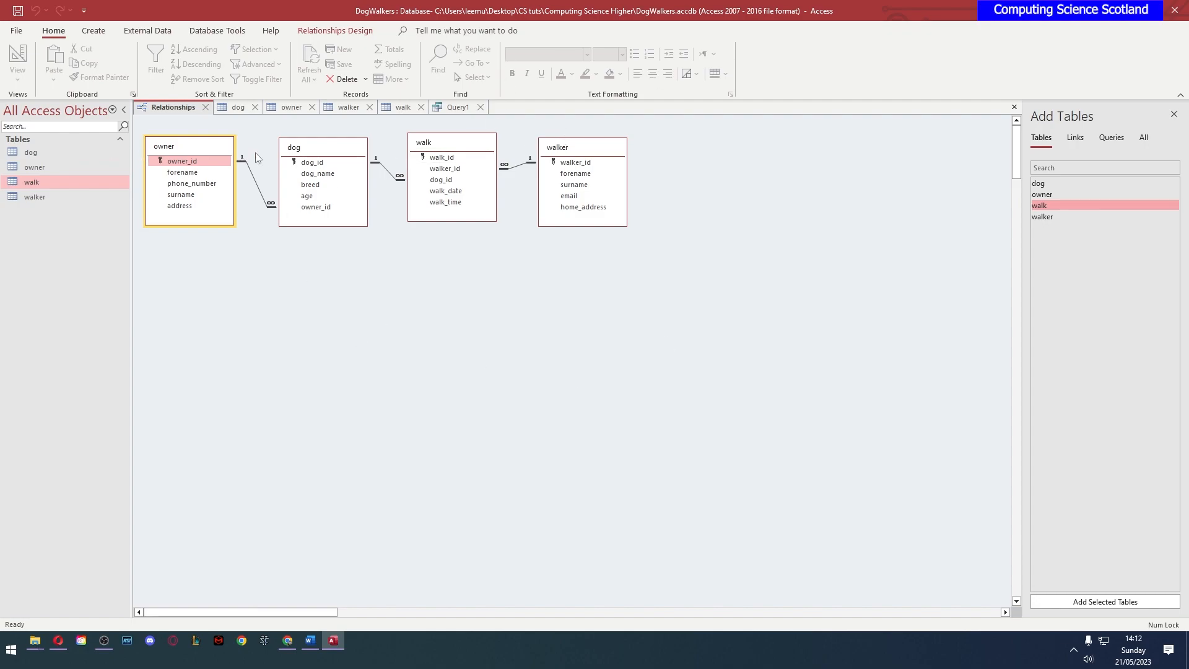
click(456, 106)
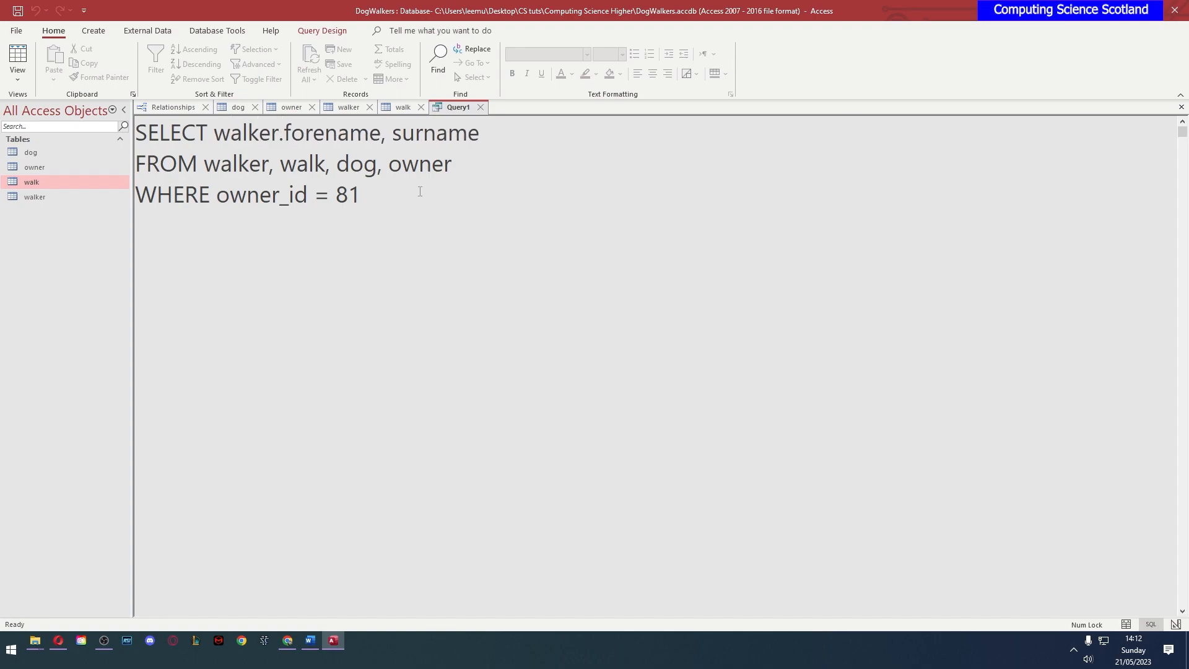
Qualify surname as walker.surname, run the query, and dismiss the ambiguous owner_id error
text(walker.)
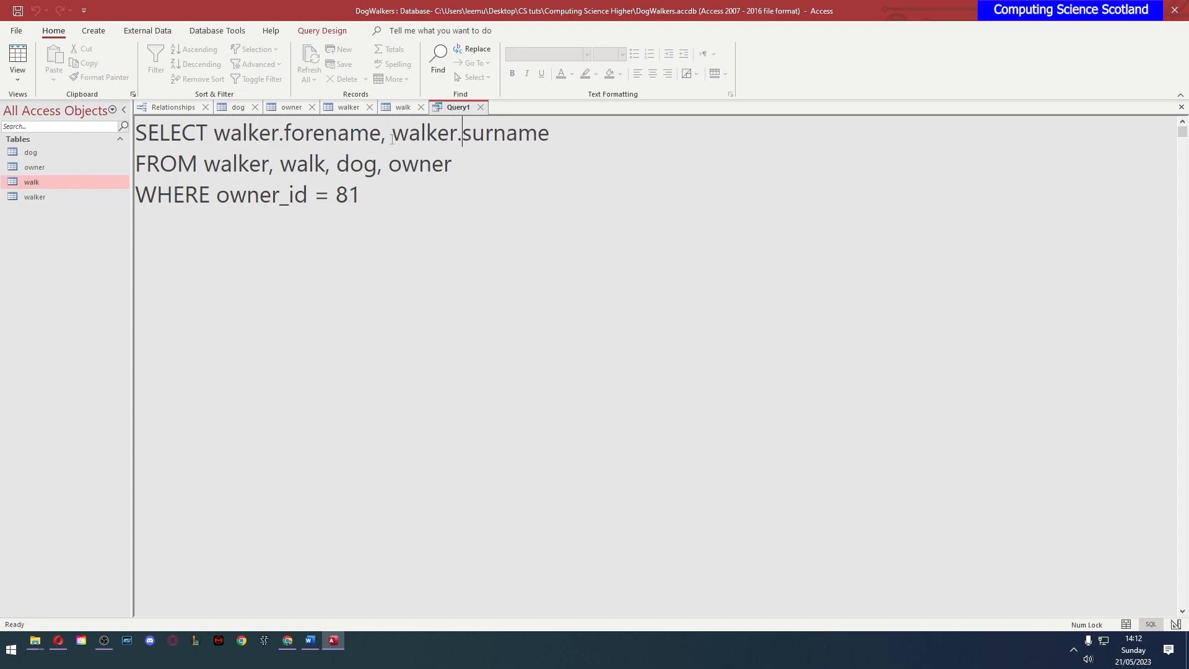
click(17, 57)
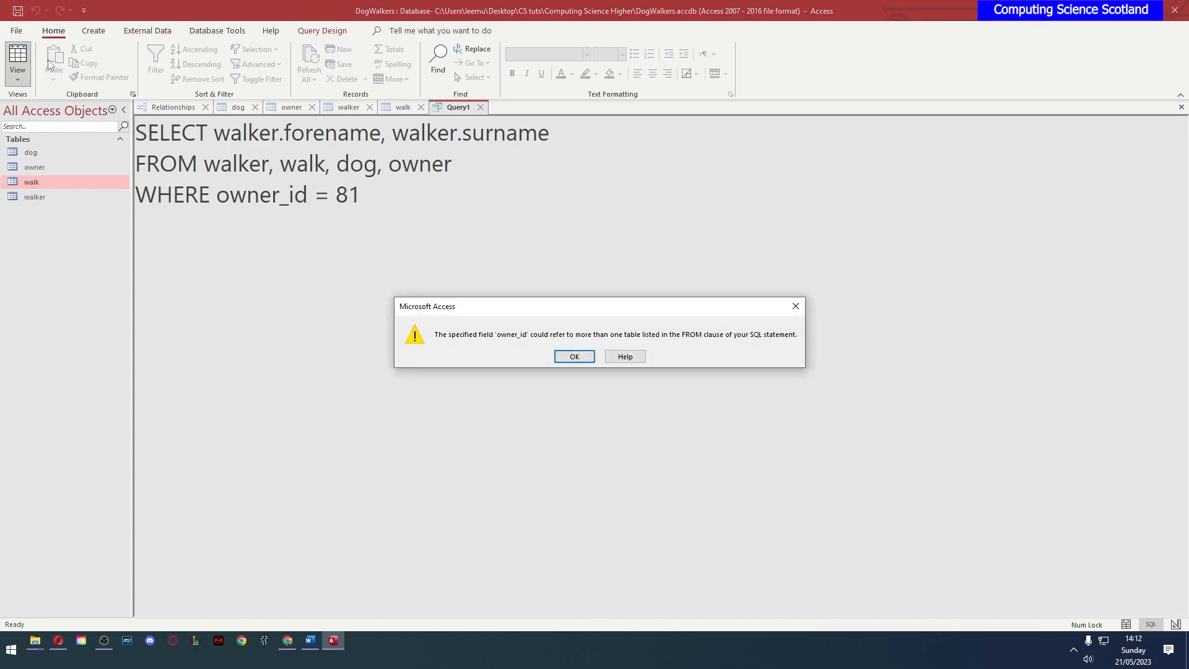
mouse_move(517, 348)
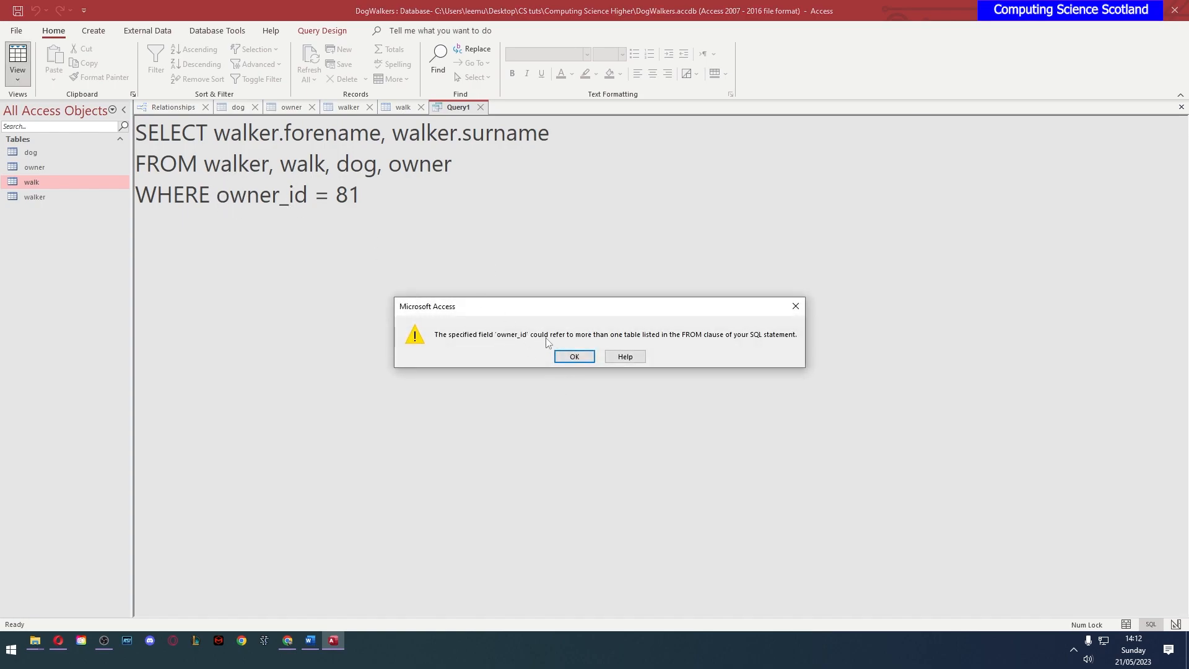
click(575, 357)
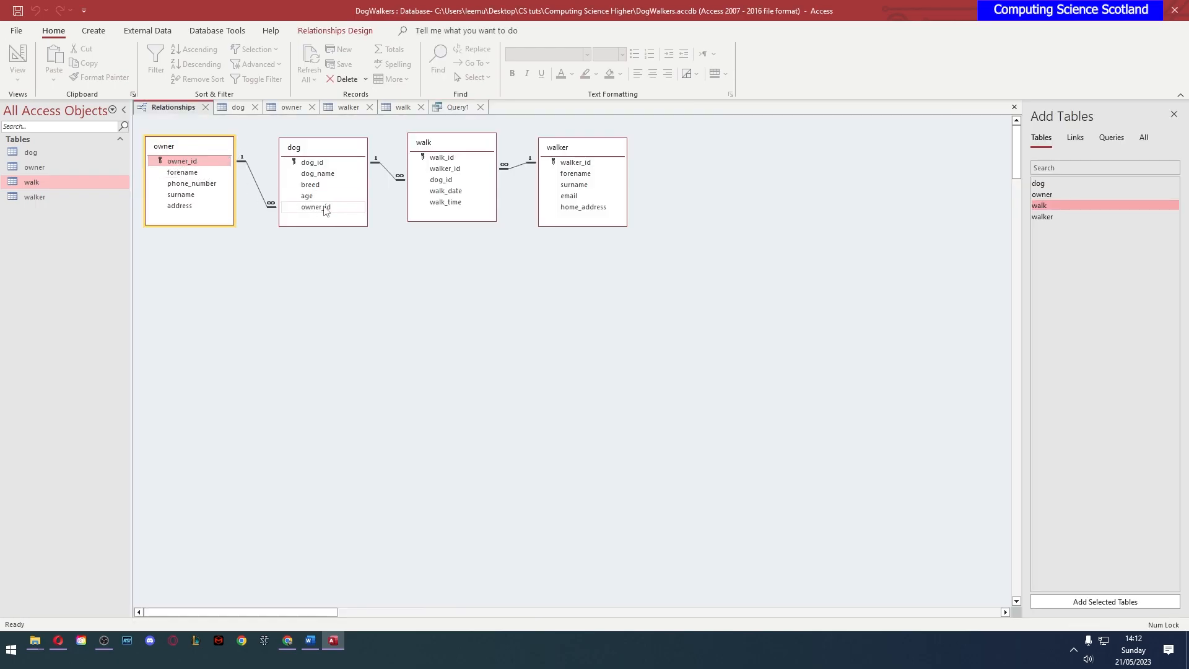
click(457, 106)
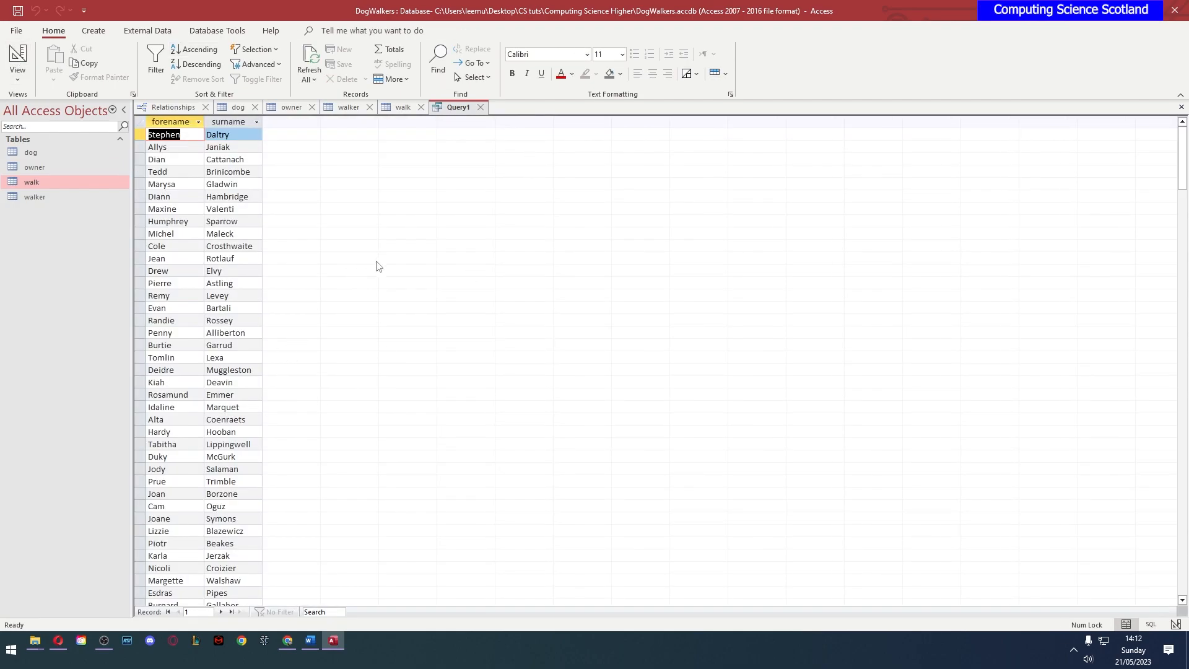
Scroll through the 59,283 repeating walker-name rows, then return to SQL View
scroll(down, 3)
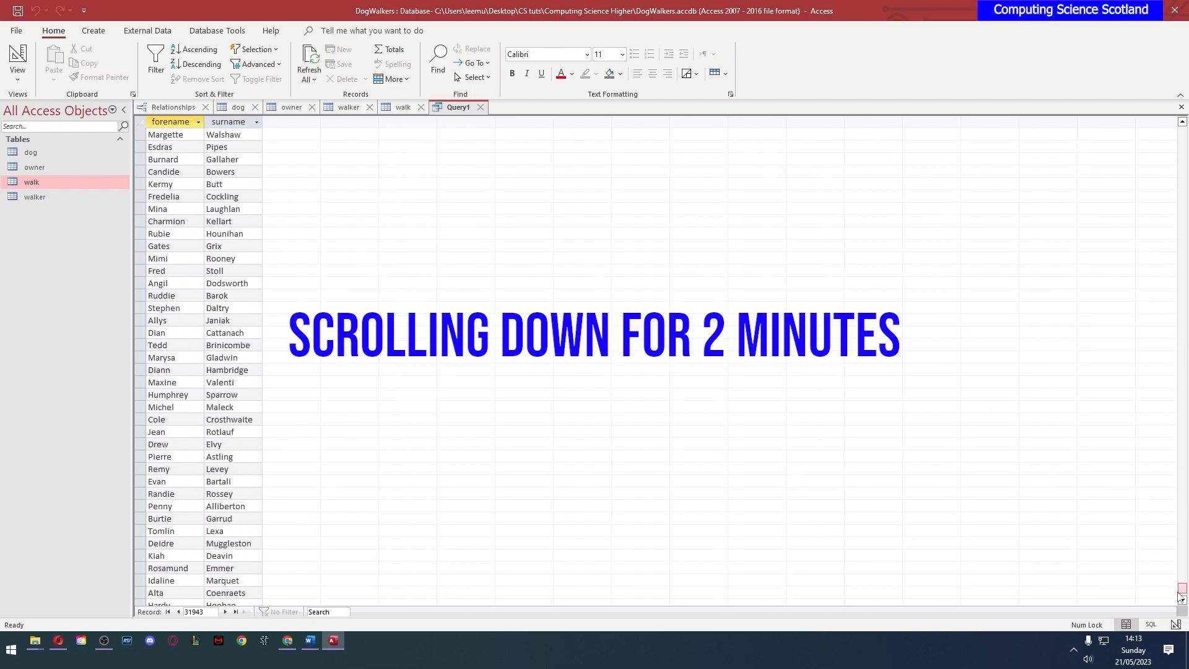
scroll(down, 3)
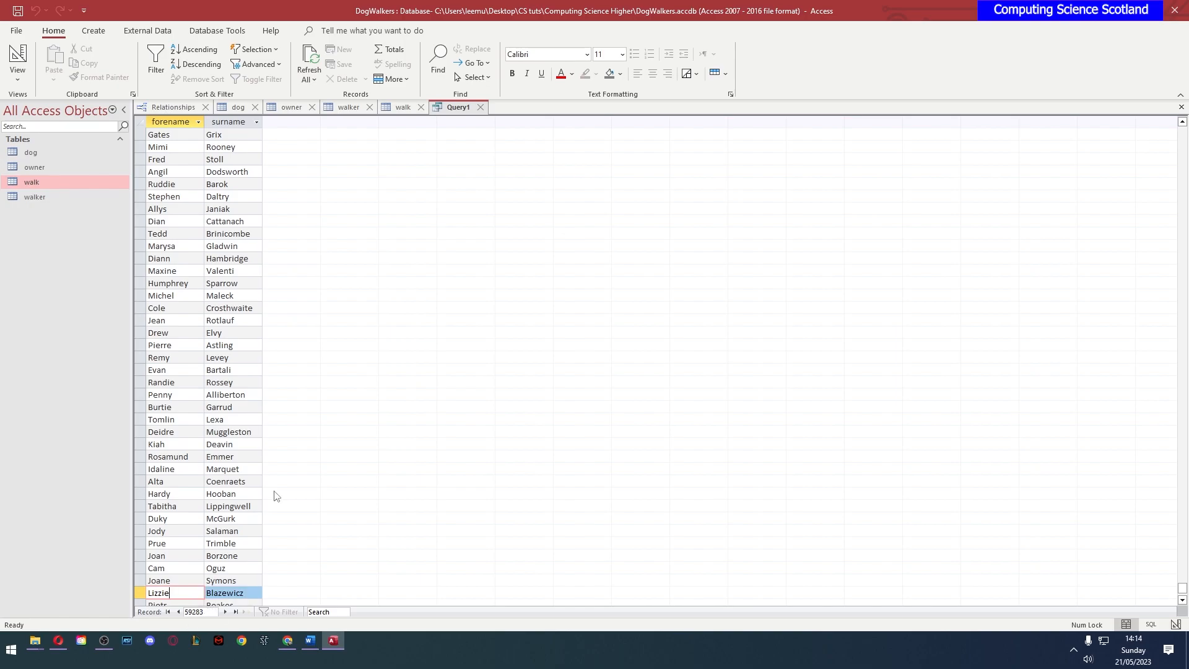
mouse_move(264, 413)
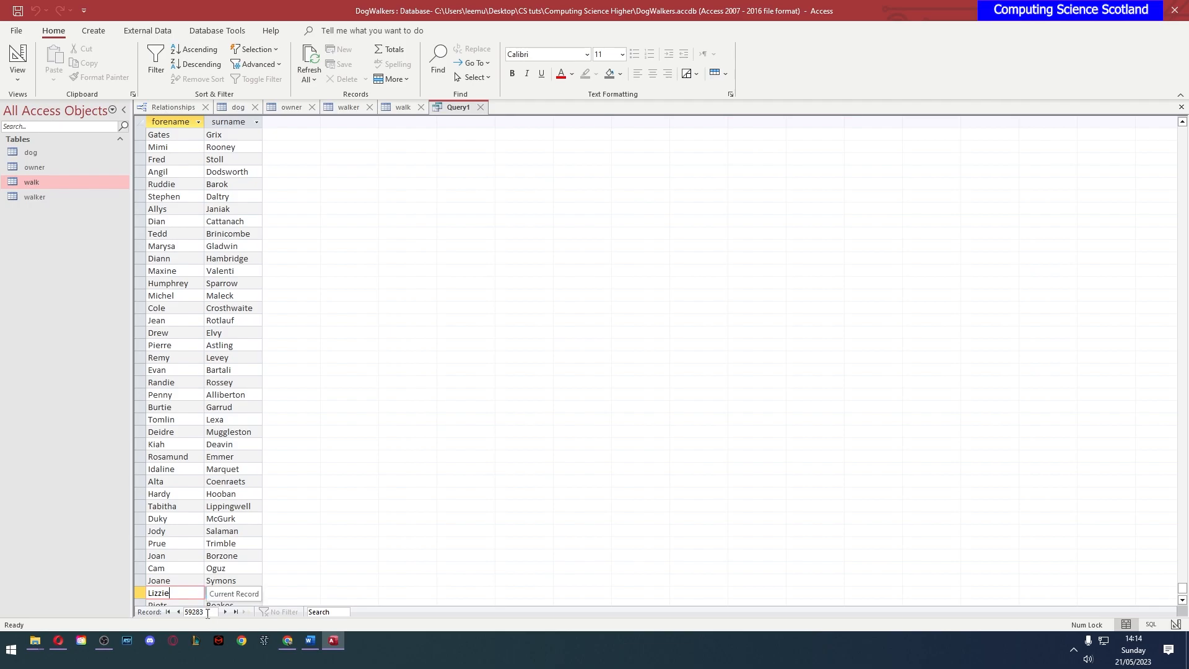
mouse_move(186, 622)
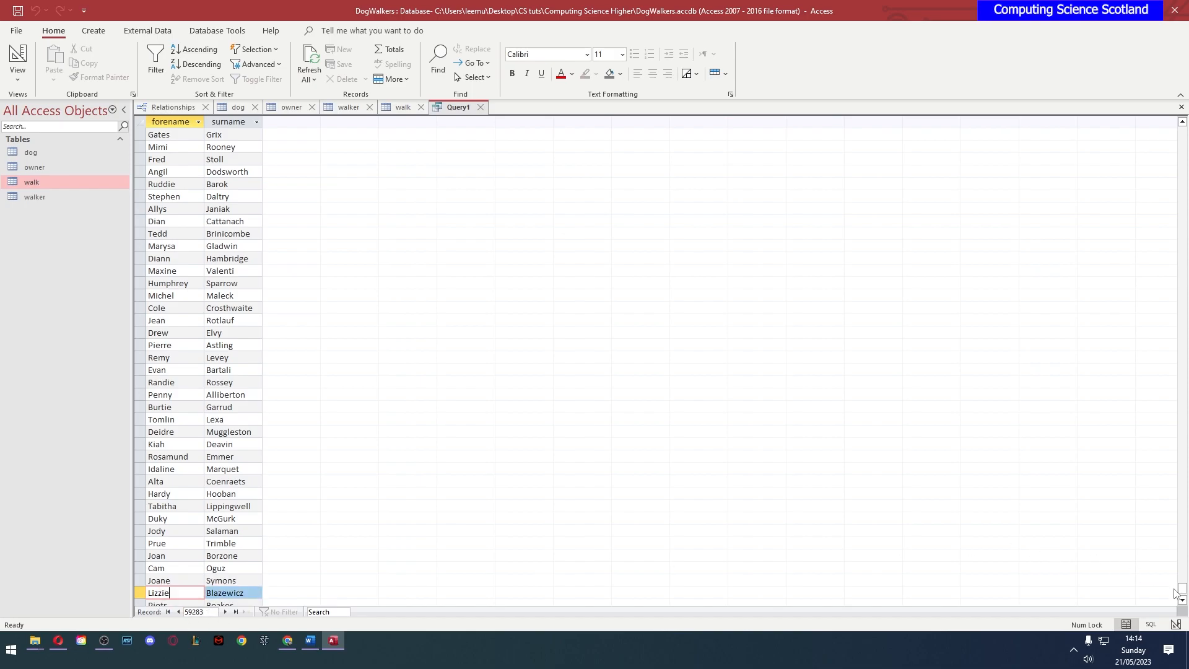
scroll(down, 3)
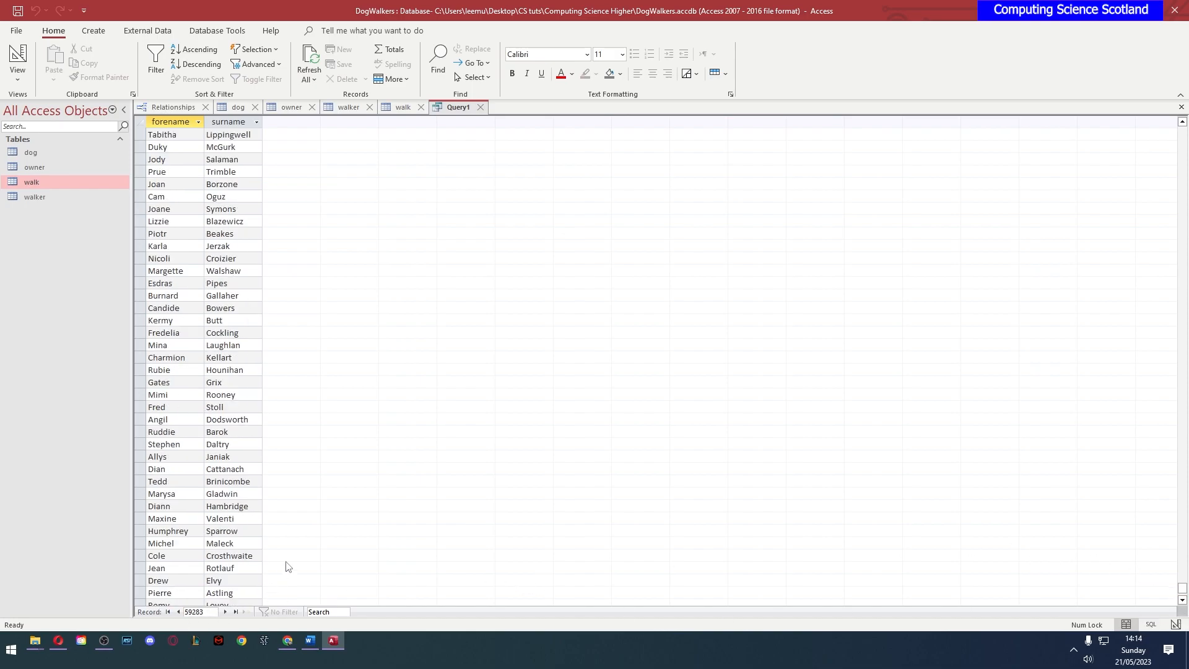
click(17, 58)
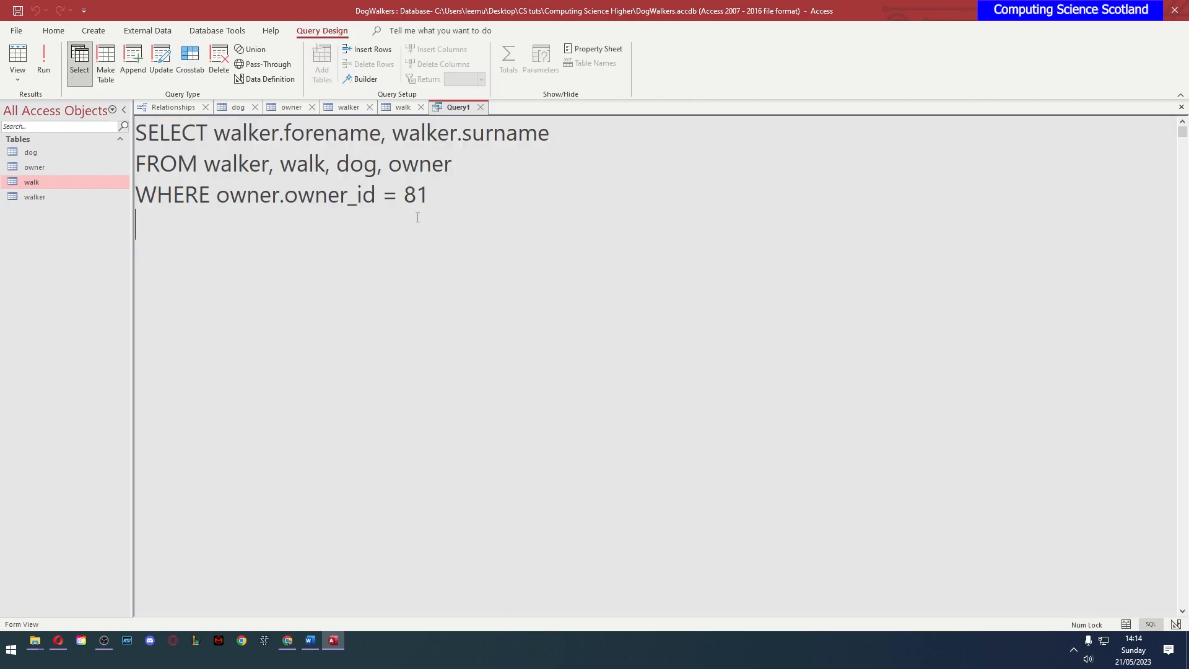
click(452, 164)
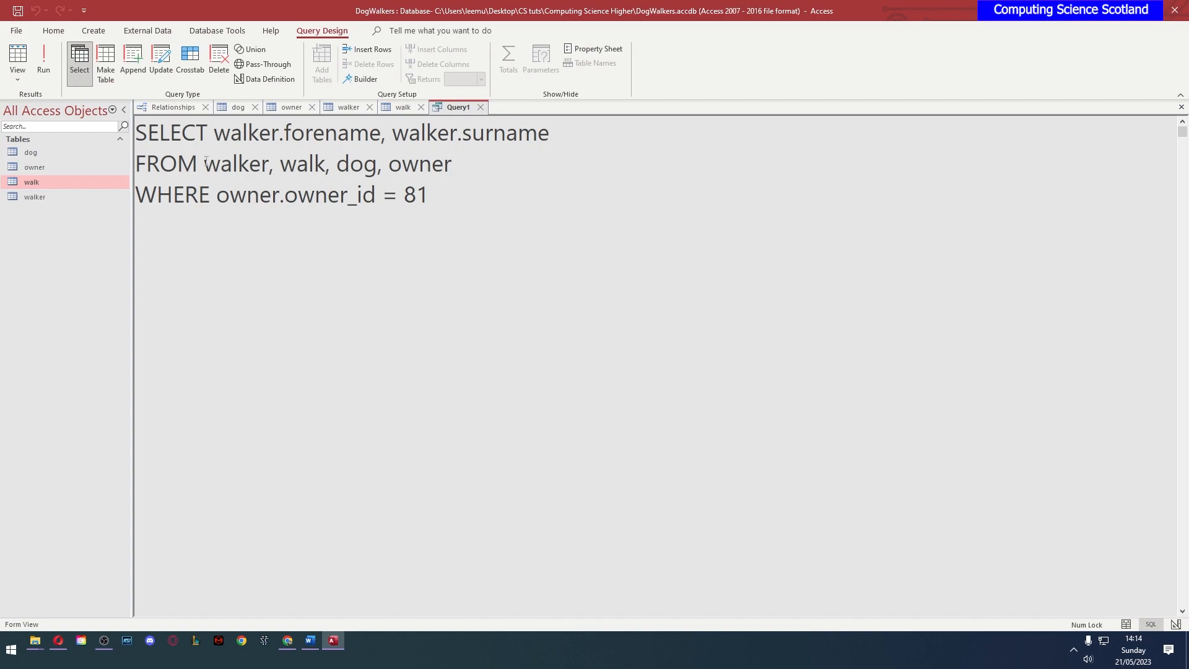
drag(203, 163, 452, 163)
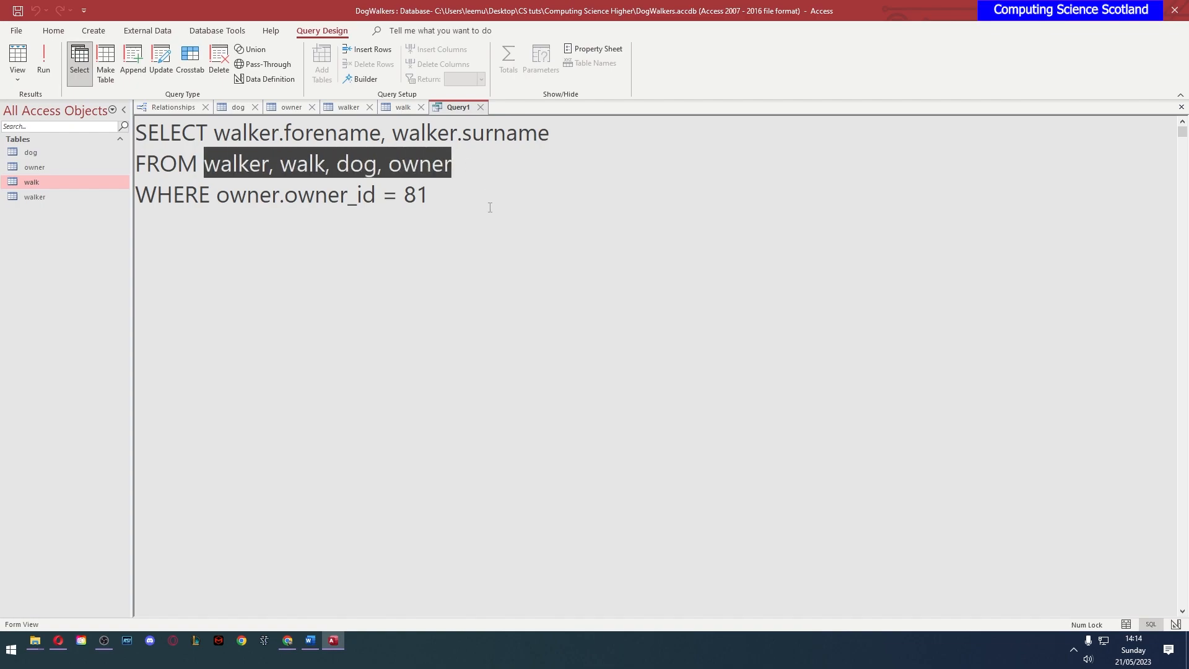
double_click(236, 164)
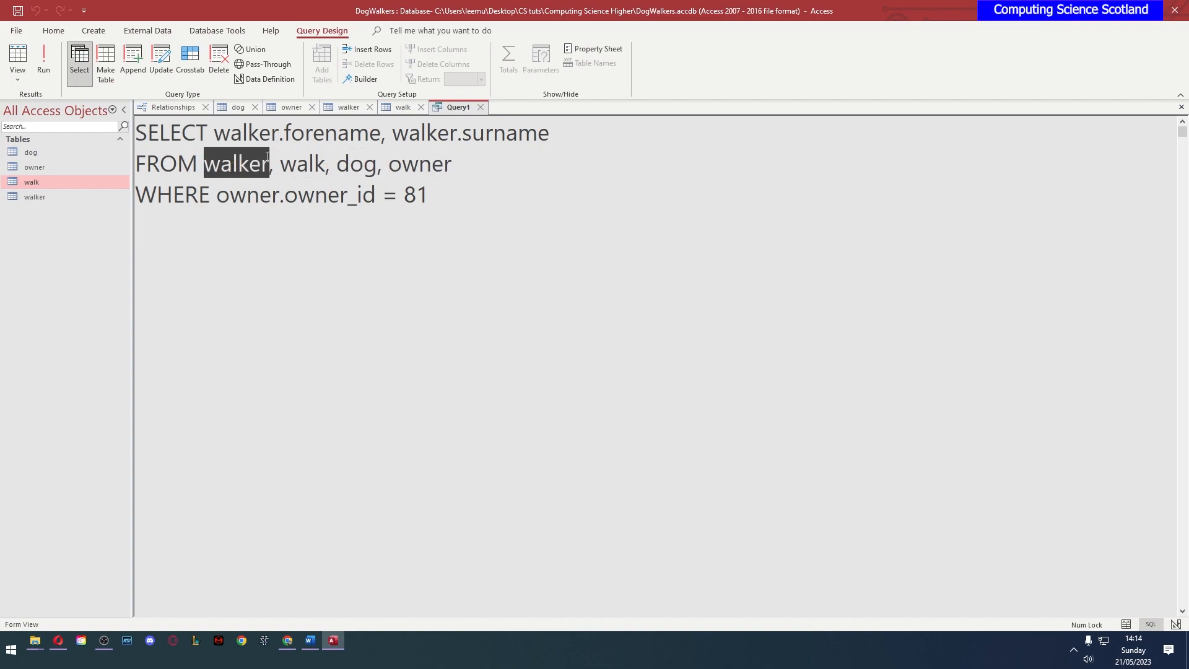
double_click(303, 163)
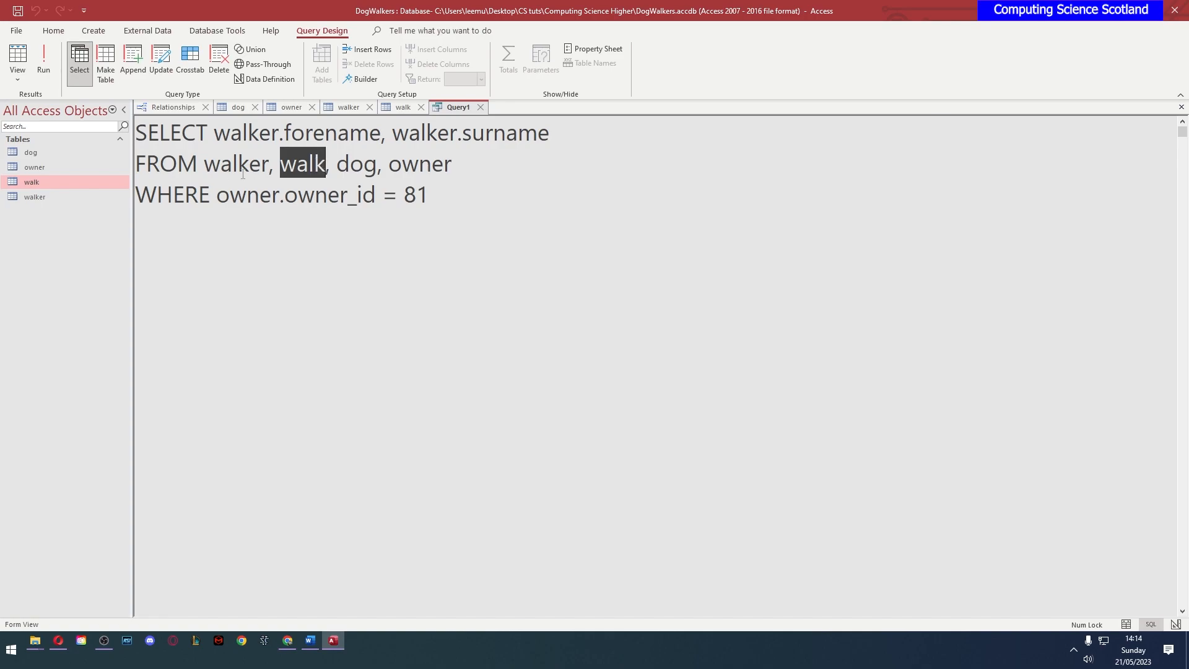
double_click(419, 164)
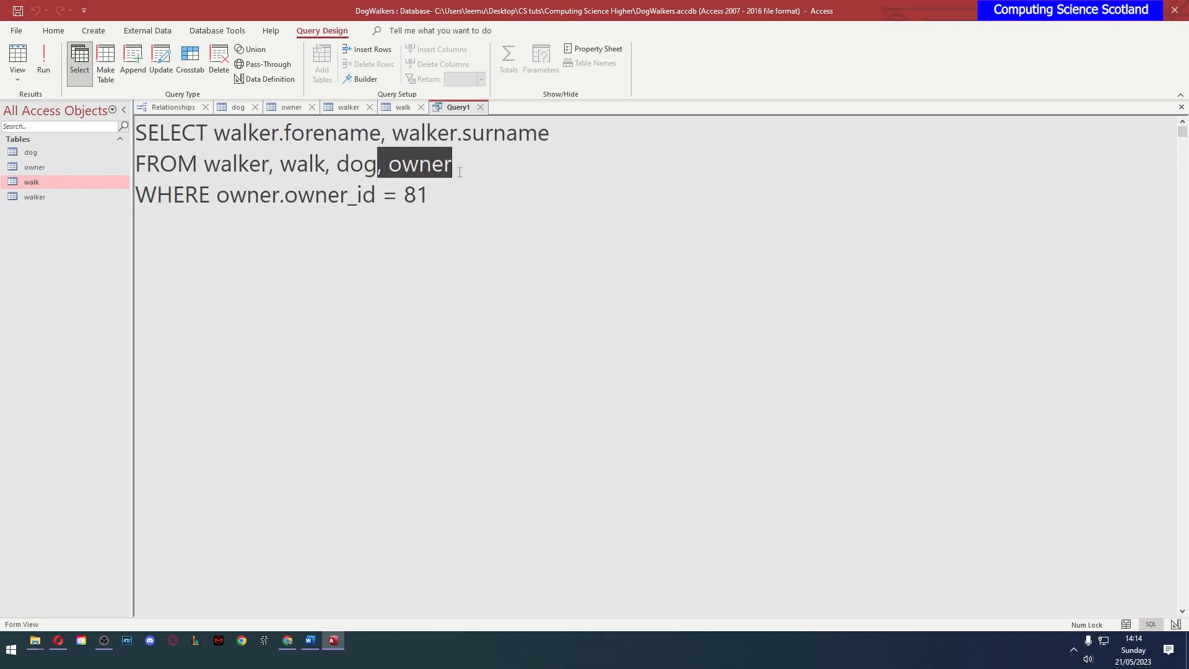
double_click(303, 164)
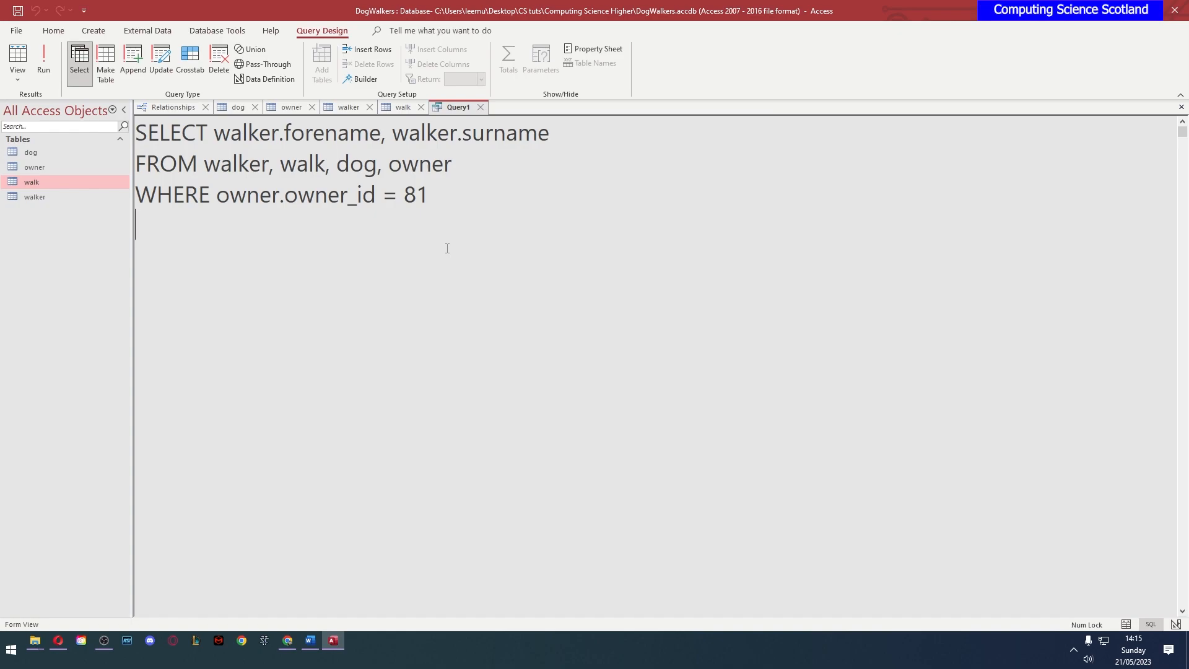
Check Relationships, then add the condition AND walker.walker_id = walk.walker_id
text(AND)
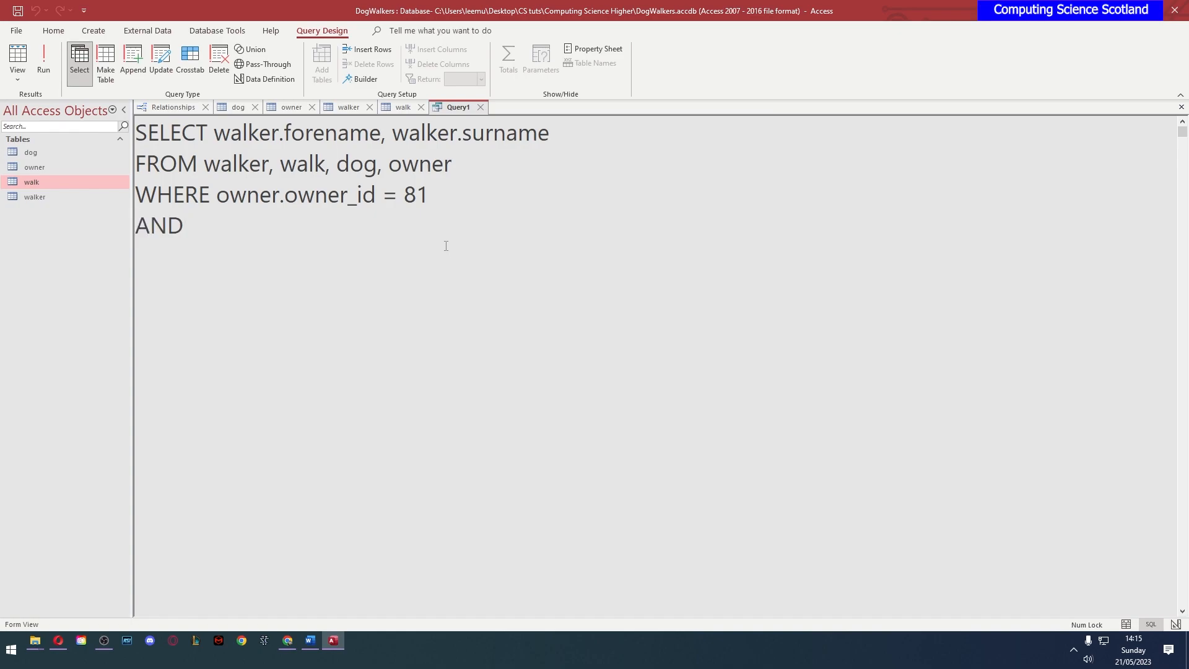
drag(205, 163, 330, 164)
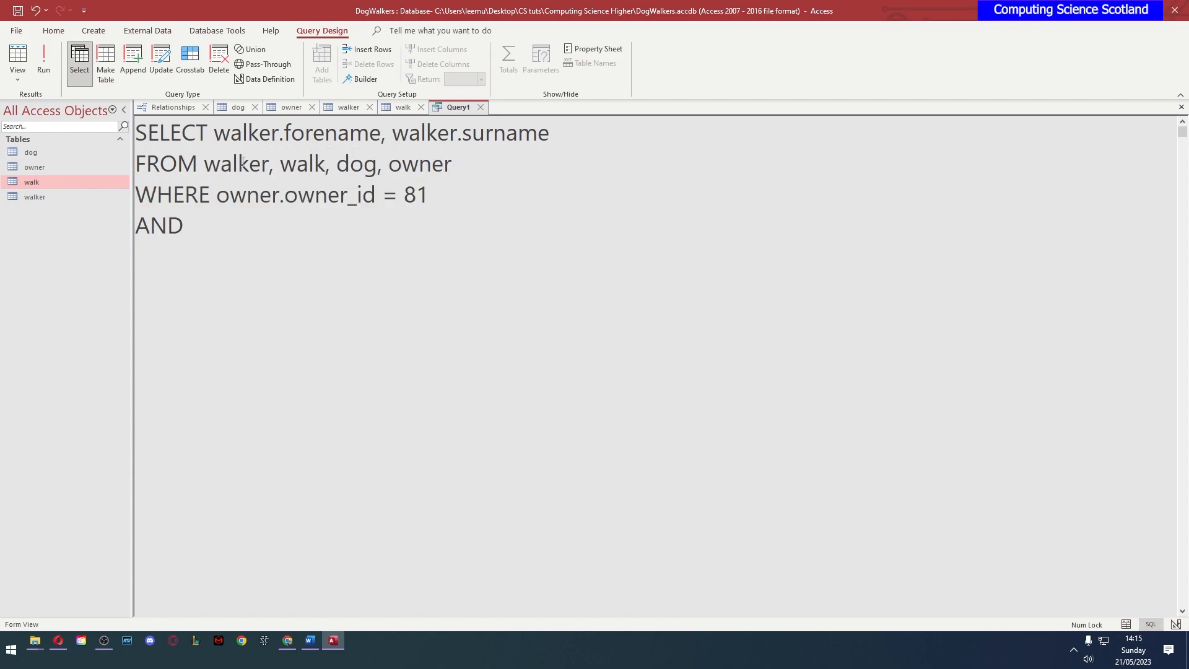
click(173, 107)
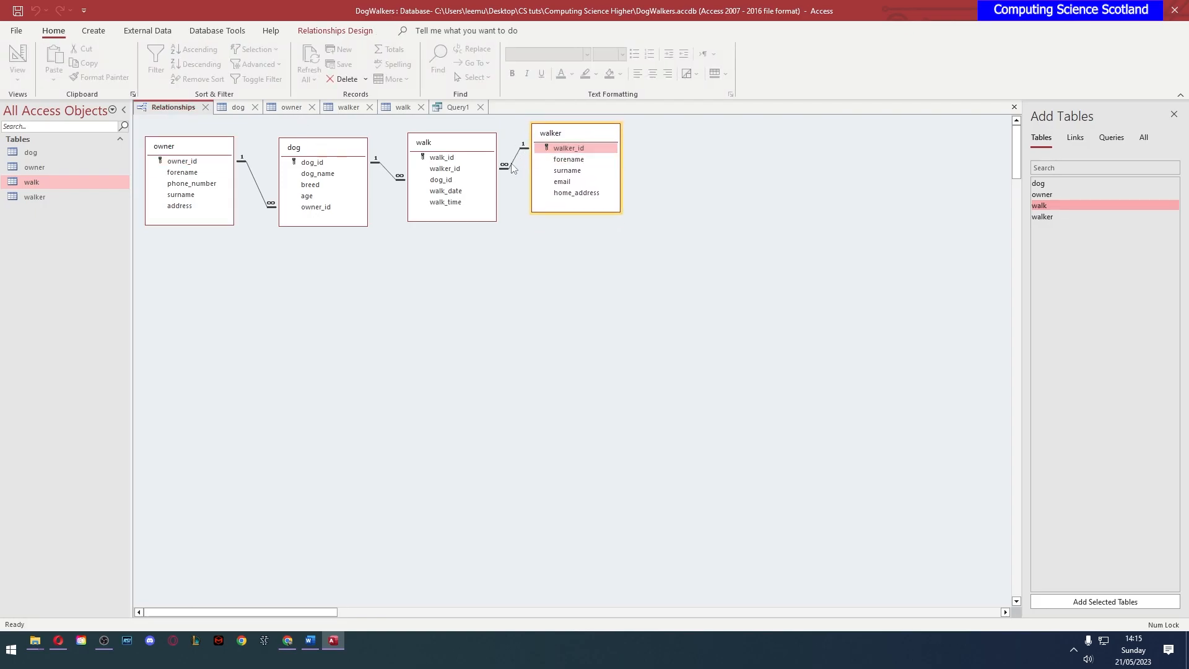
click(457, 106)
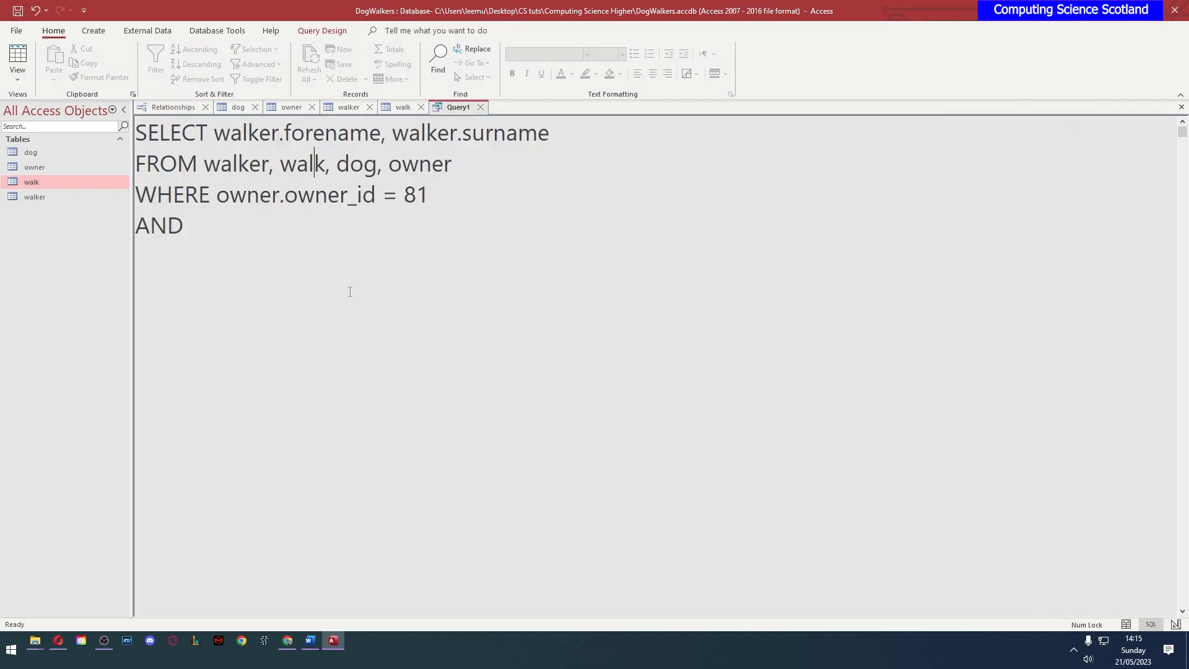
text(walker.wal)
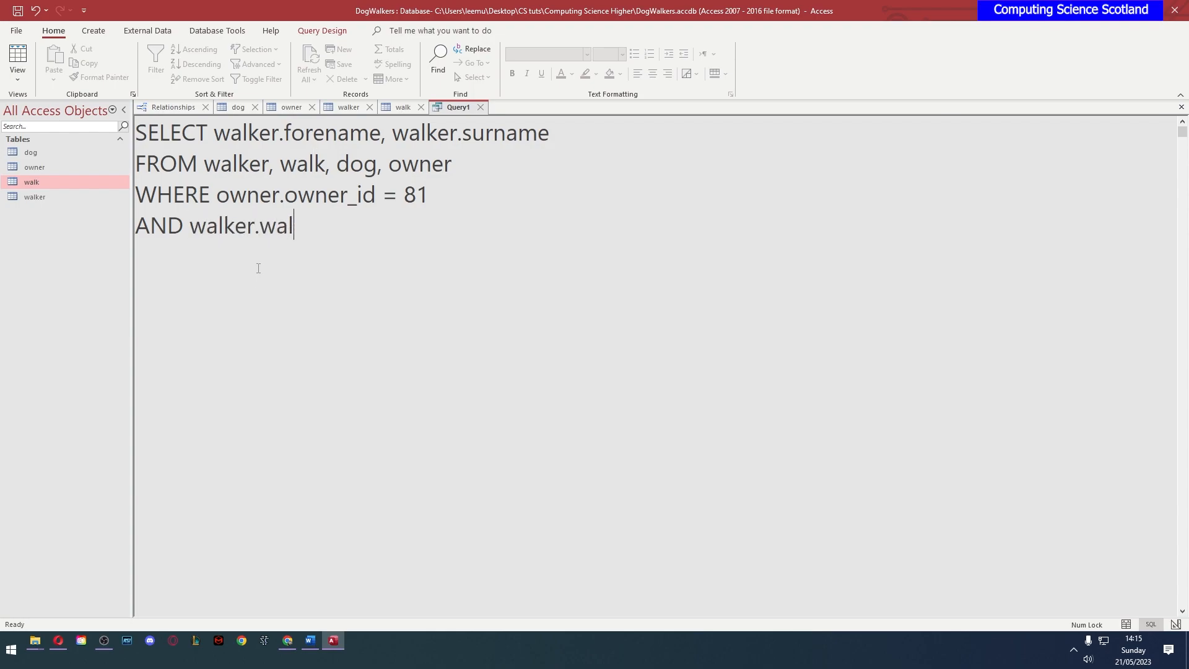
text(ker)
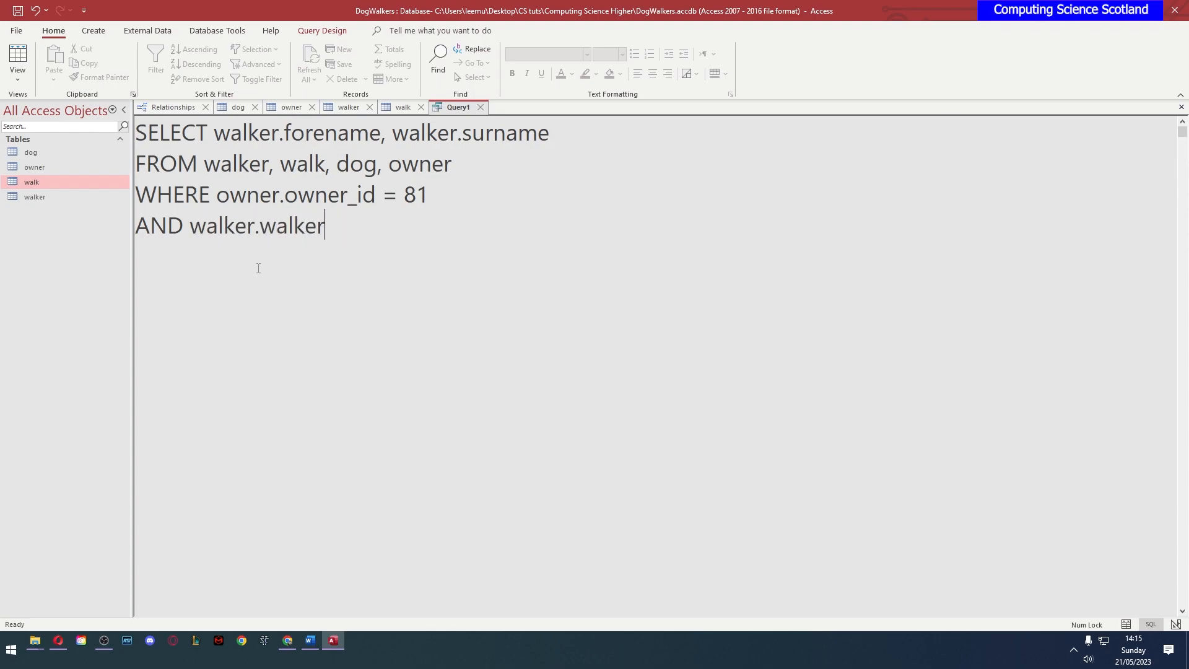
text(_id =)
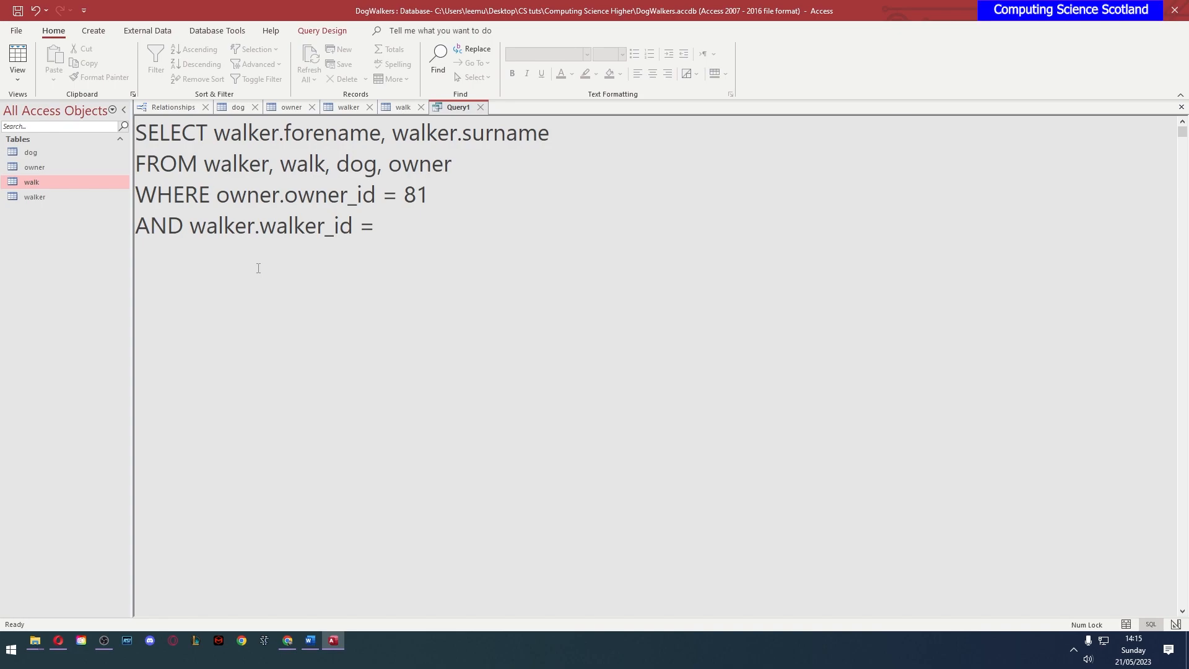
text(walk.walke)
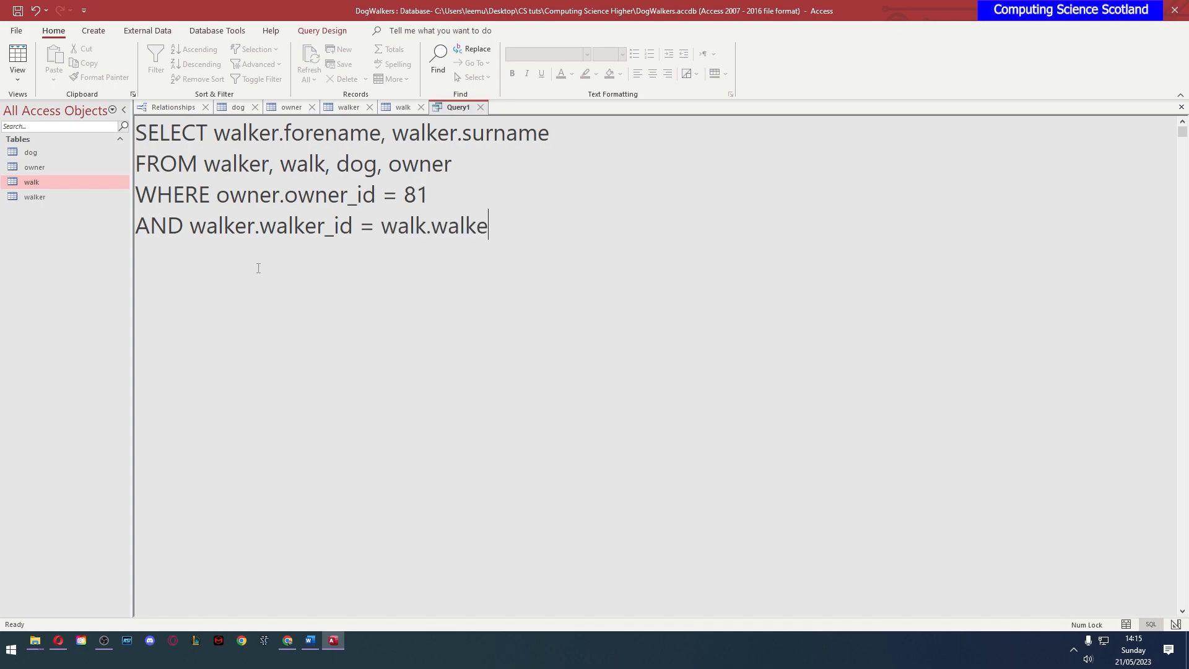
text(r_id)
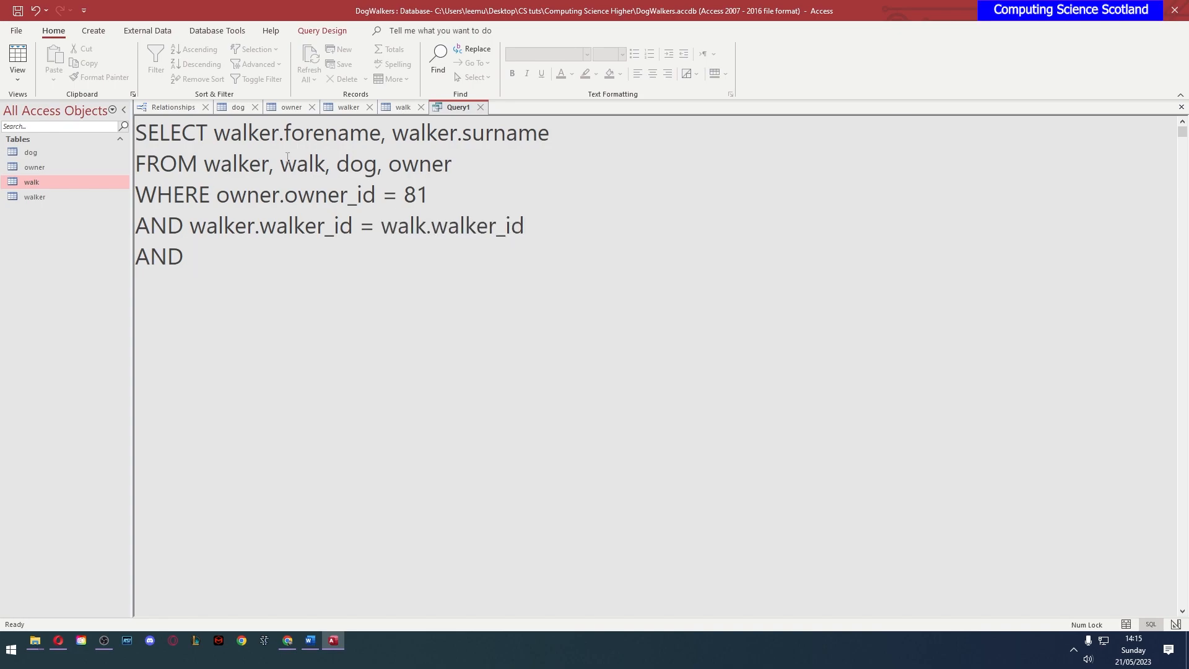
Add conditions linking walk to dog and dog.owner_id to owner.owner_id, checking relationships
click(172, 106)
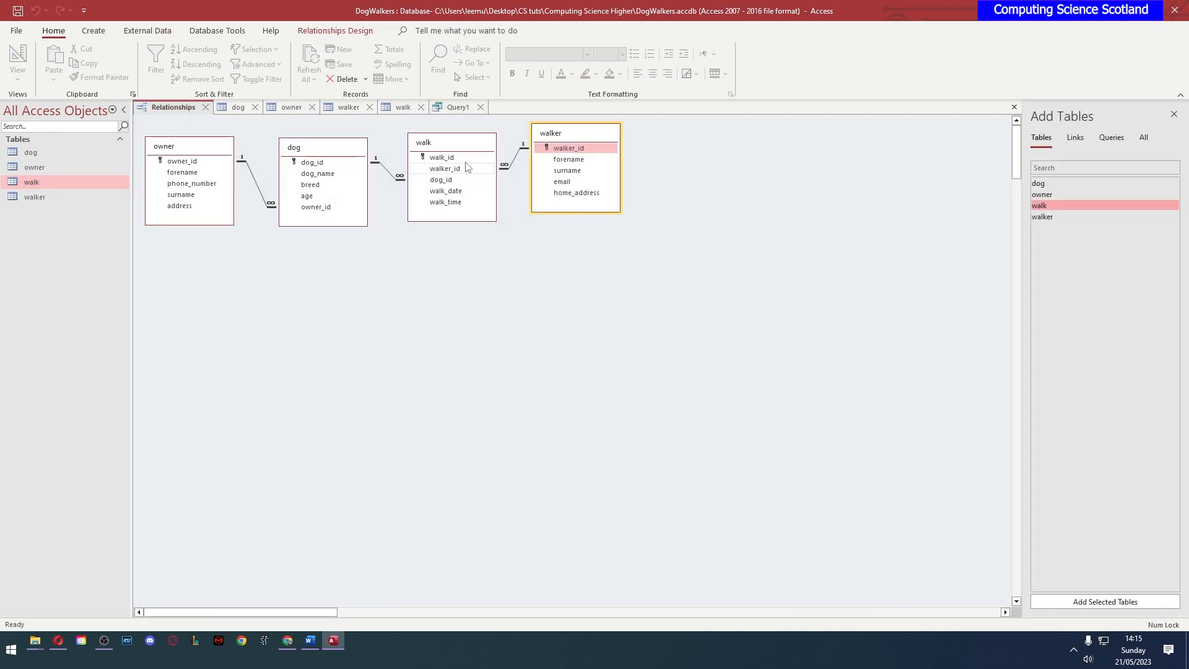
click(311, 162)
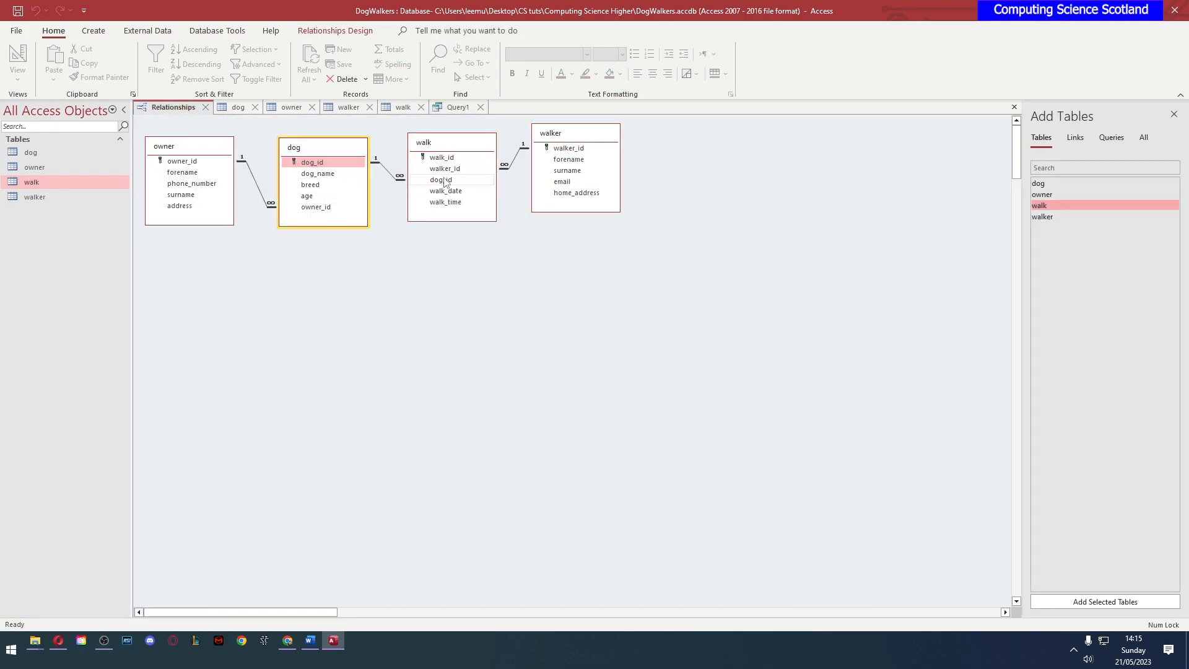
click(456, 106)
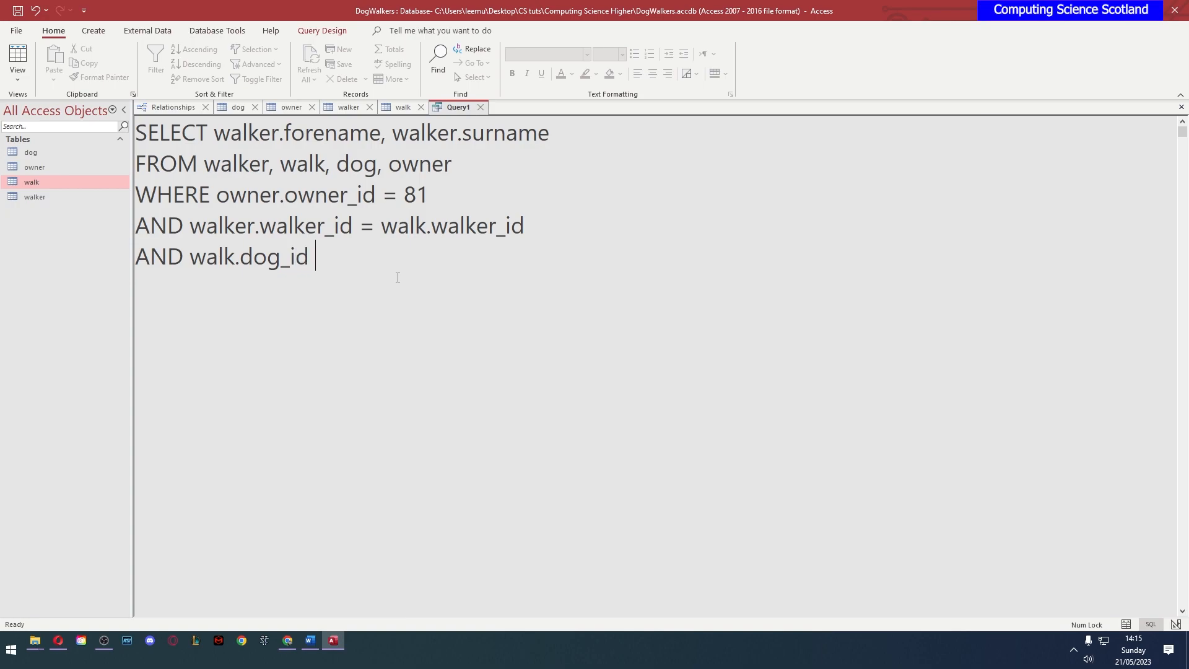
text(= dog.id)
text(AND)
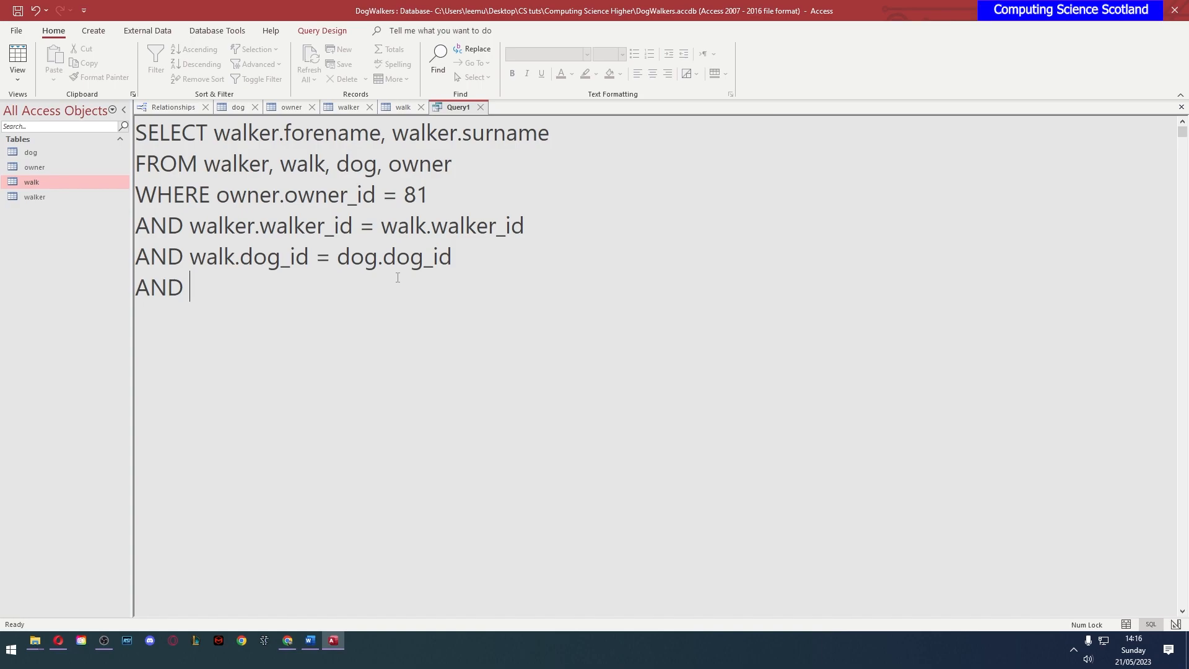
text(dog.o)
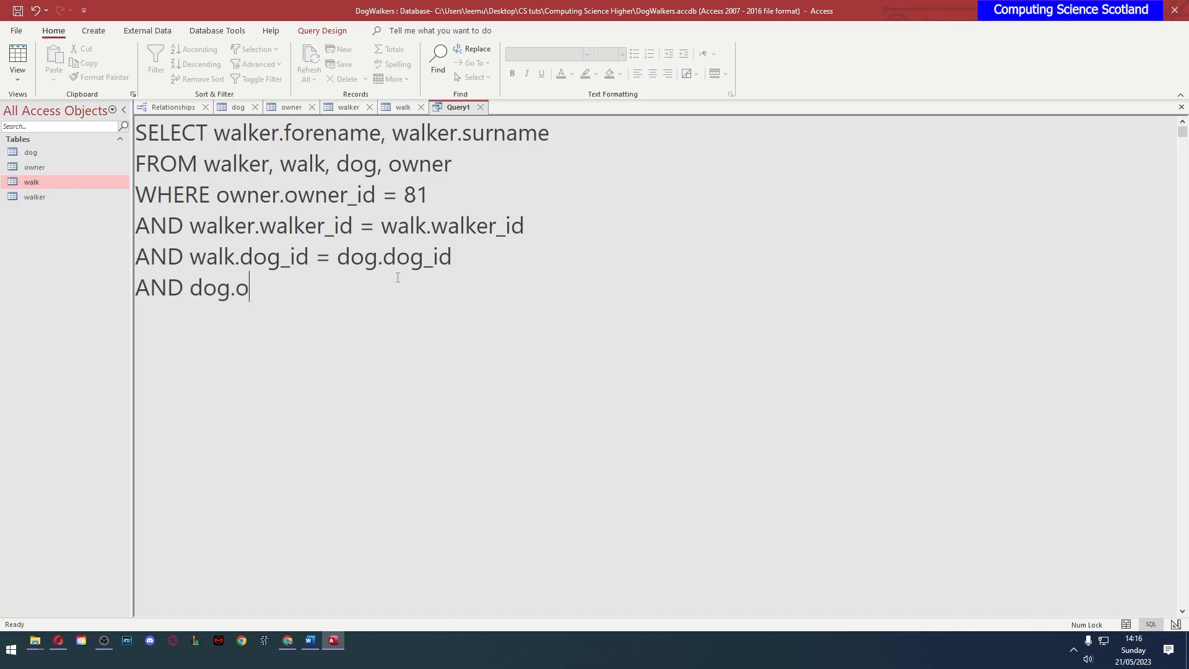
text(wner_id = o)
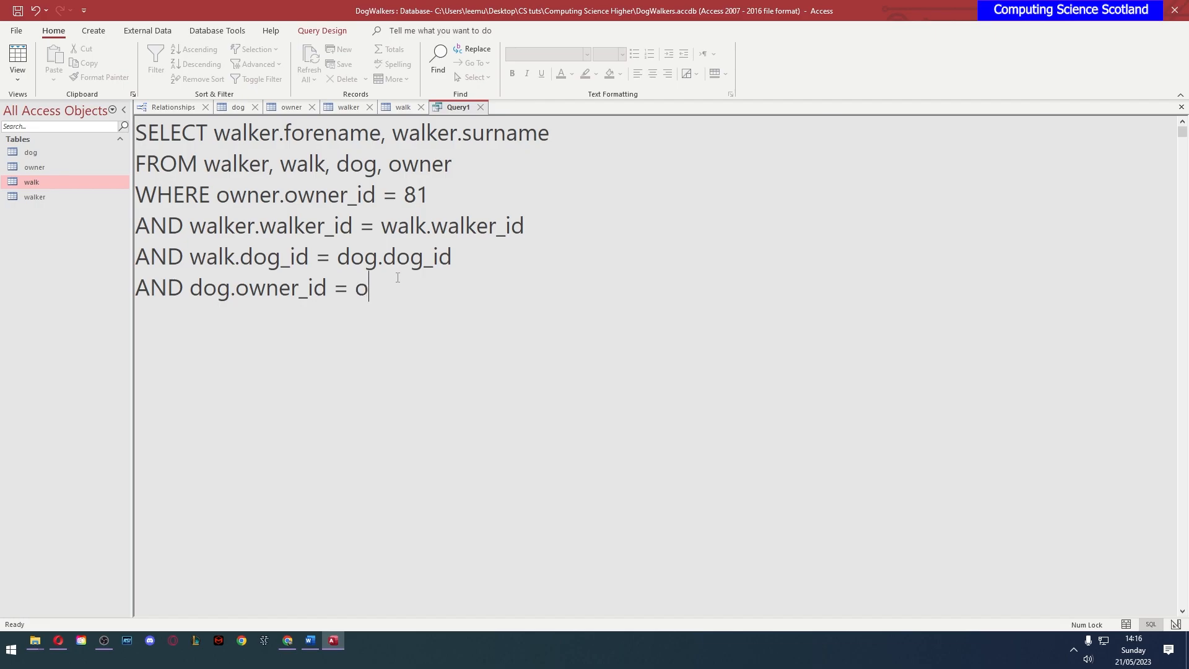
text(wner.ower_id)
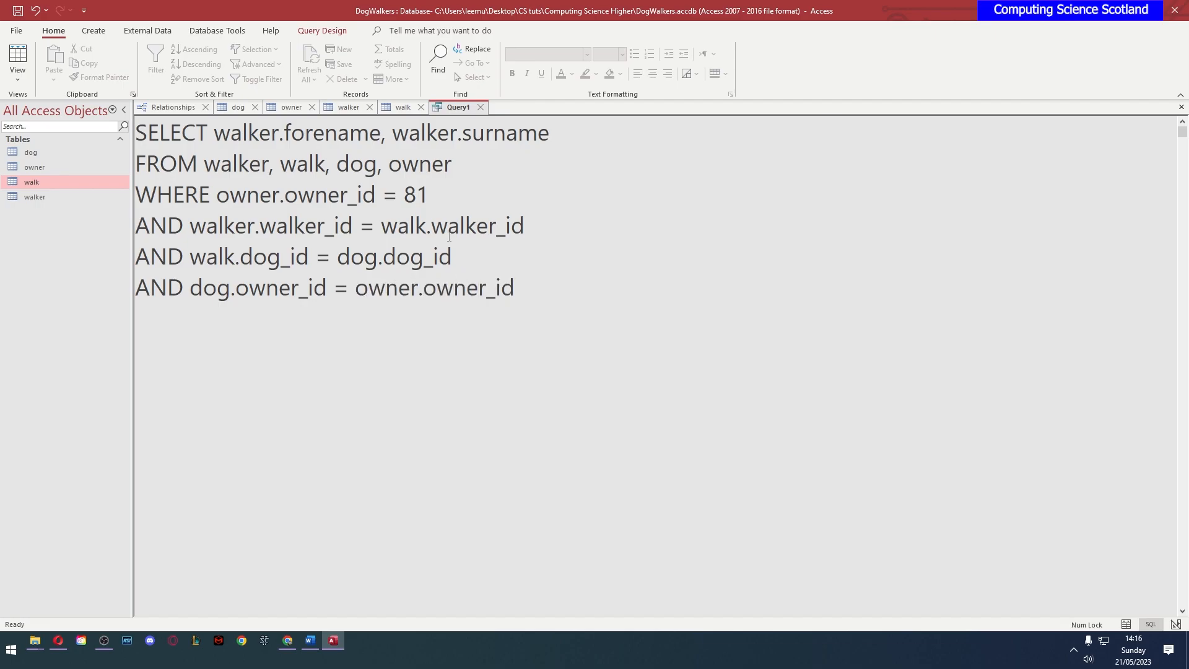
click(173, 108)
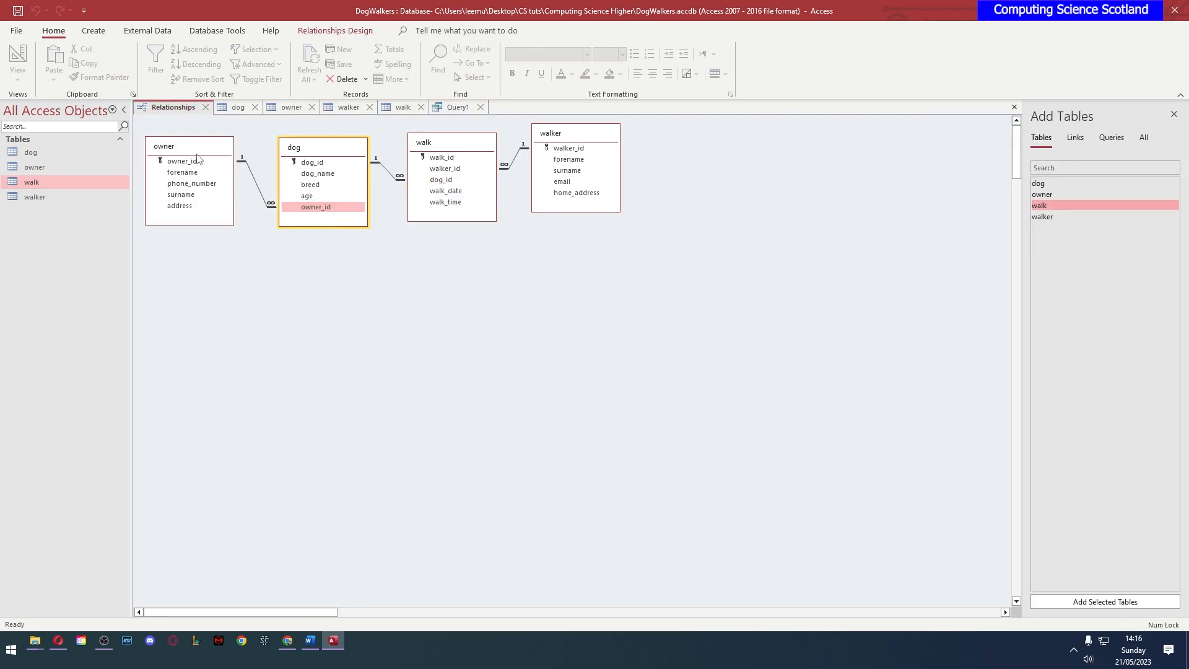
click(457, 106)
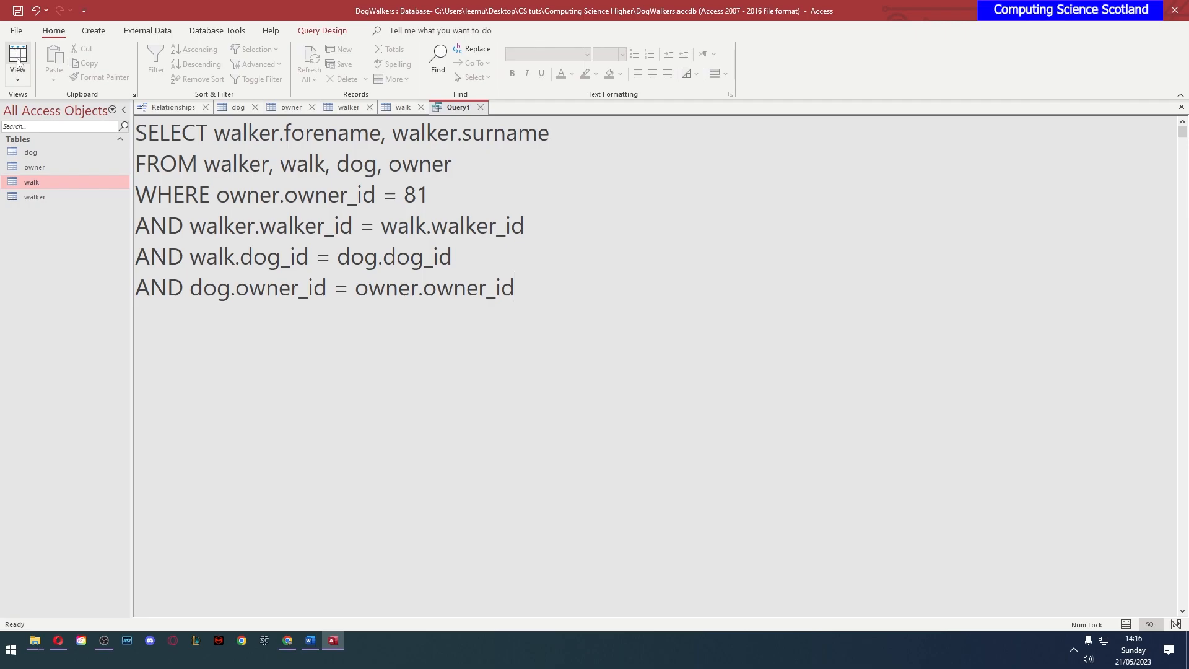
Run the joined query and compare its results with the walker table
click(17, 59)
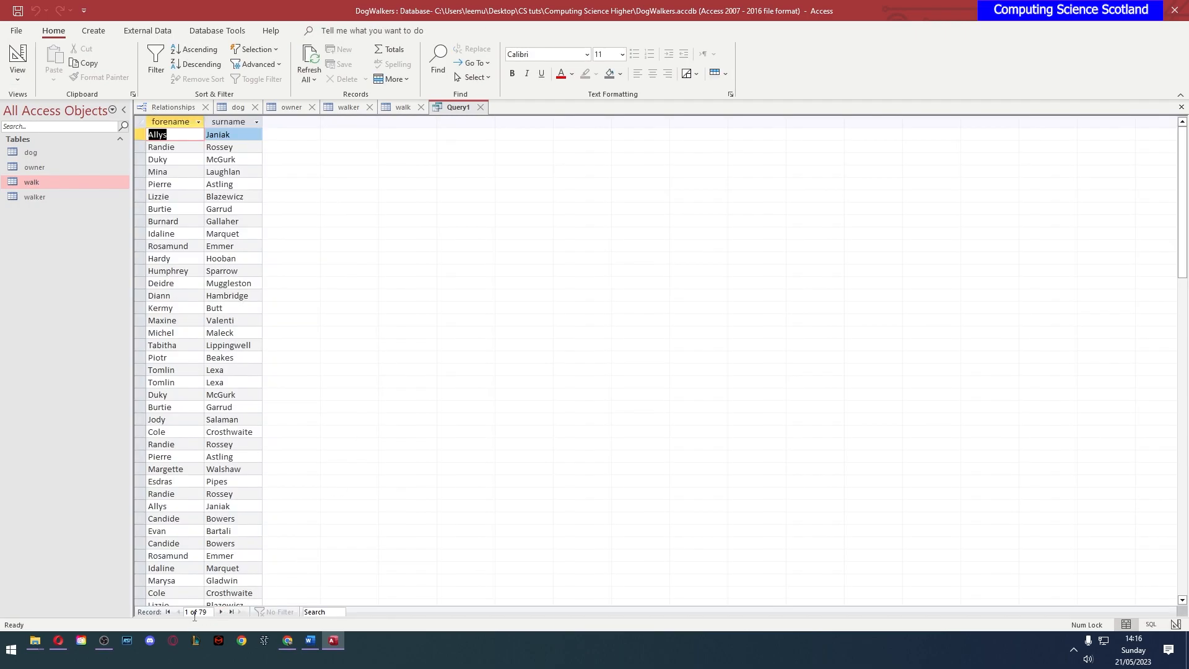
mouse_move(351, 554)
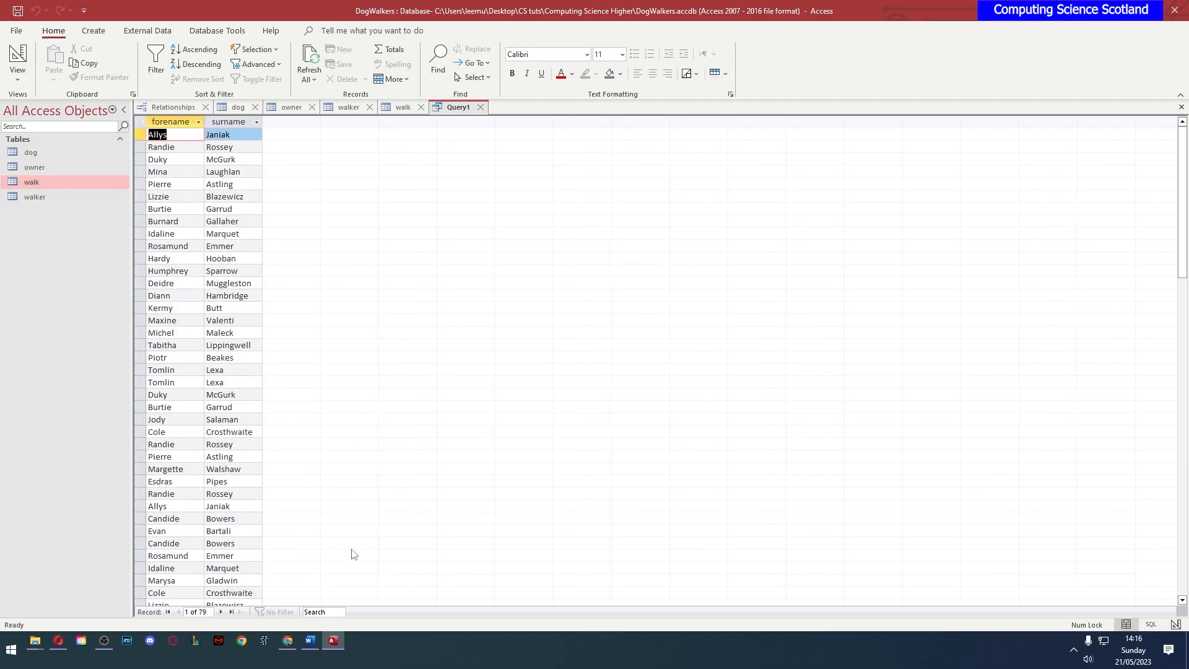
mouse_move(283, 135)
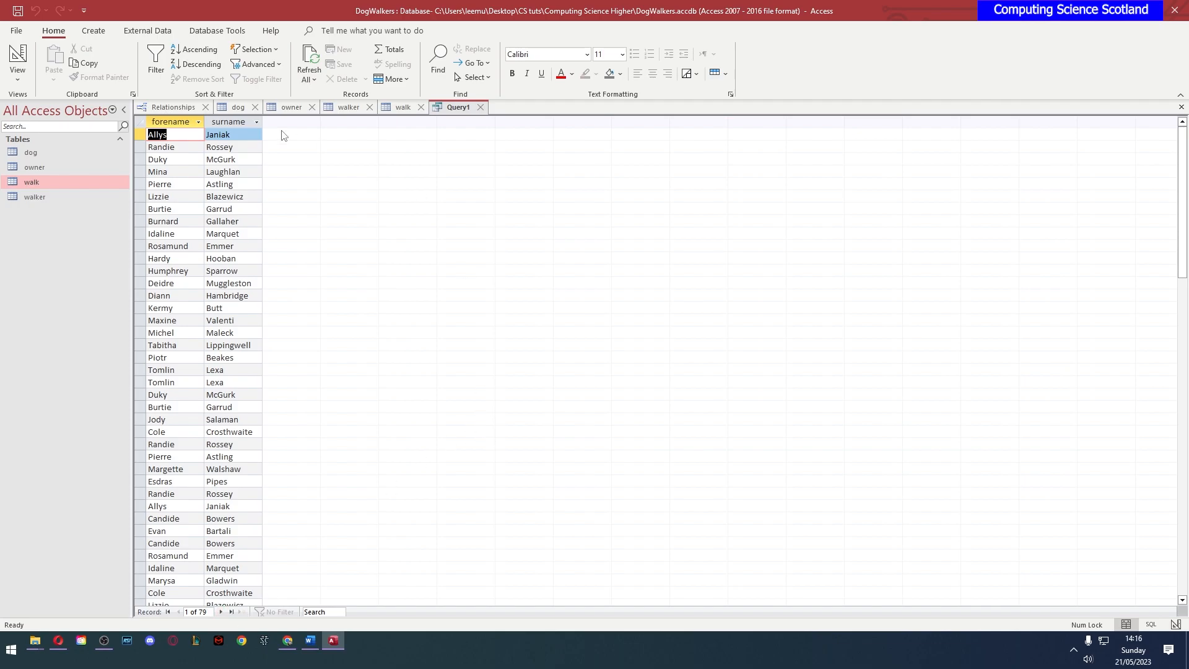
click(348, 106)
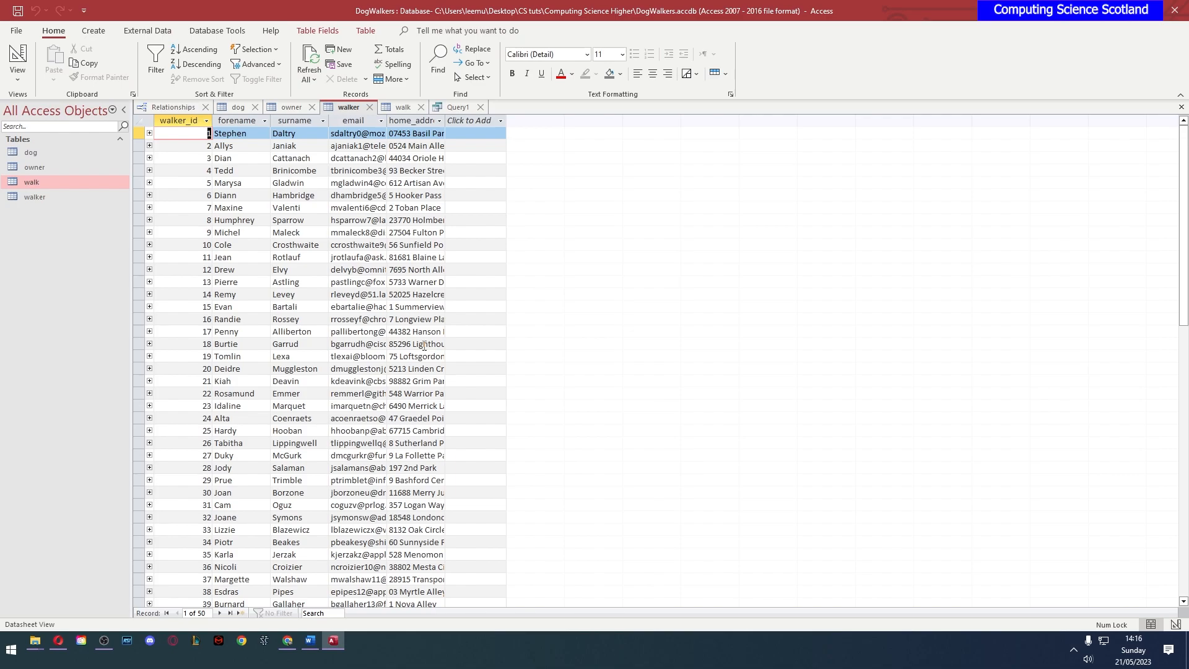
click(458, 106)
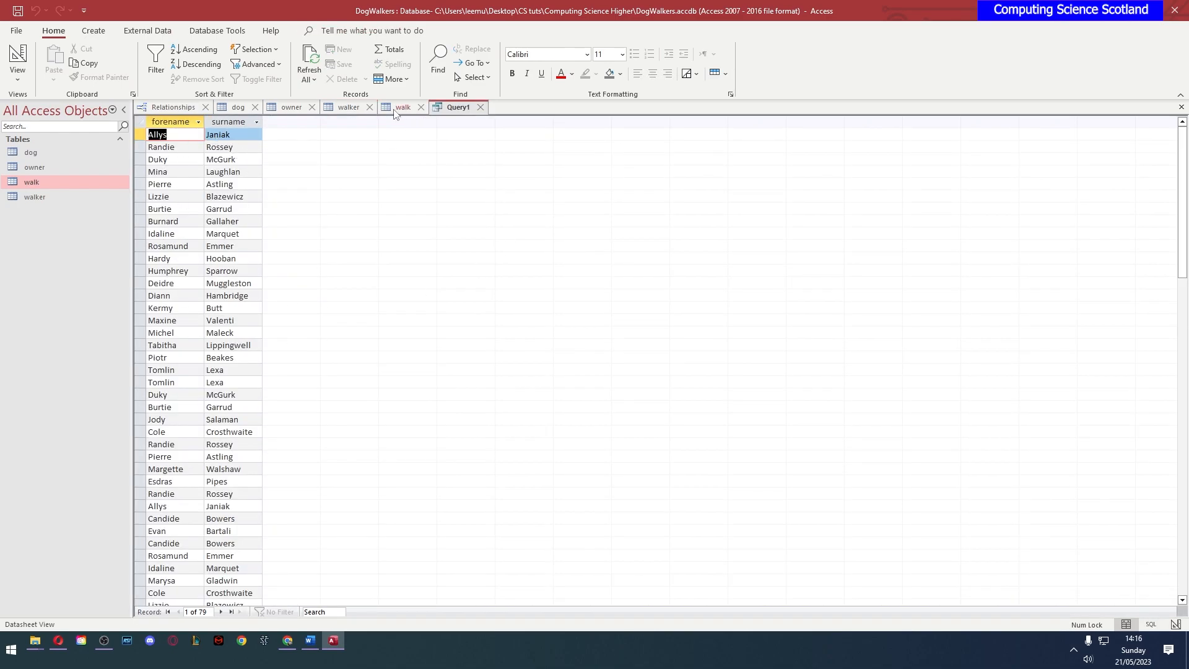
mouse_move(240, 206)
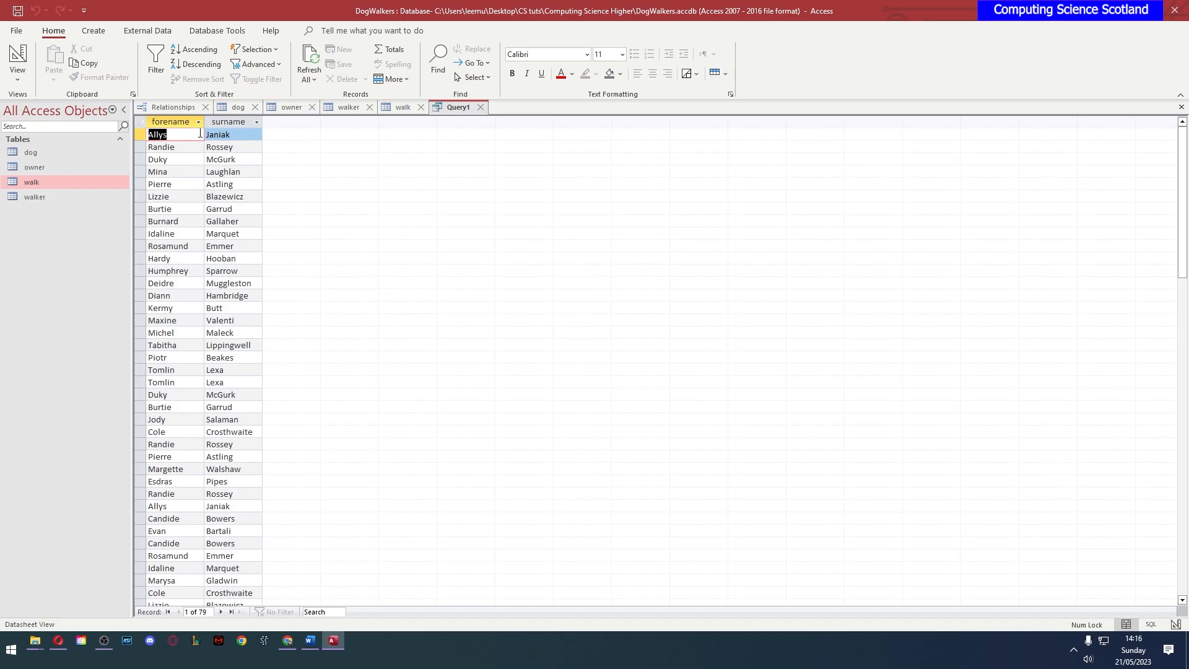
Sort the 79 results by forename, scroll through the repeats, and open the View list
click(194, 49)
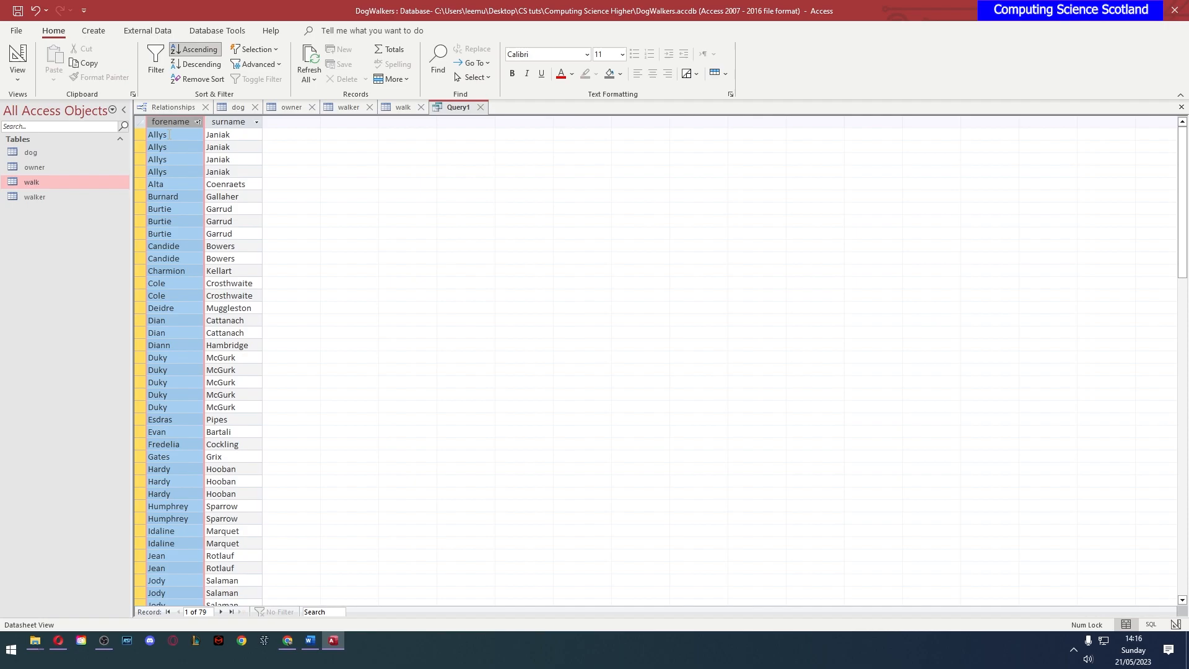
click(220, 147)
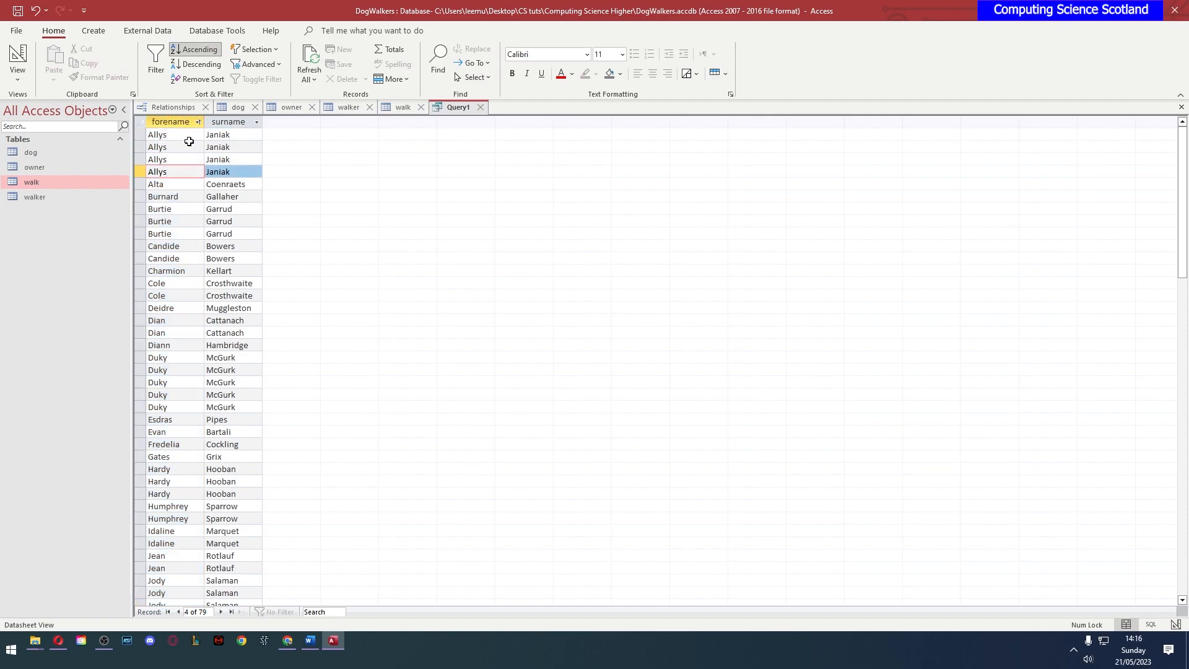
mouse_move(179, 208)
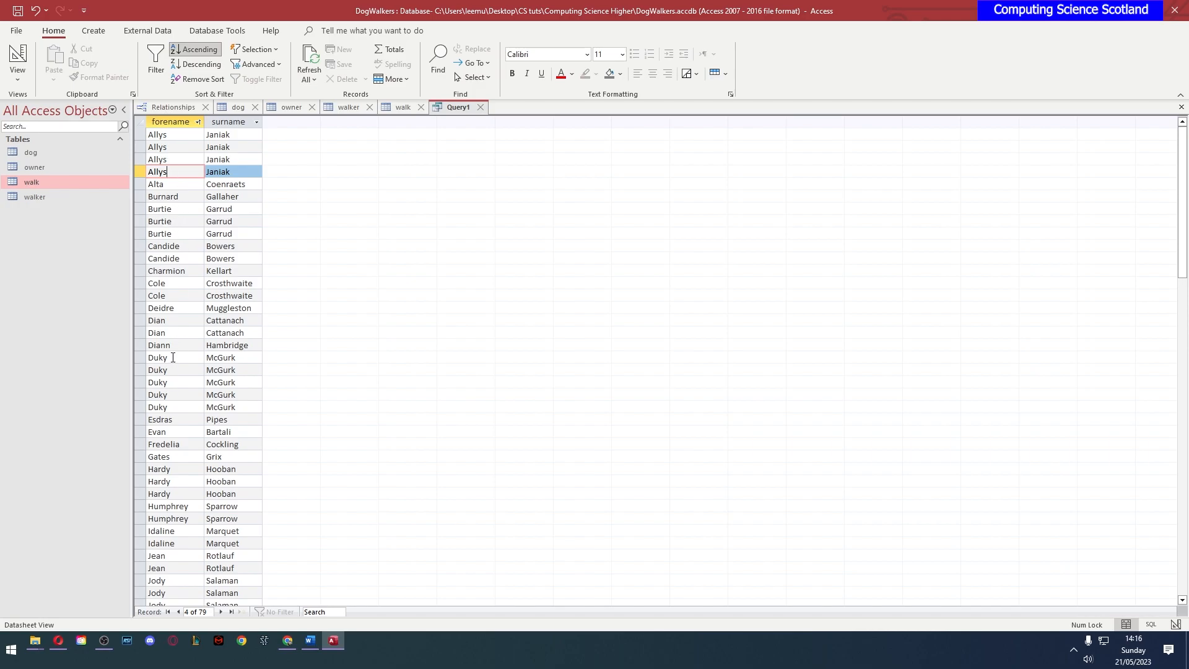
mouse_move(162, 395)
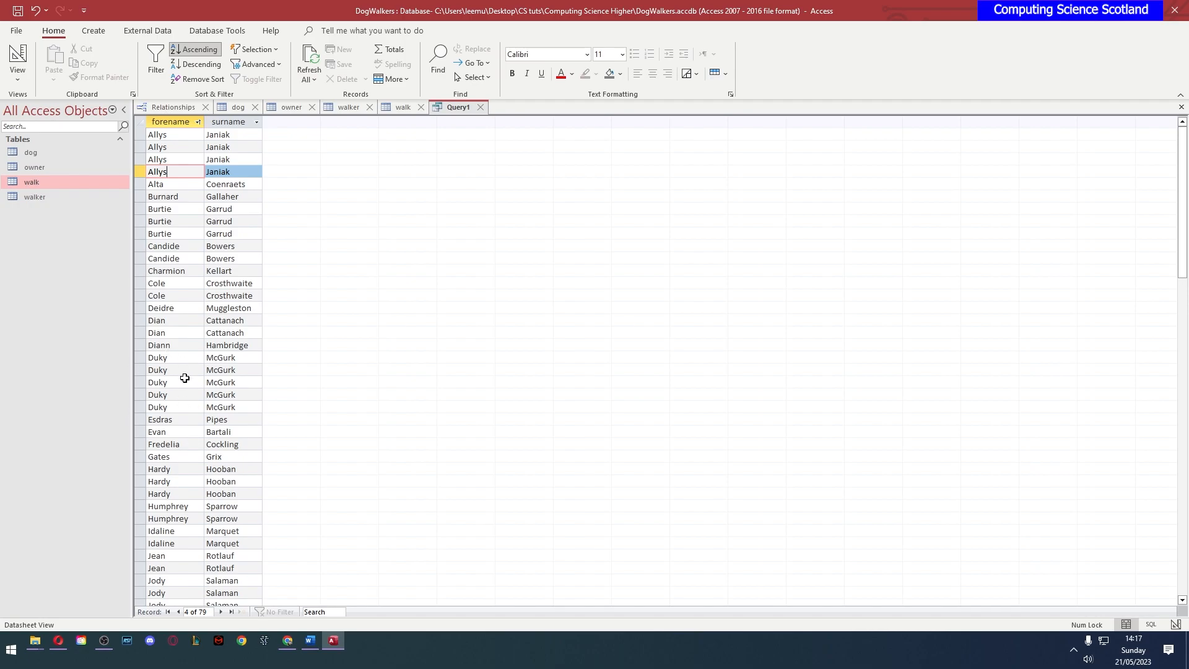
scroll(down, 3)
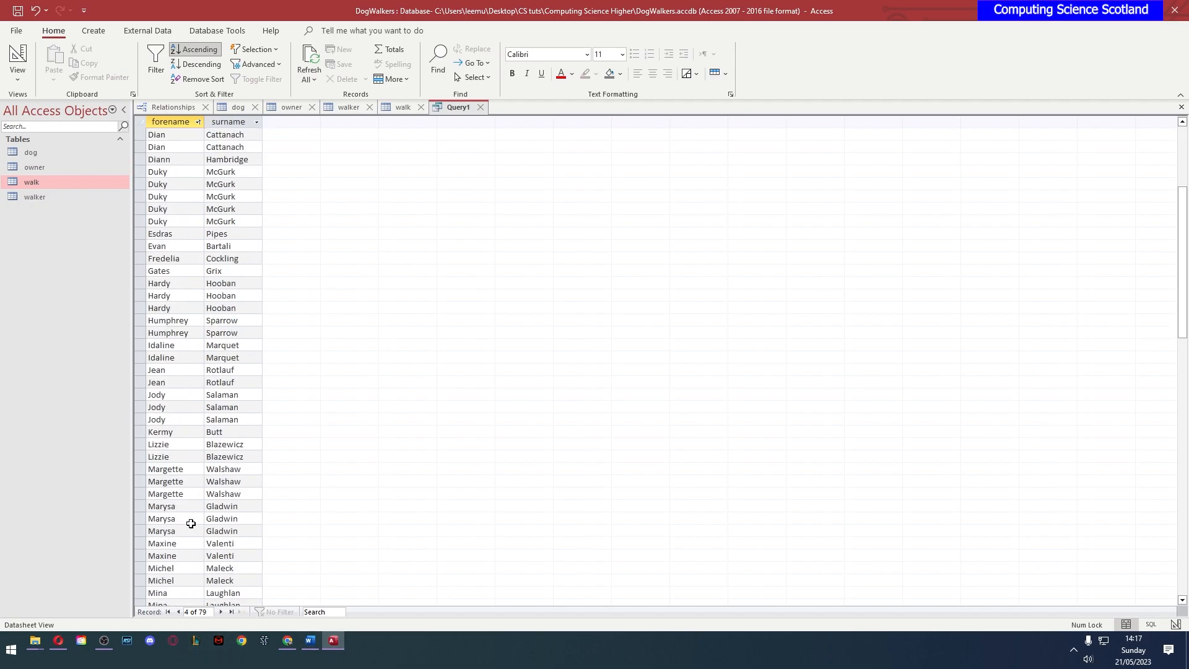
scroll(down, 3)
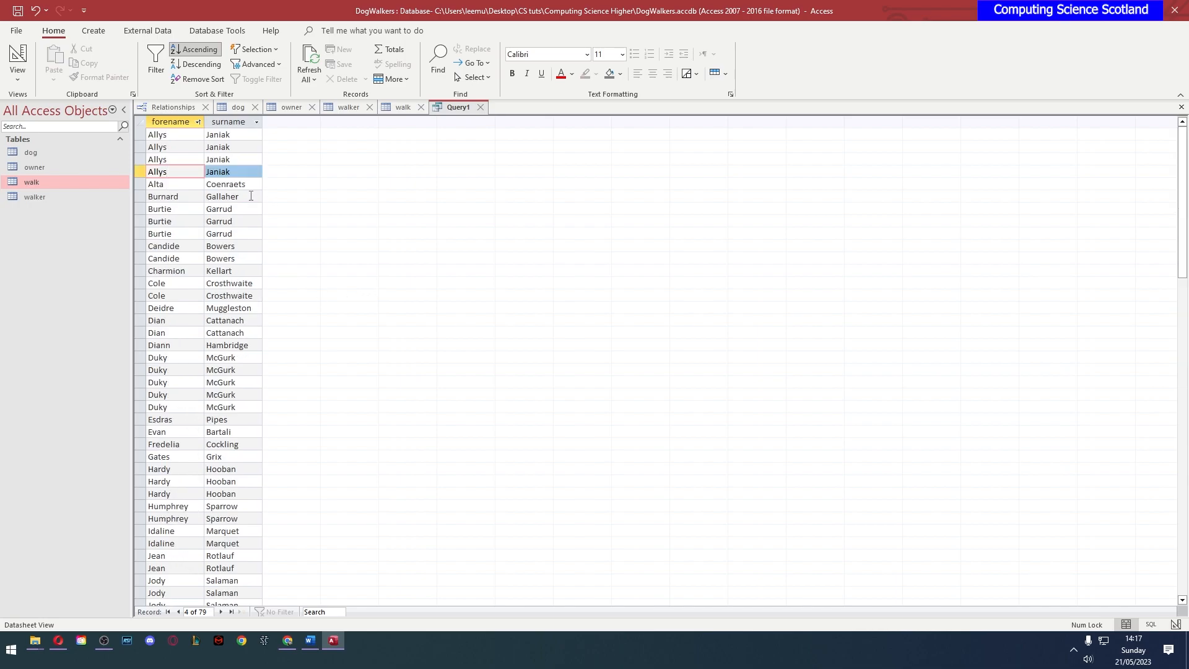
mouse_move(404, 305)
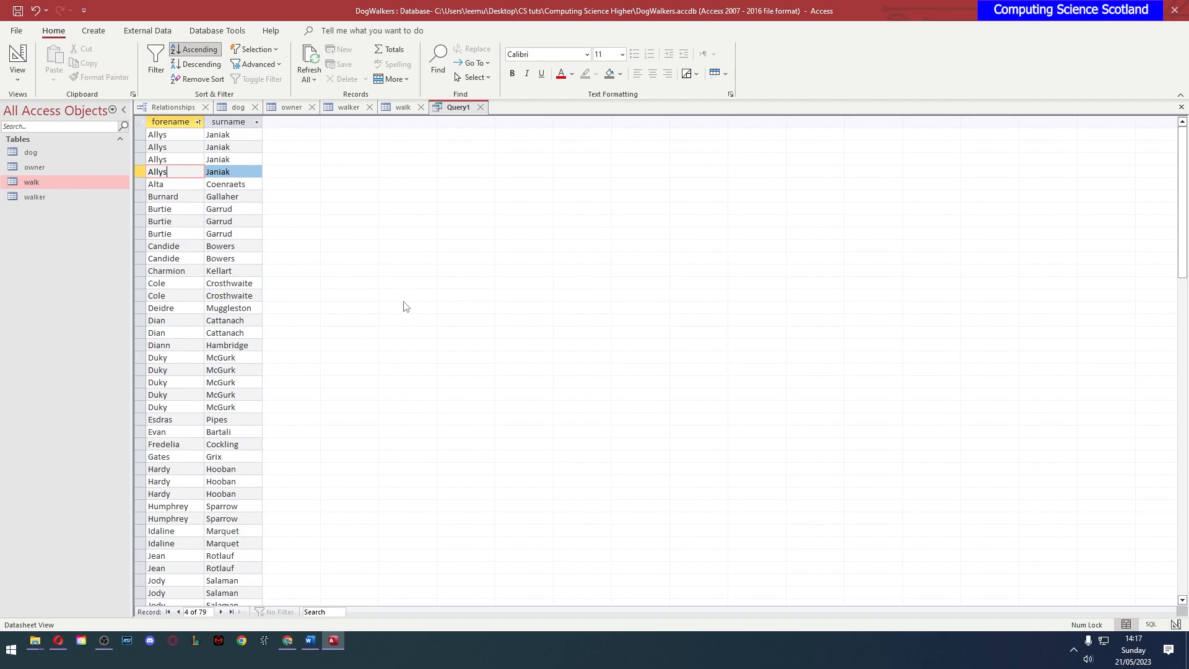
click(17, 62)
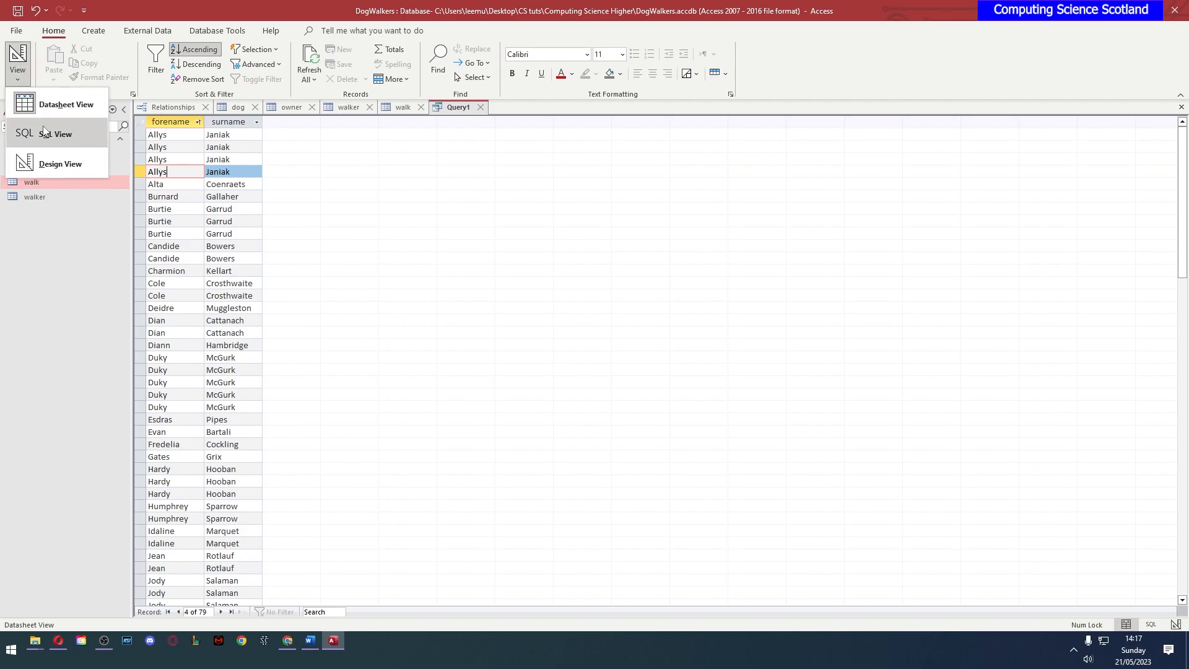
In SQL View, add the clause GROUP BY walker.forename
click(55, 134)
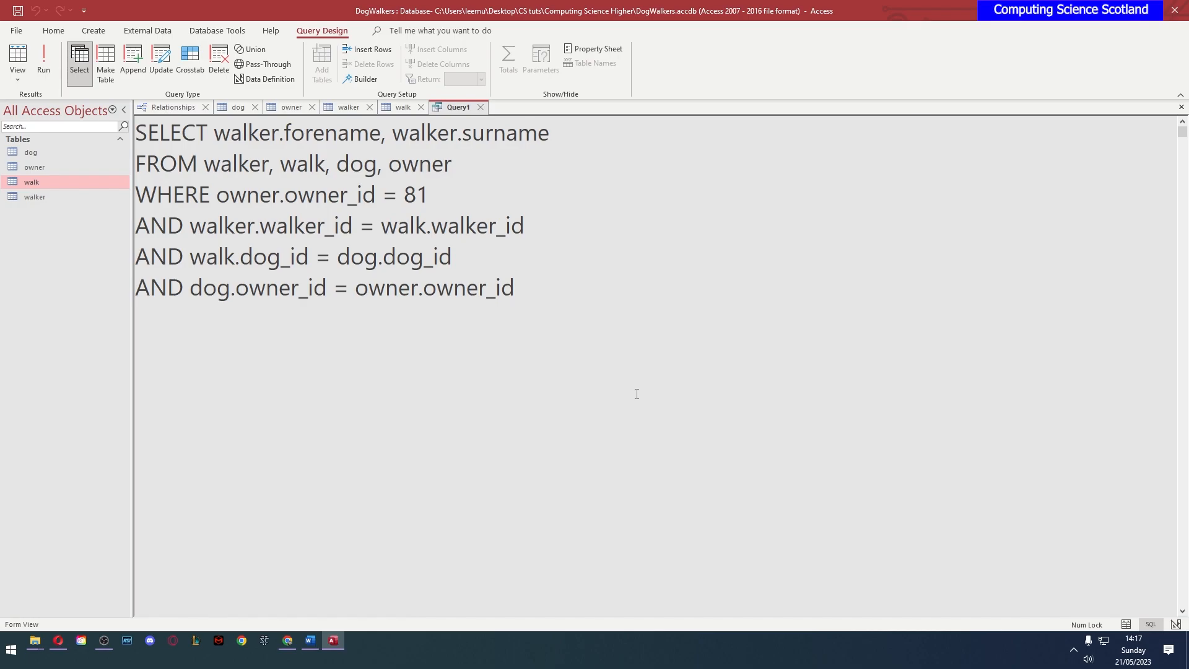
text(GROUP BY)
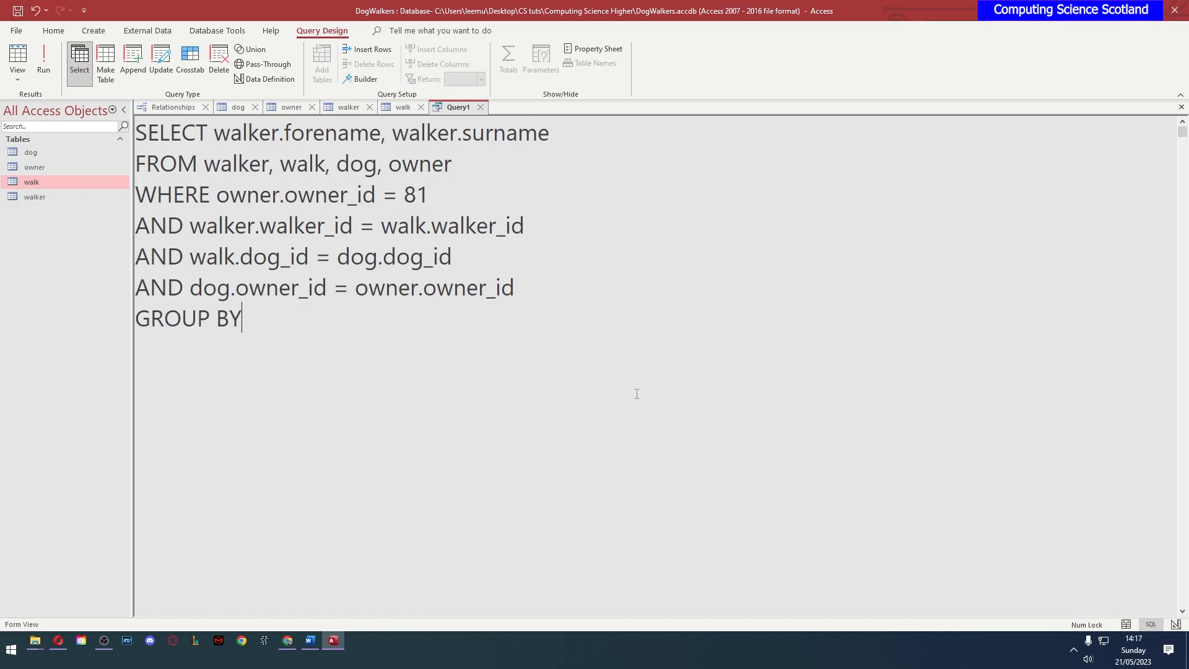
mouse_move(296, 328)
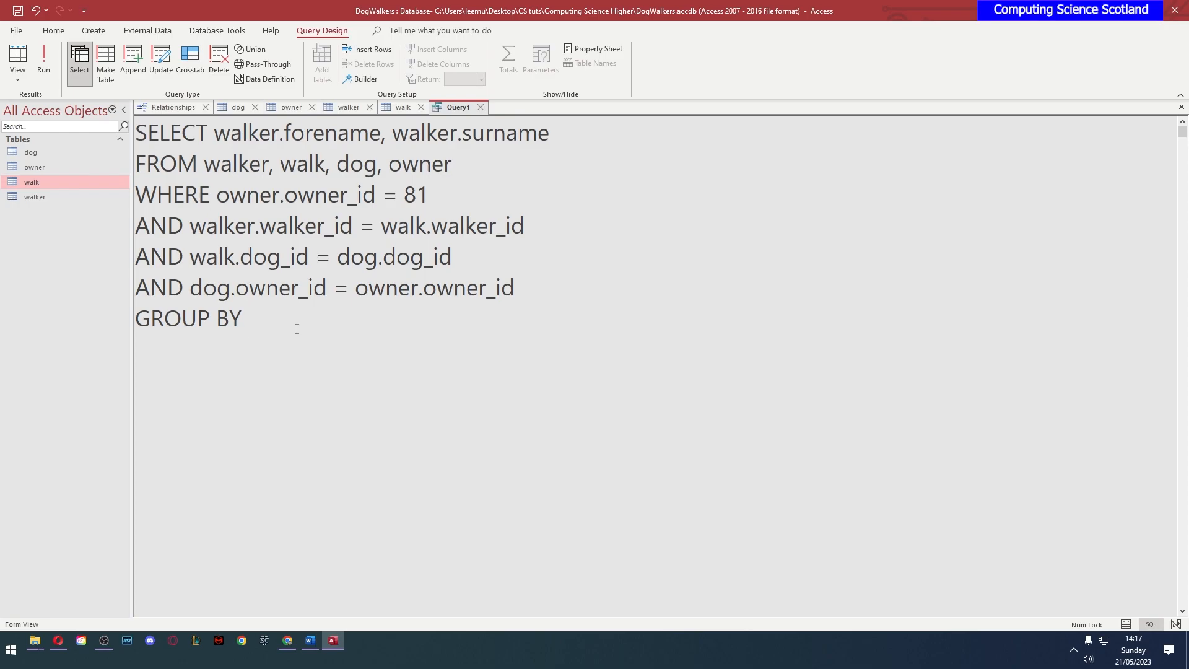
click(247, 317)
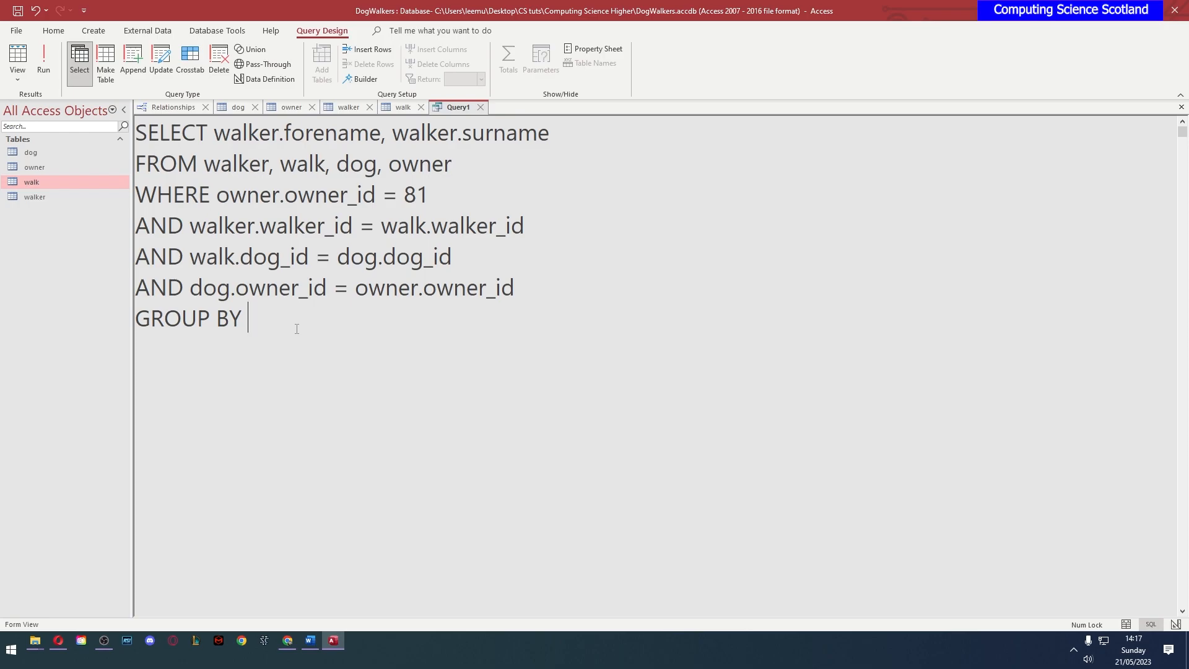
text(wa)
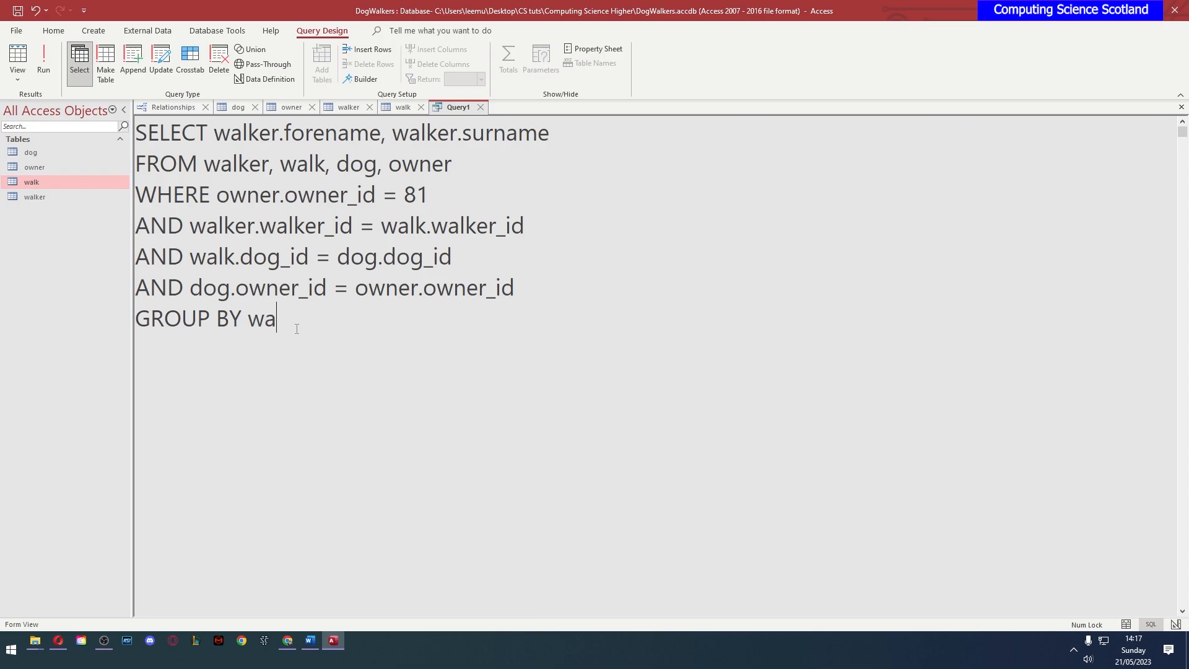
text(lker.for)
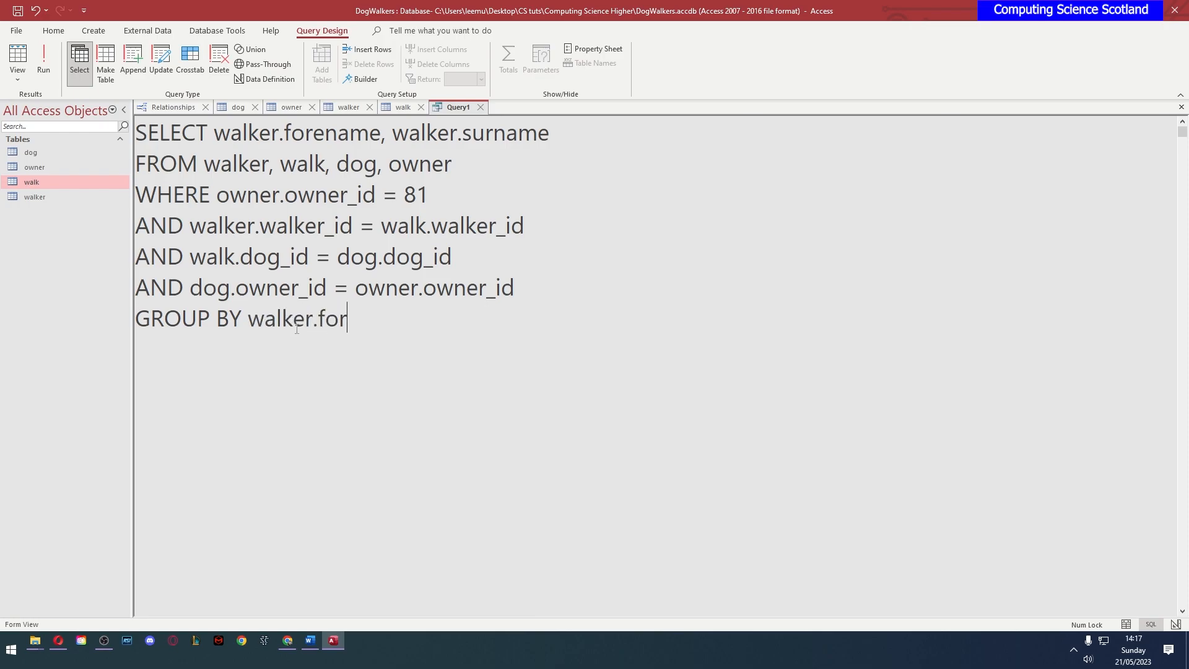
Run the grouped query twice, dismissing the surname aggregate function error each time
click(43, 61)
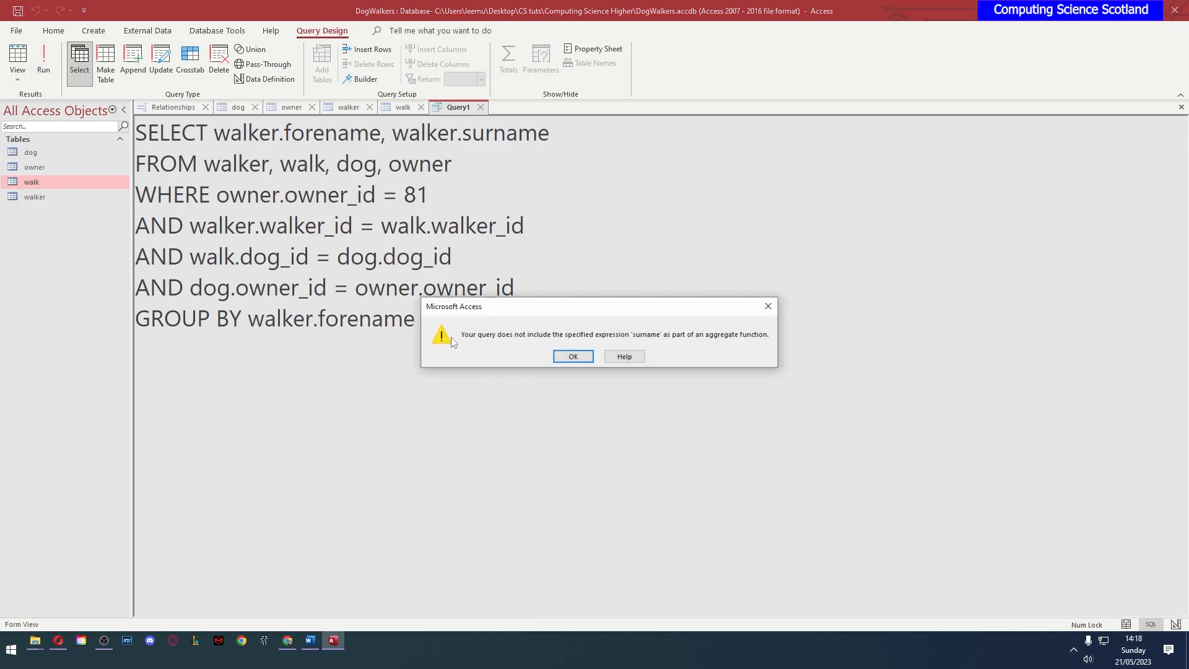
click(573, 357)
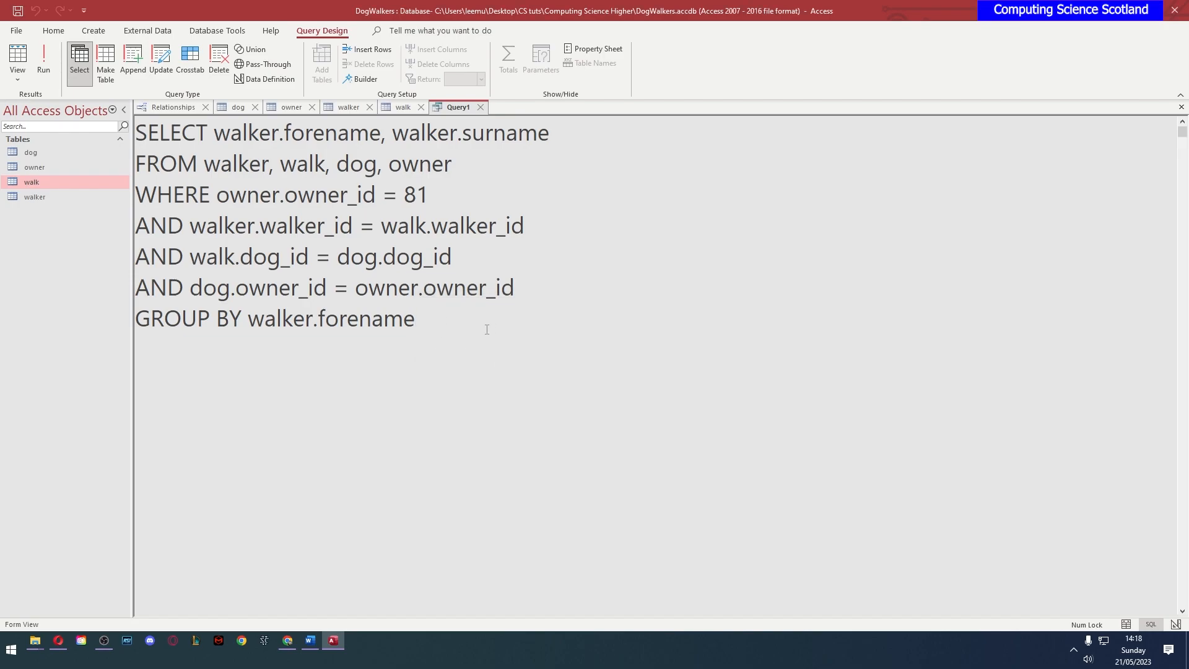
double_click(357, 132)
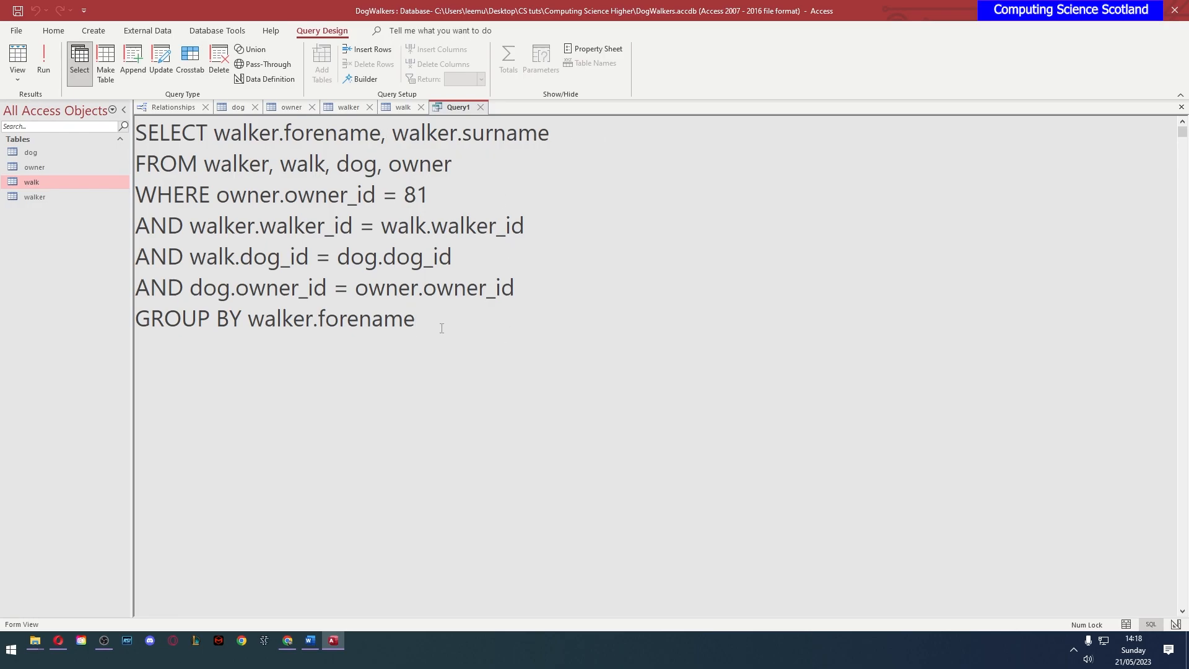
click(43, 61)
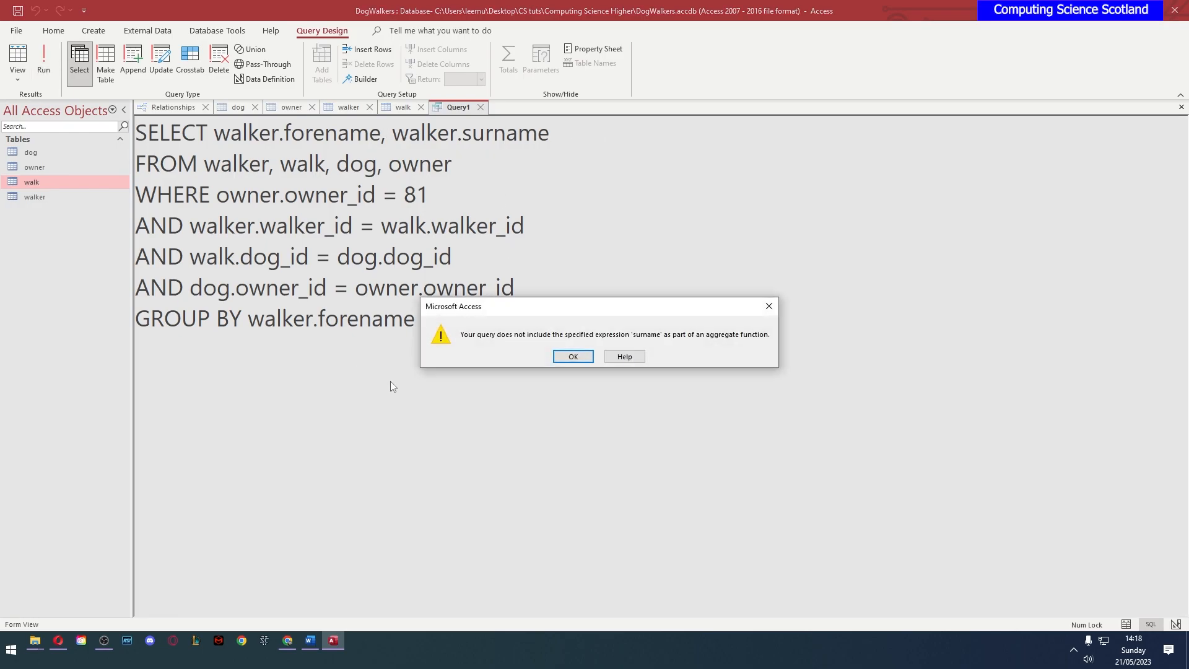
mouse_move(531, 177)
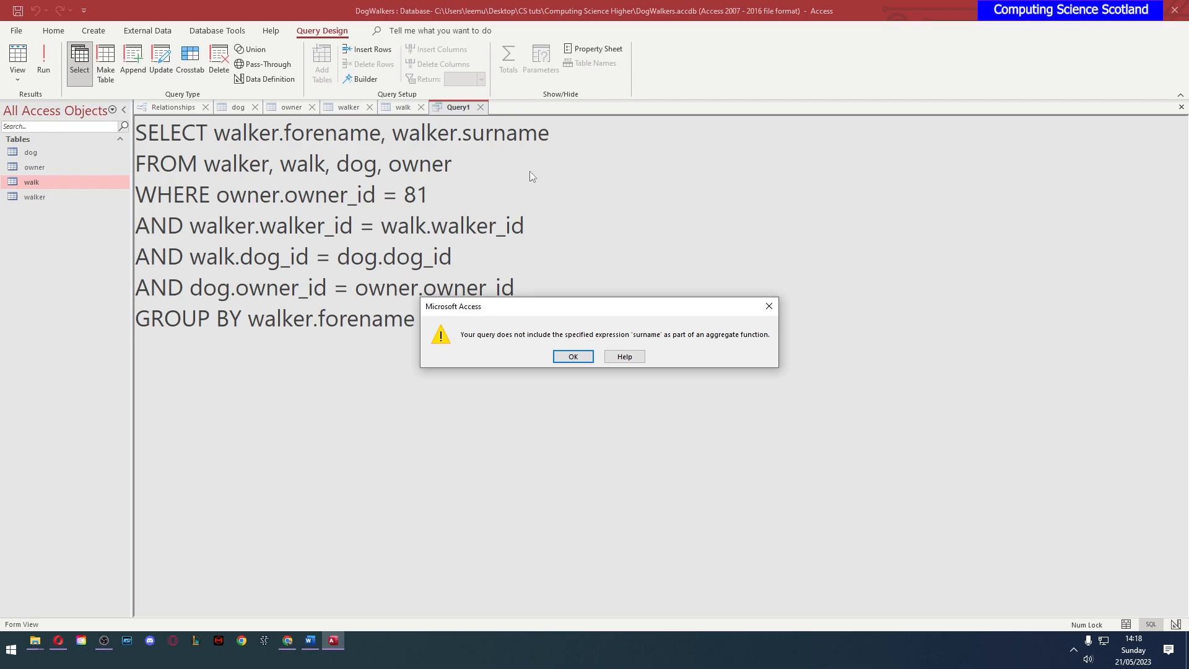
mouse_move(520, 357)
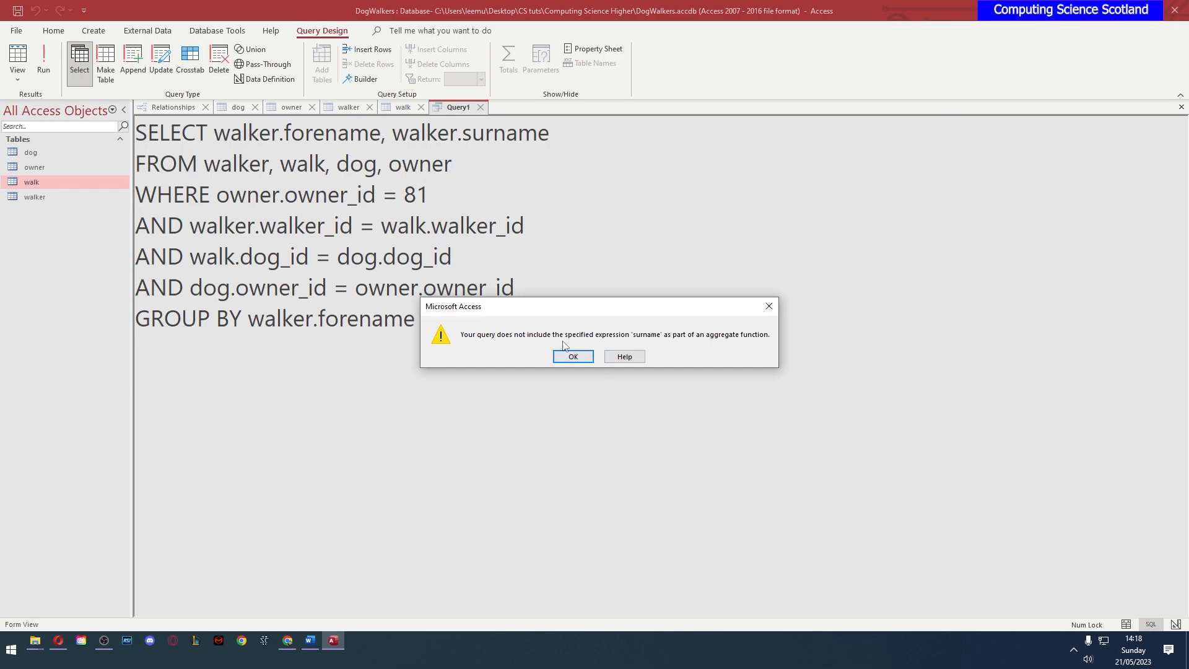
mouse_move(697, 348)
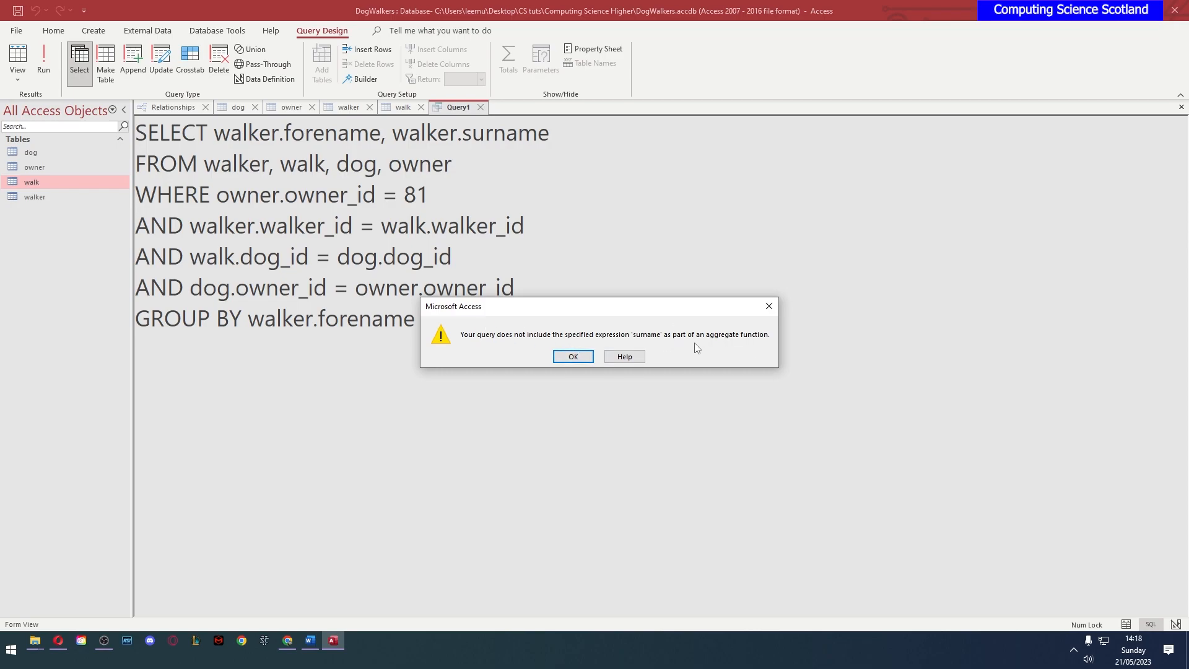
mouse_move(750, 350)
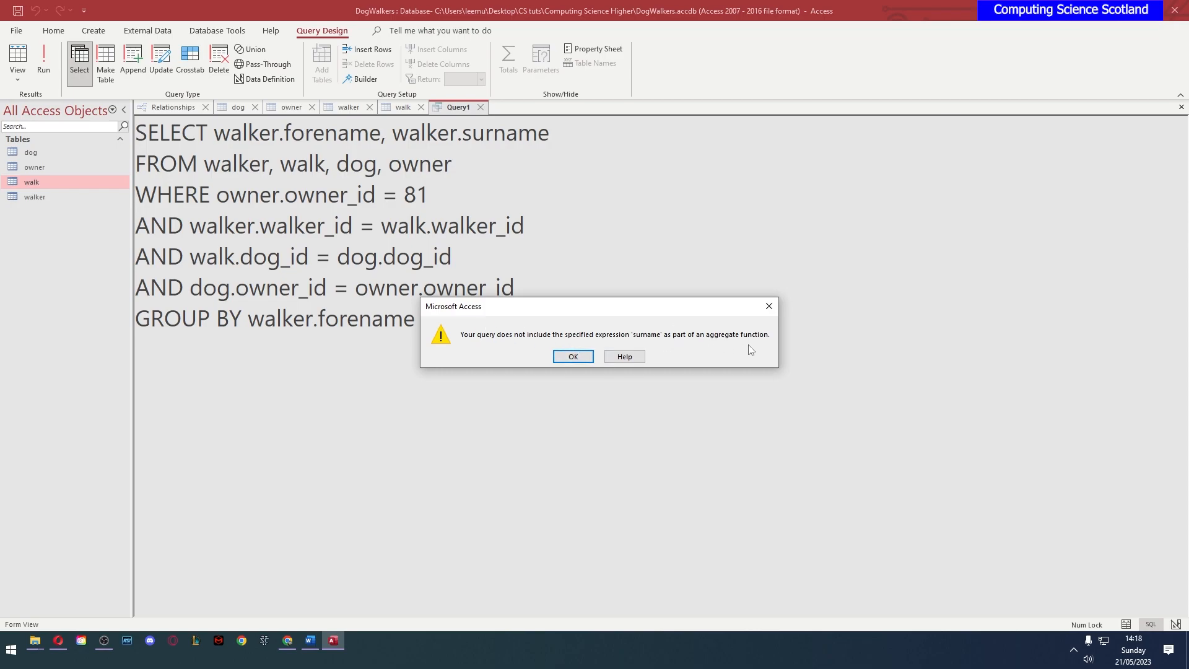
click(572, 357)
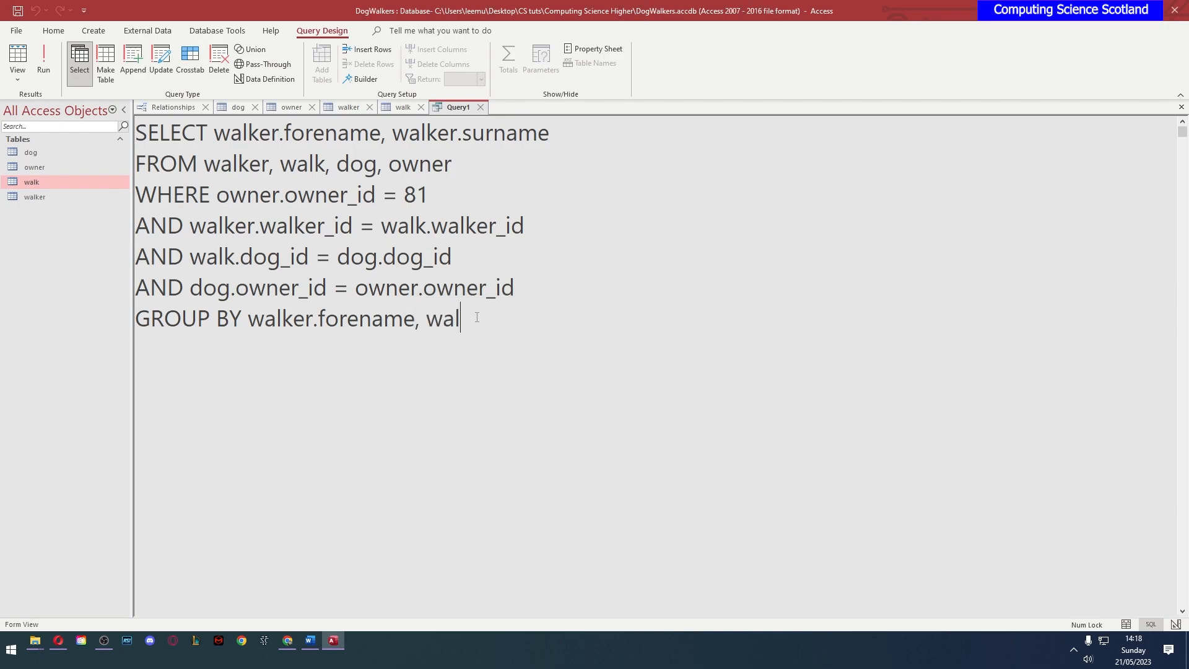
Extend the clause to GROUP BY walker.forename, walker.surname and run it, giving 37 walkers
text(ker.surname)
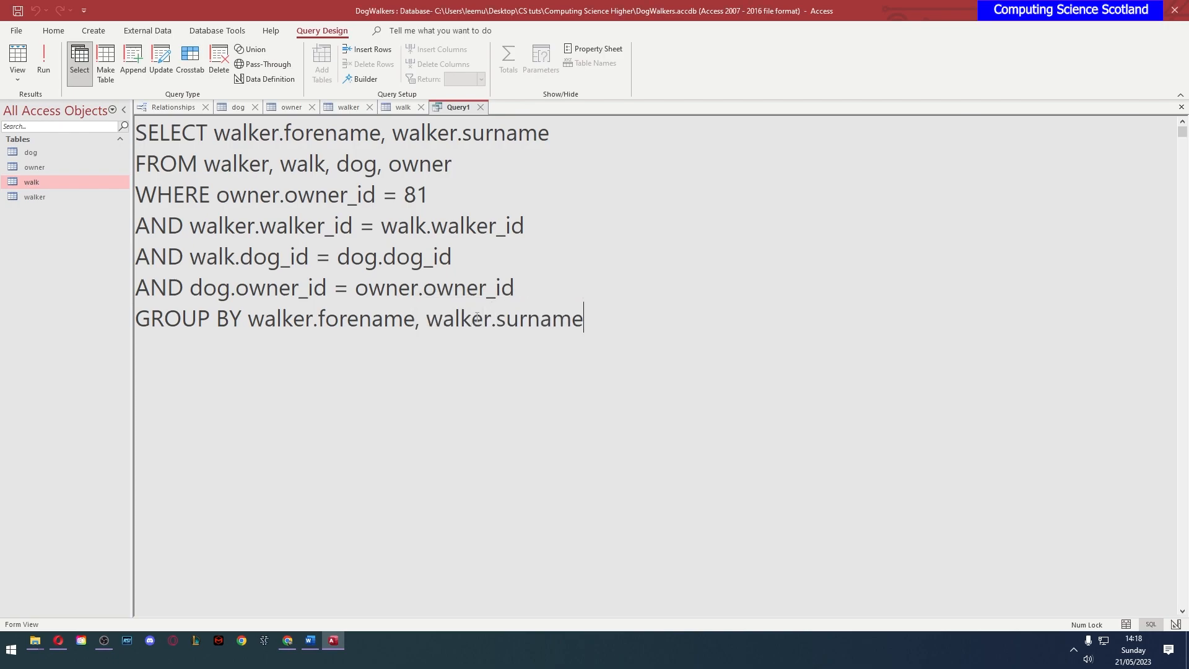
click(43, 59)
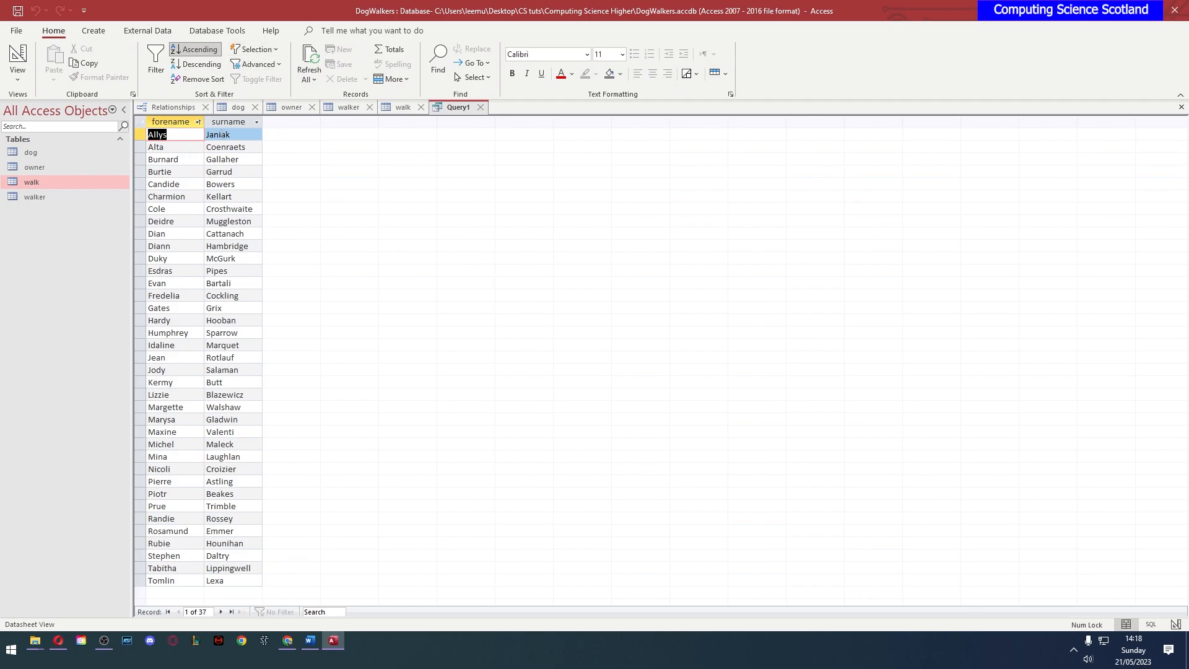
mouse_move(353, 591)
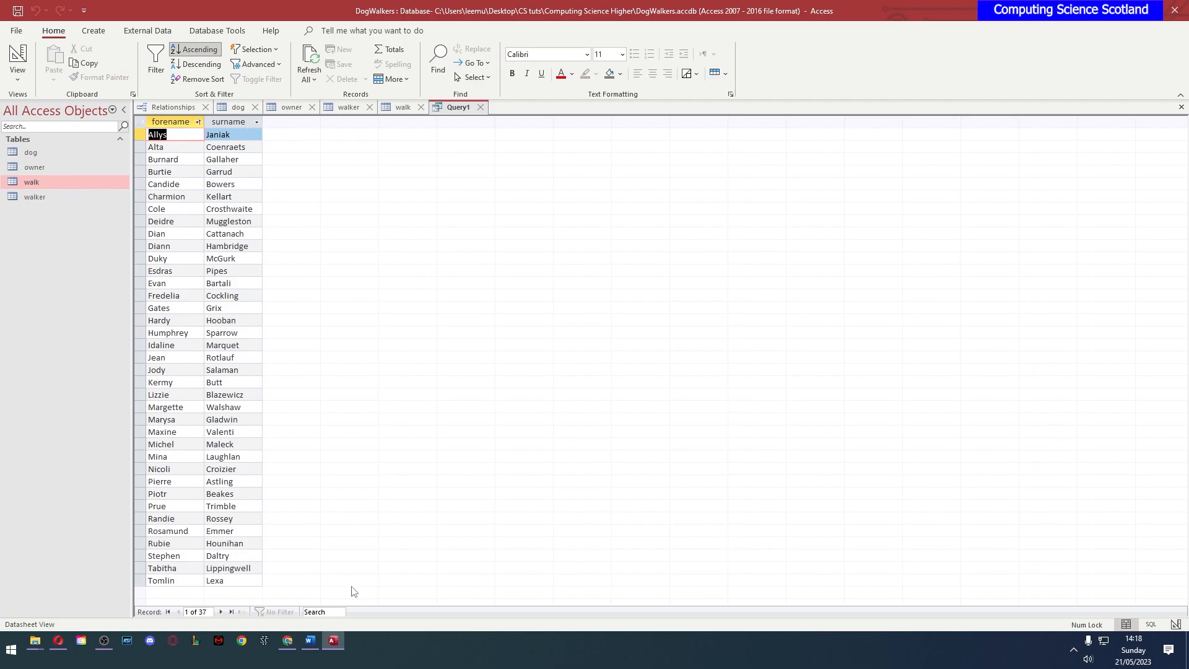
mouse_move(173, 616)
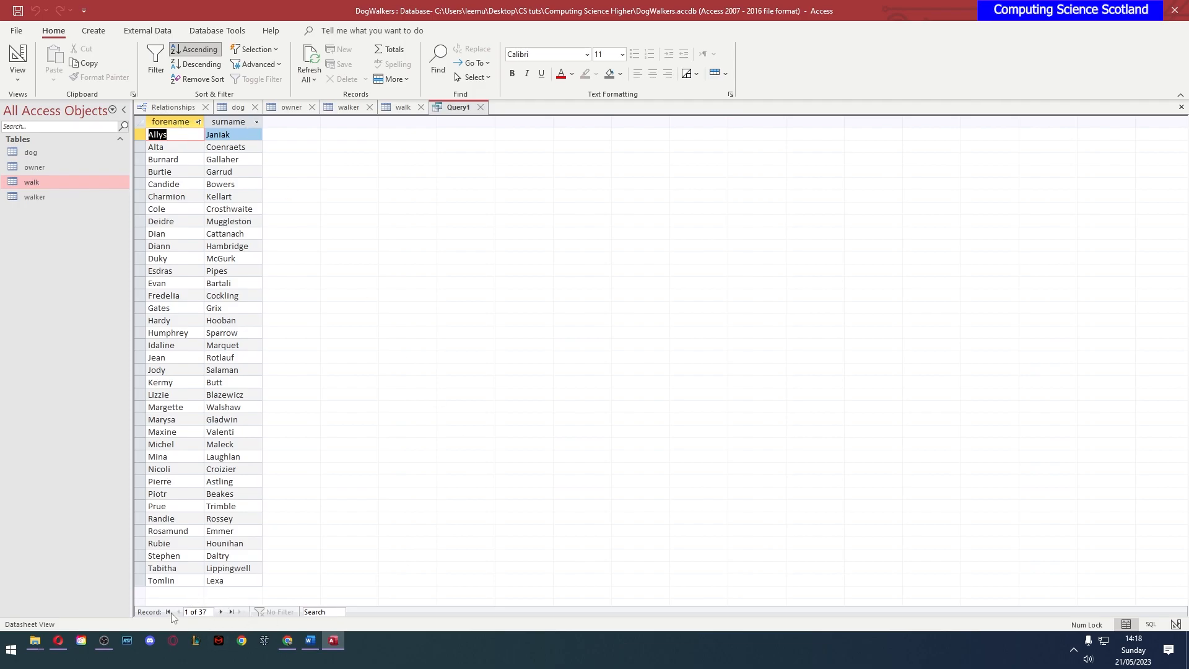
mouse_move(201, 611)
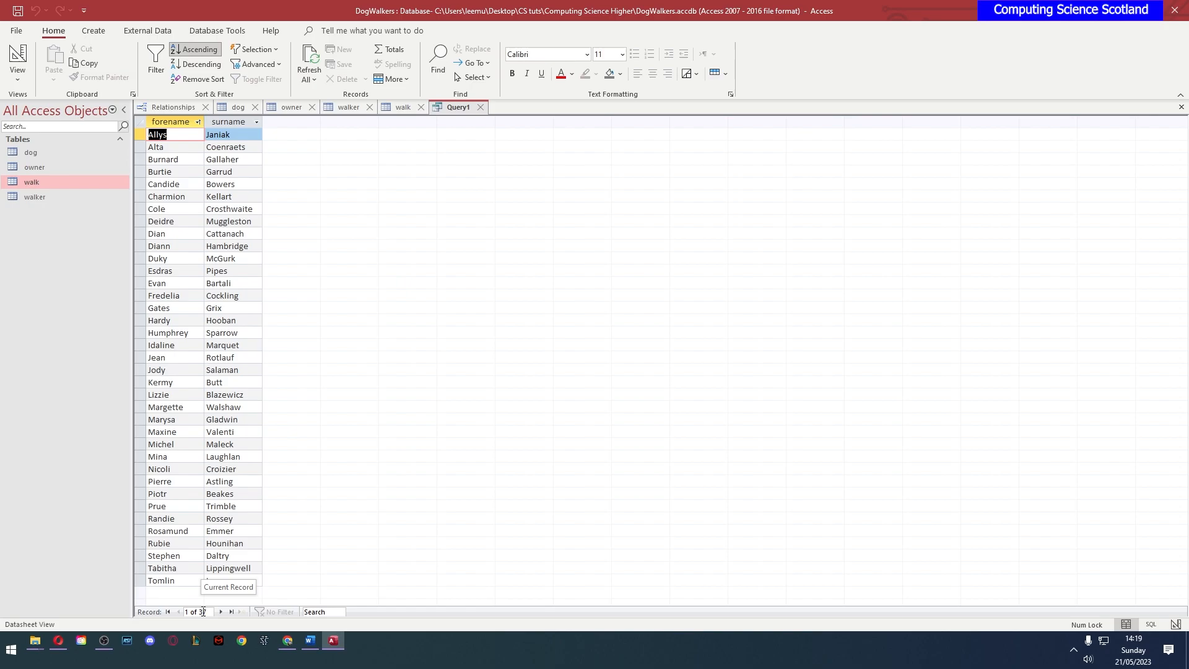
mouse_move(435, 417)
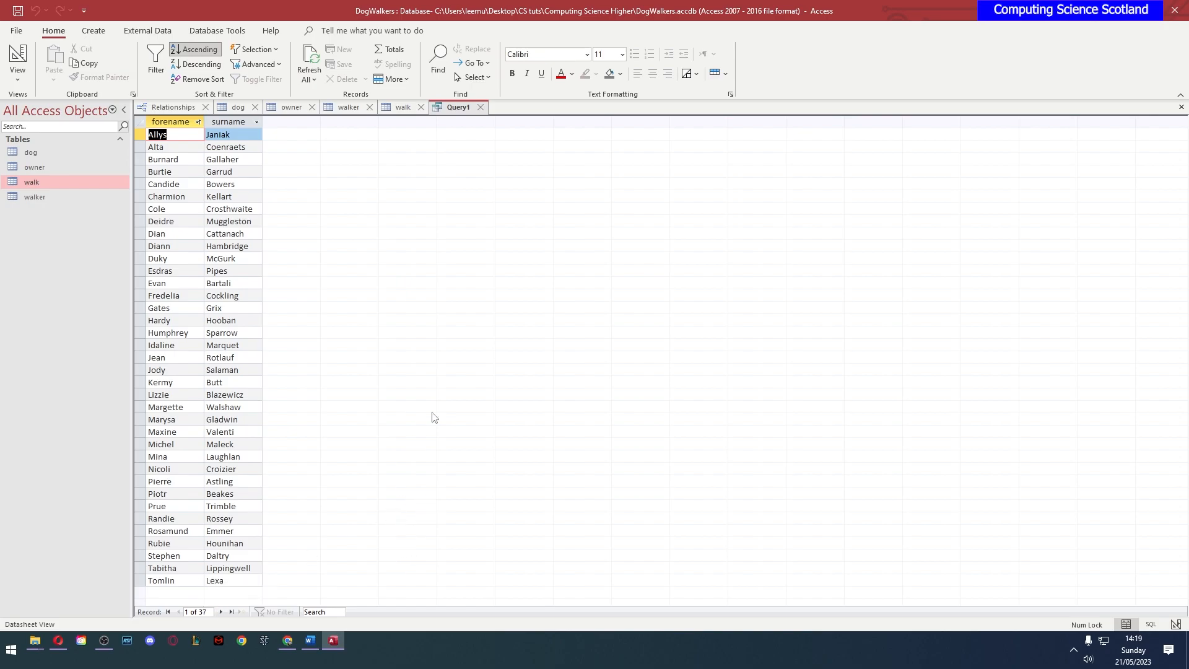
mouse_move(330, 207)
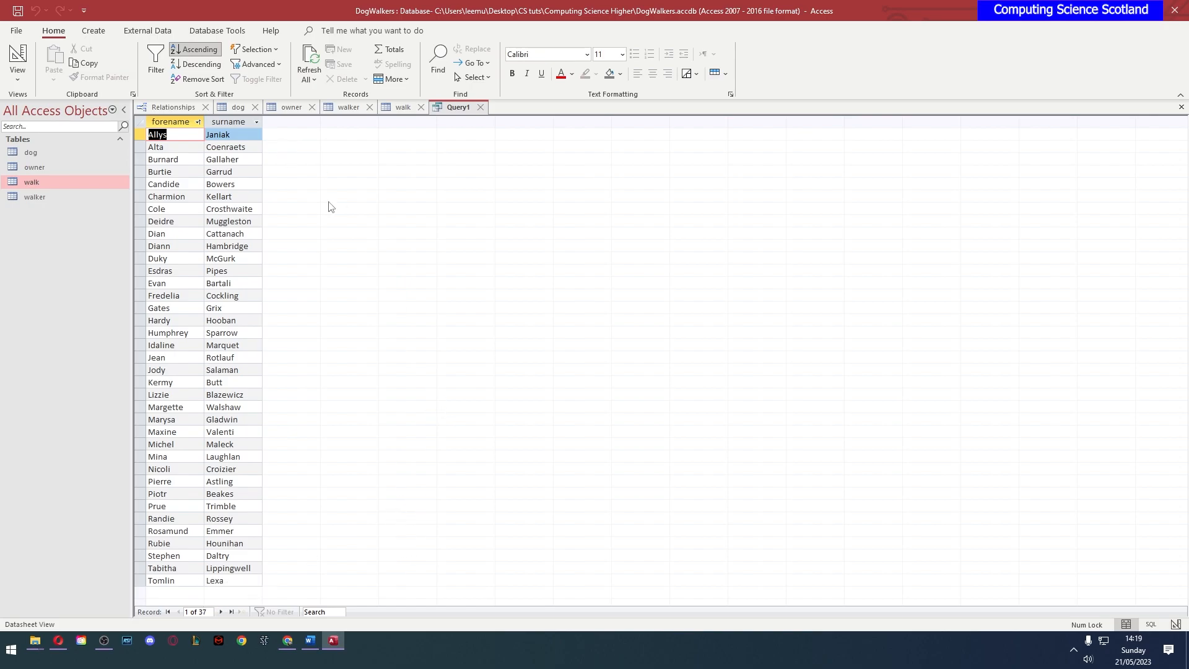